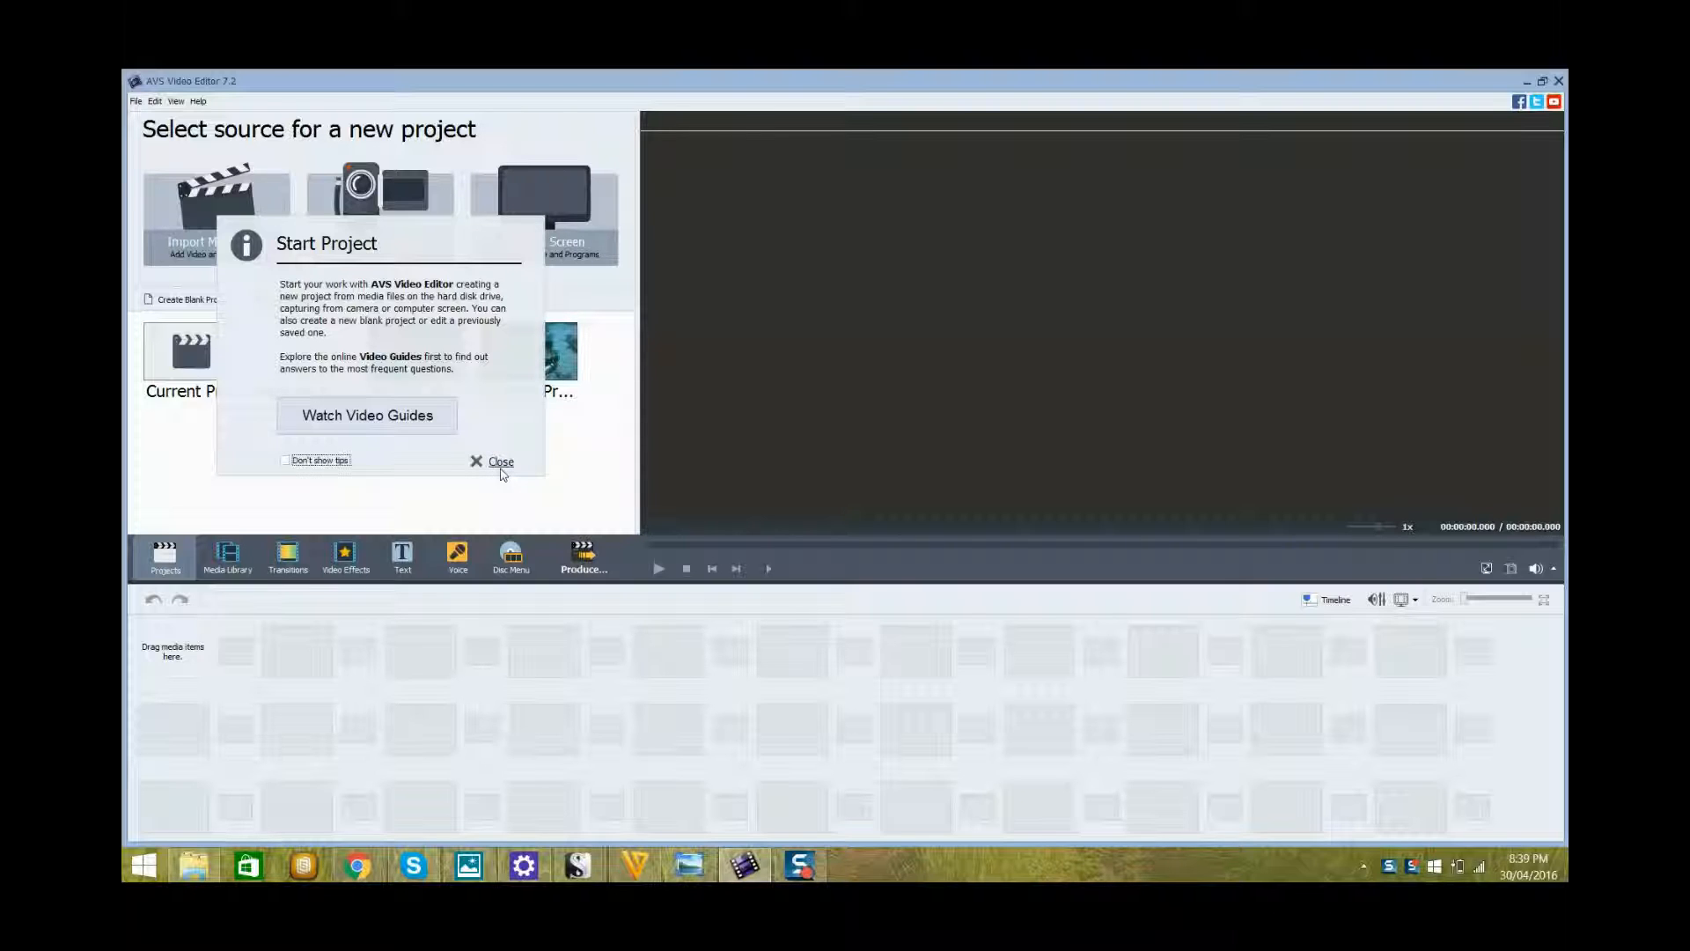
# Step: Dismiss the Start Project tip to reveal the new-project source choices
pyautogui.click(501, 461)
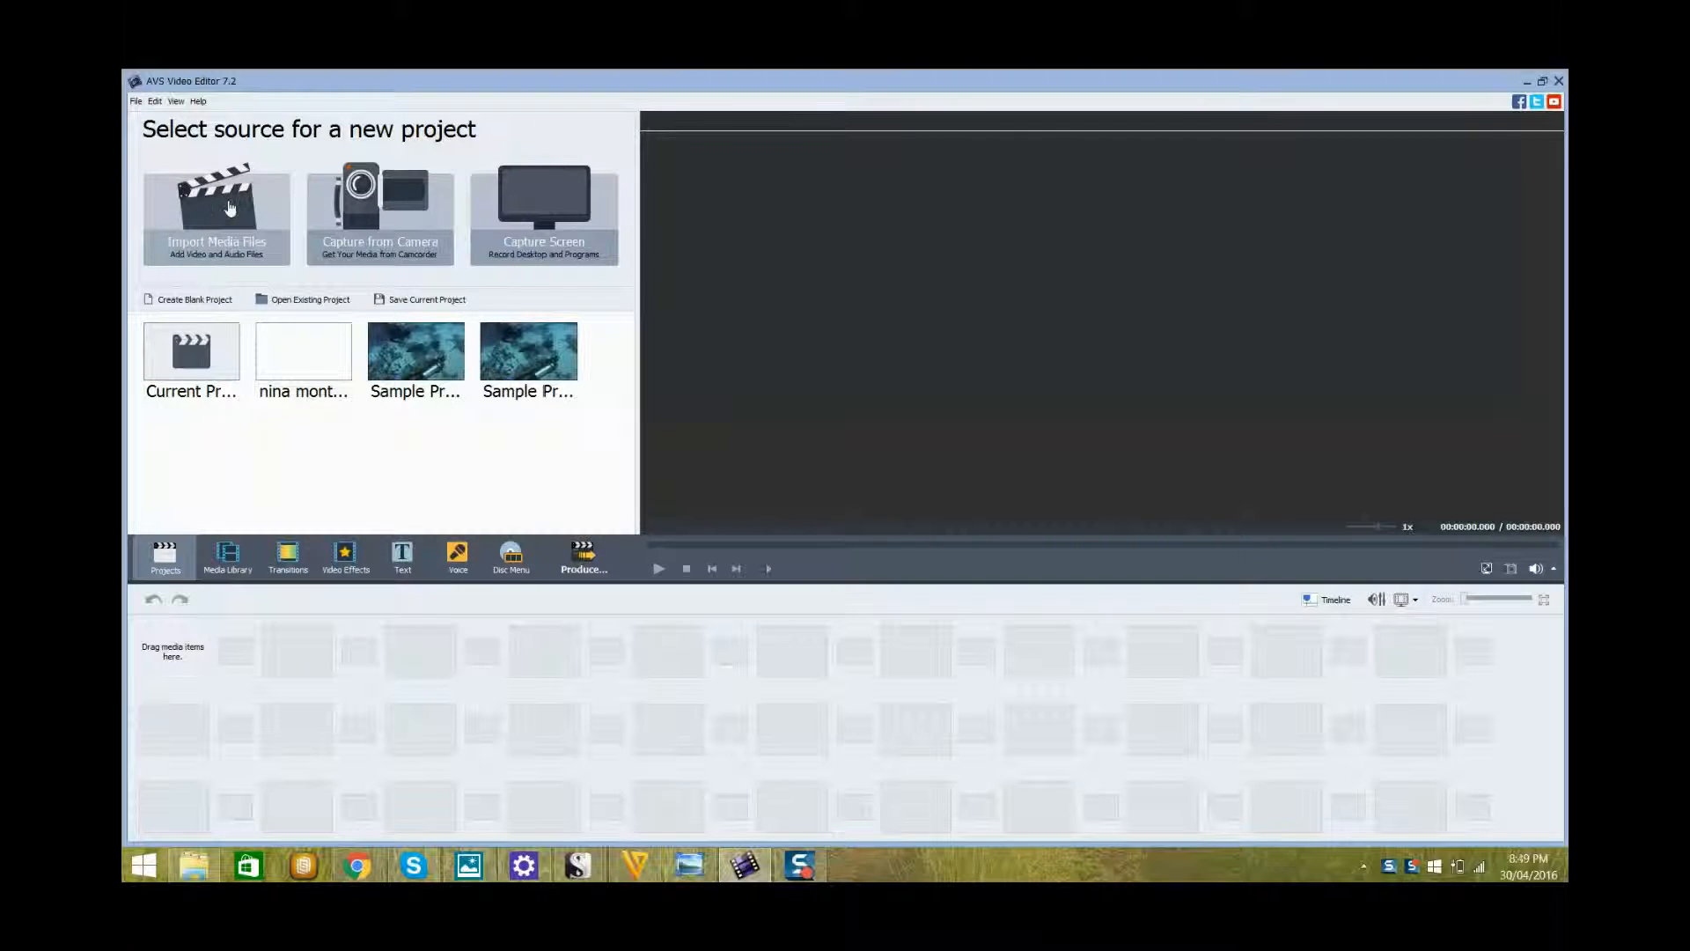
pyautogui.moveTo(423, 223)
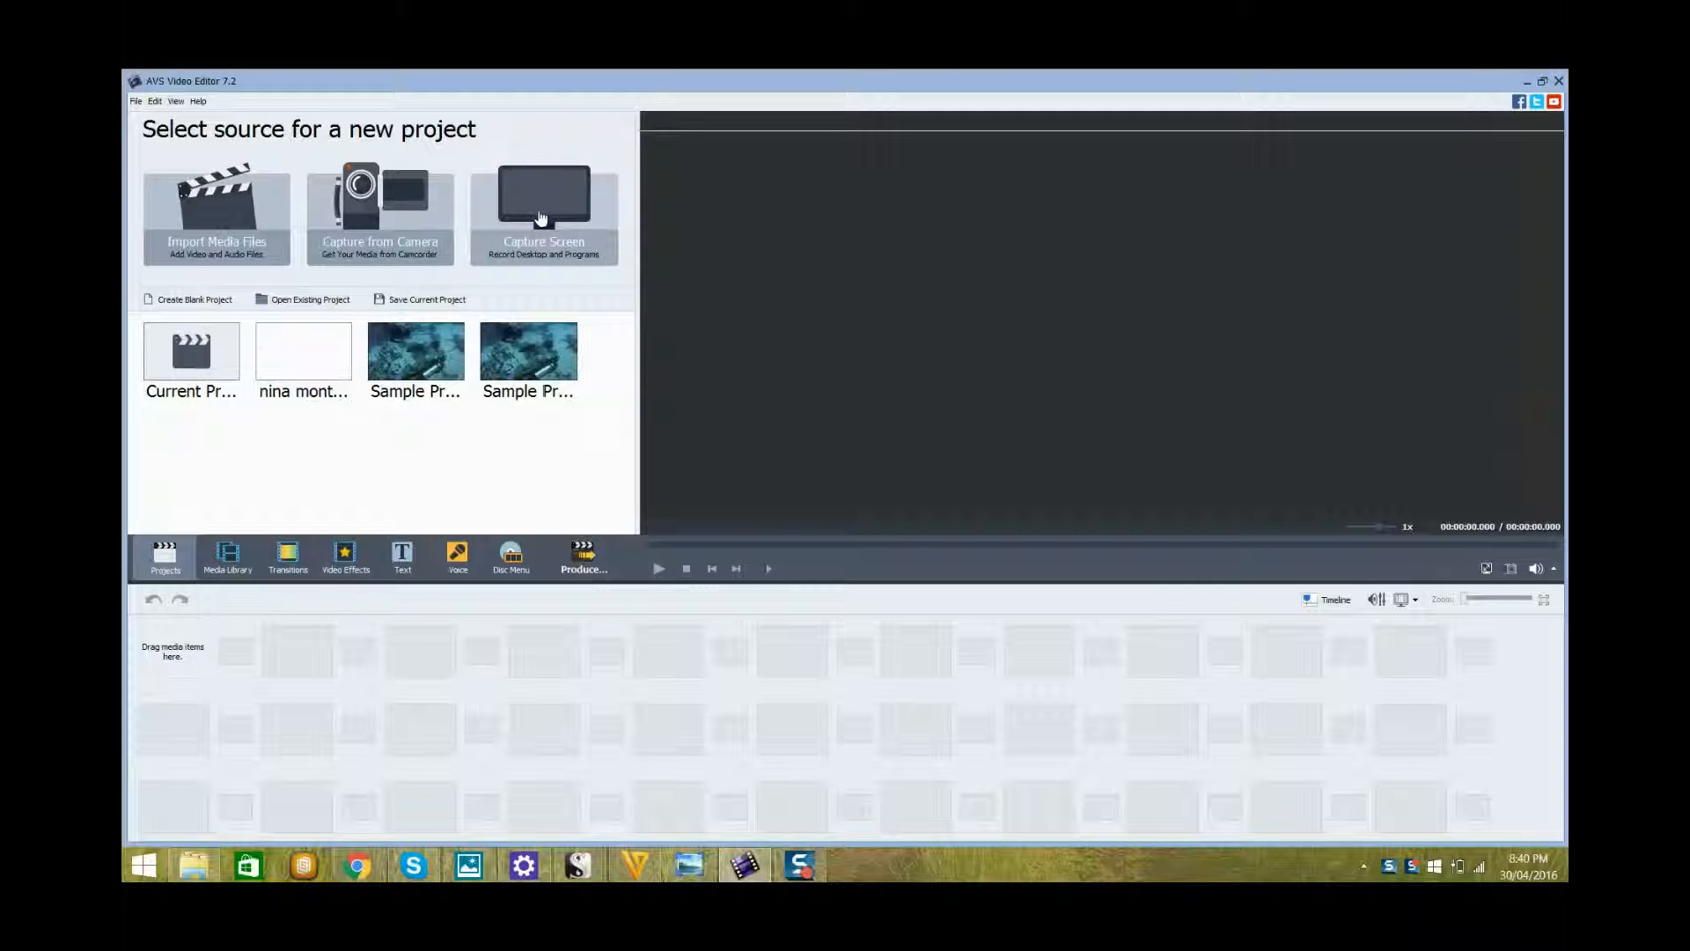
pyautogui.moveTo(620, 268)
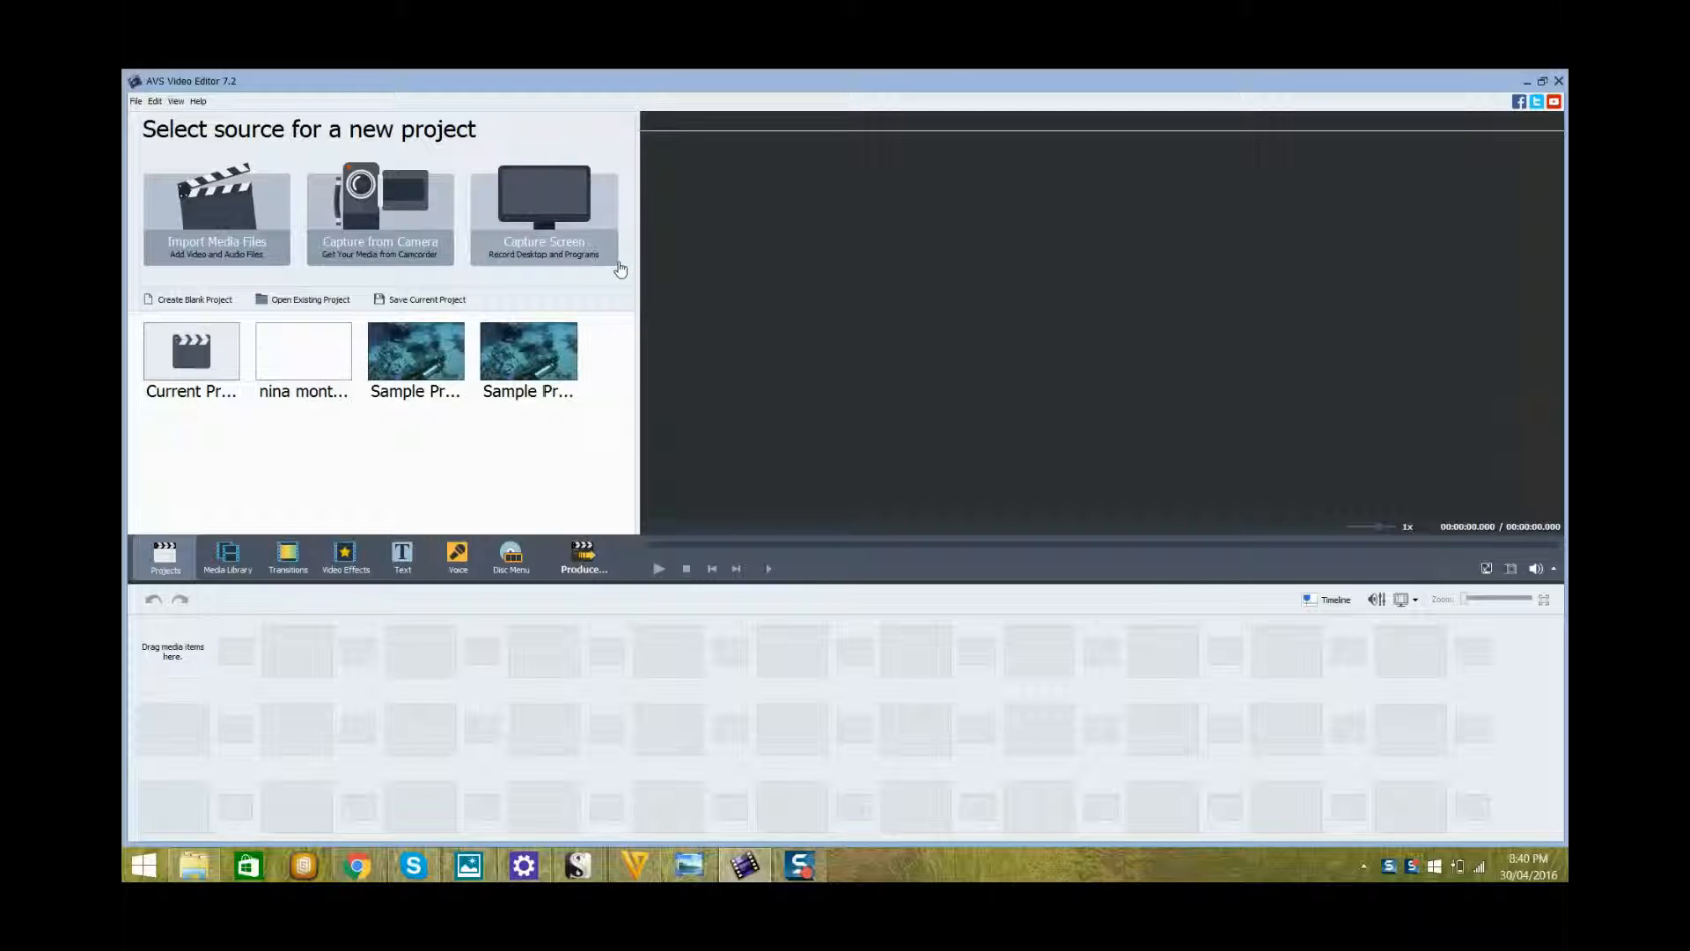
pyautogui.moveTo(774, 316)
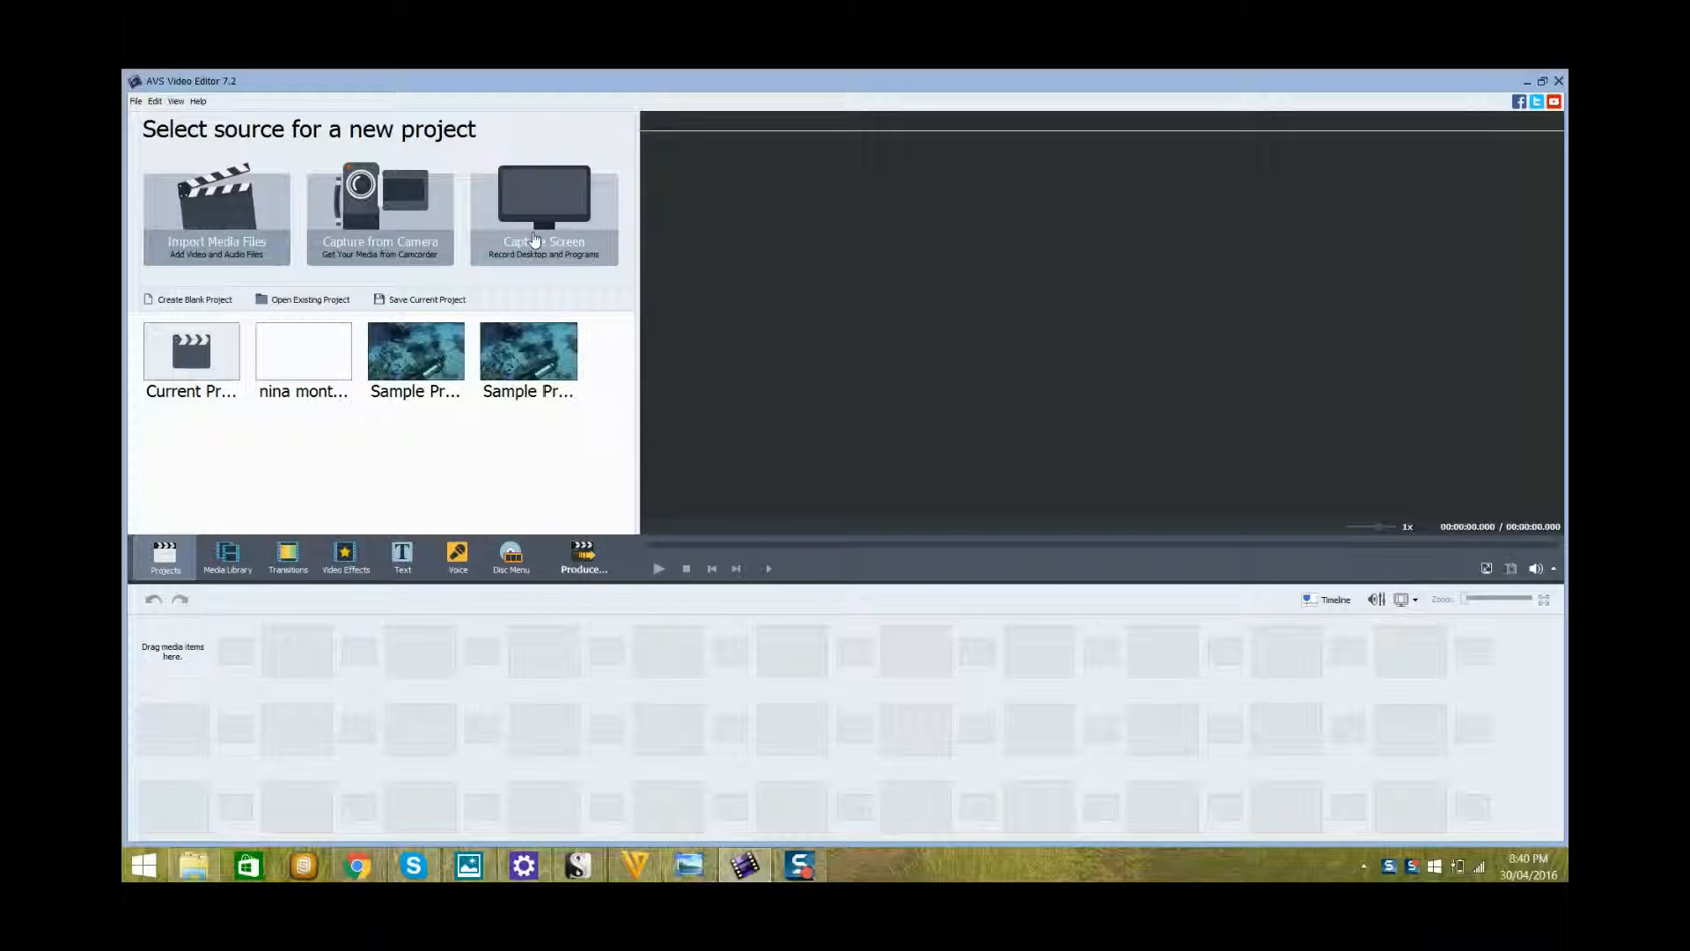
pyautogui.moveTo(442, 206)
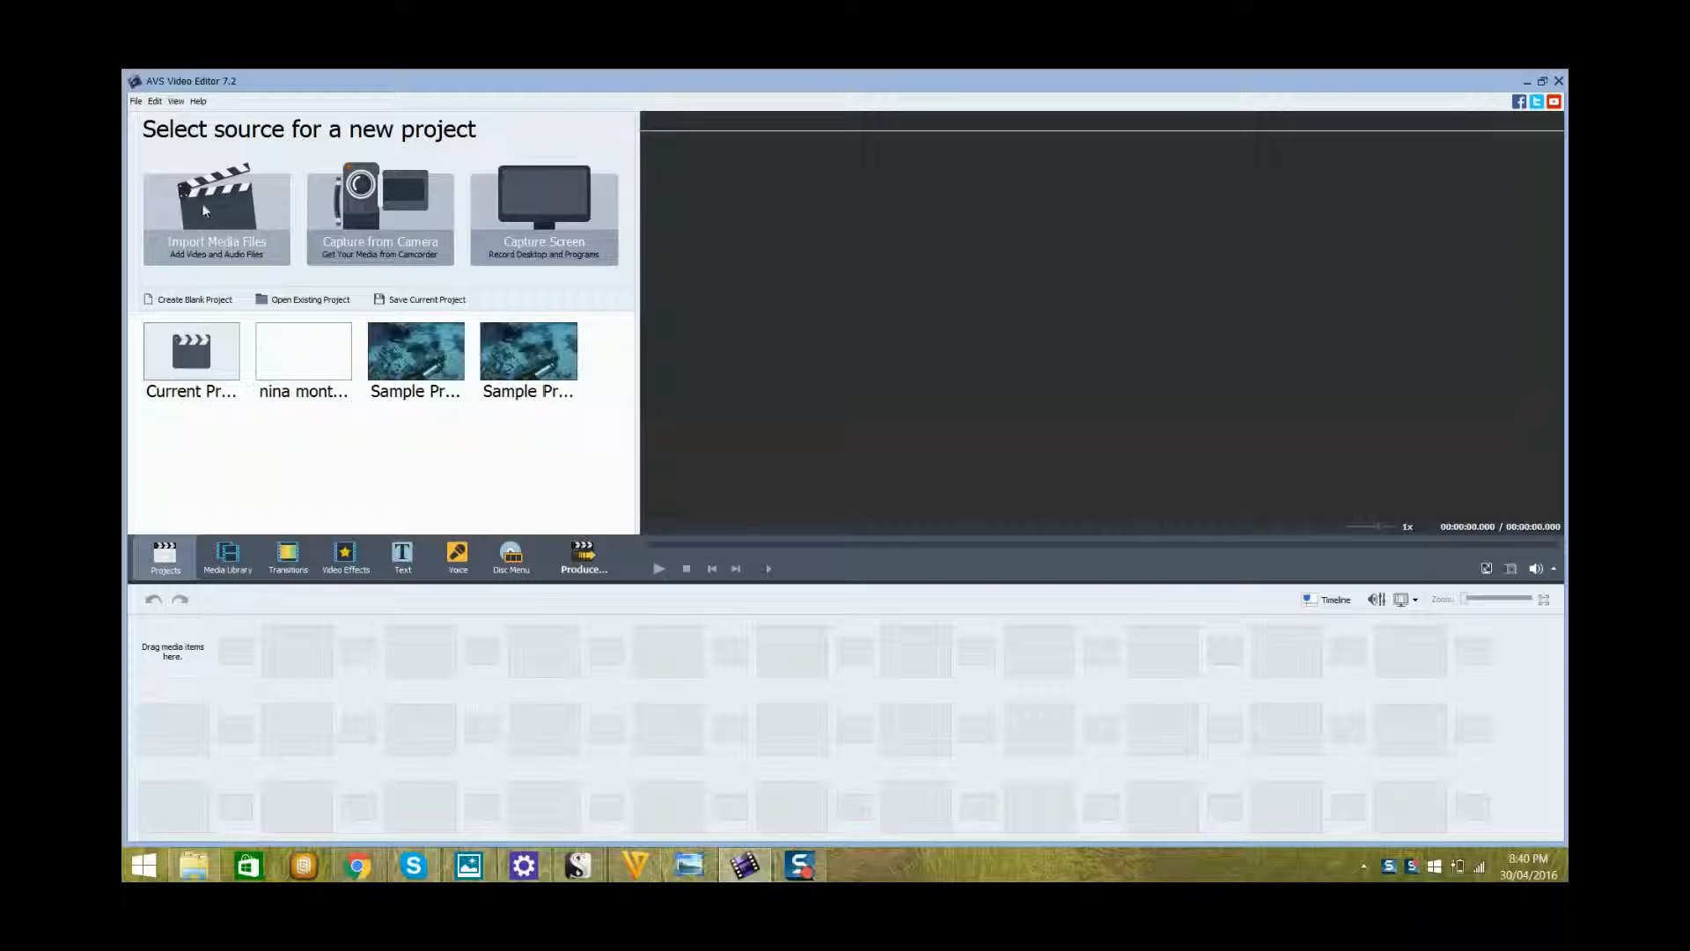
# Step: Import the Canva images from the Downloads folder into the media library
pyautogui.click(217, 210)
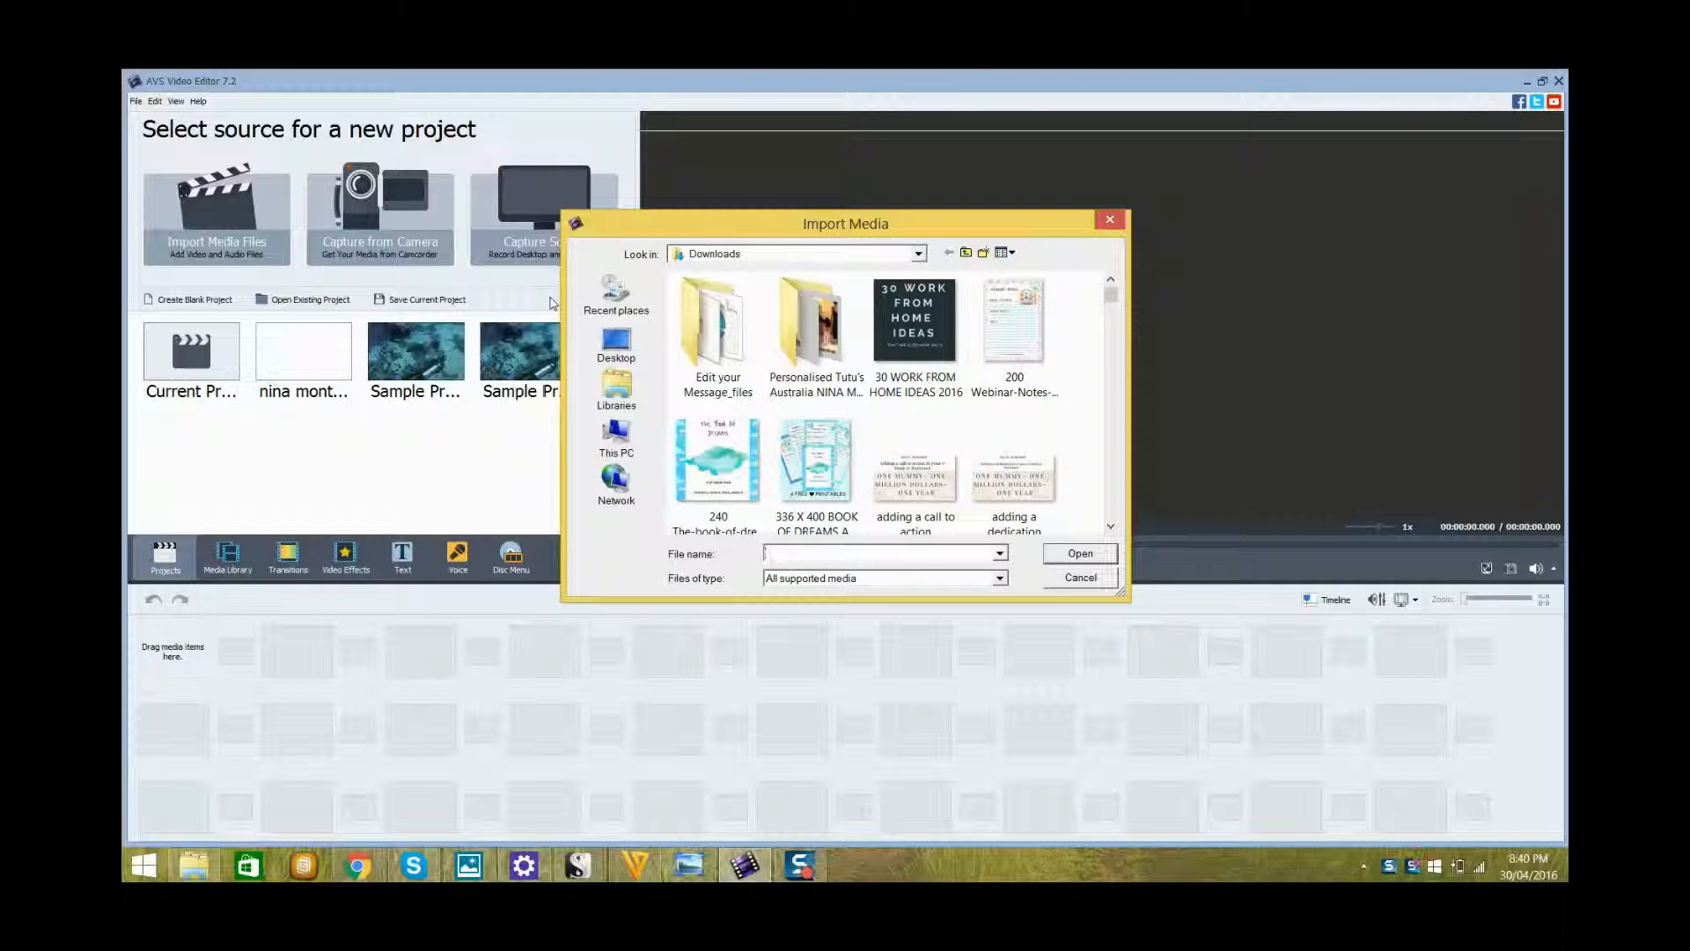
pyautogui.moveTo(1141, 719)
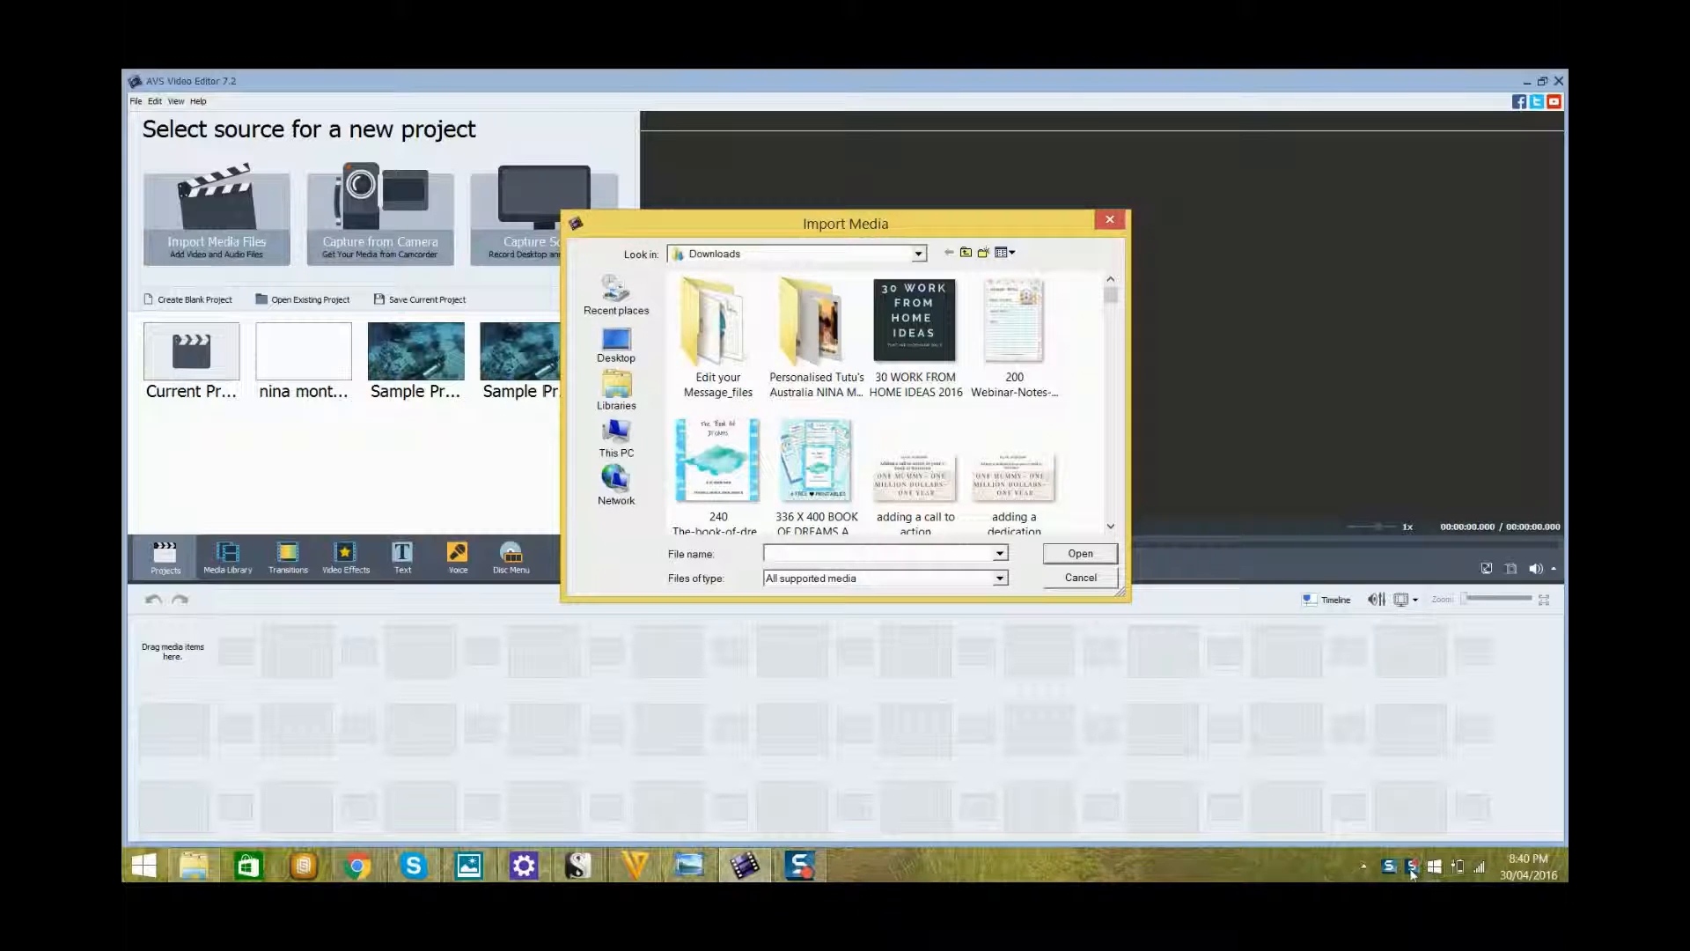
pyautogui.click(816, 461)
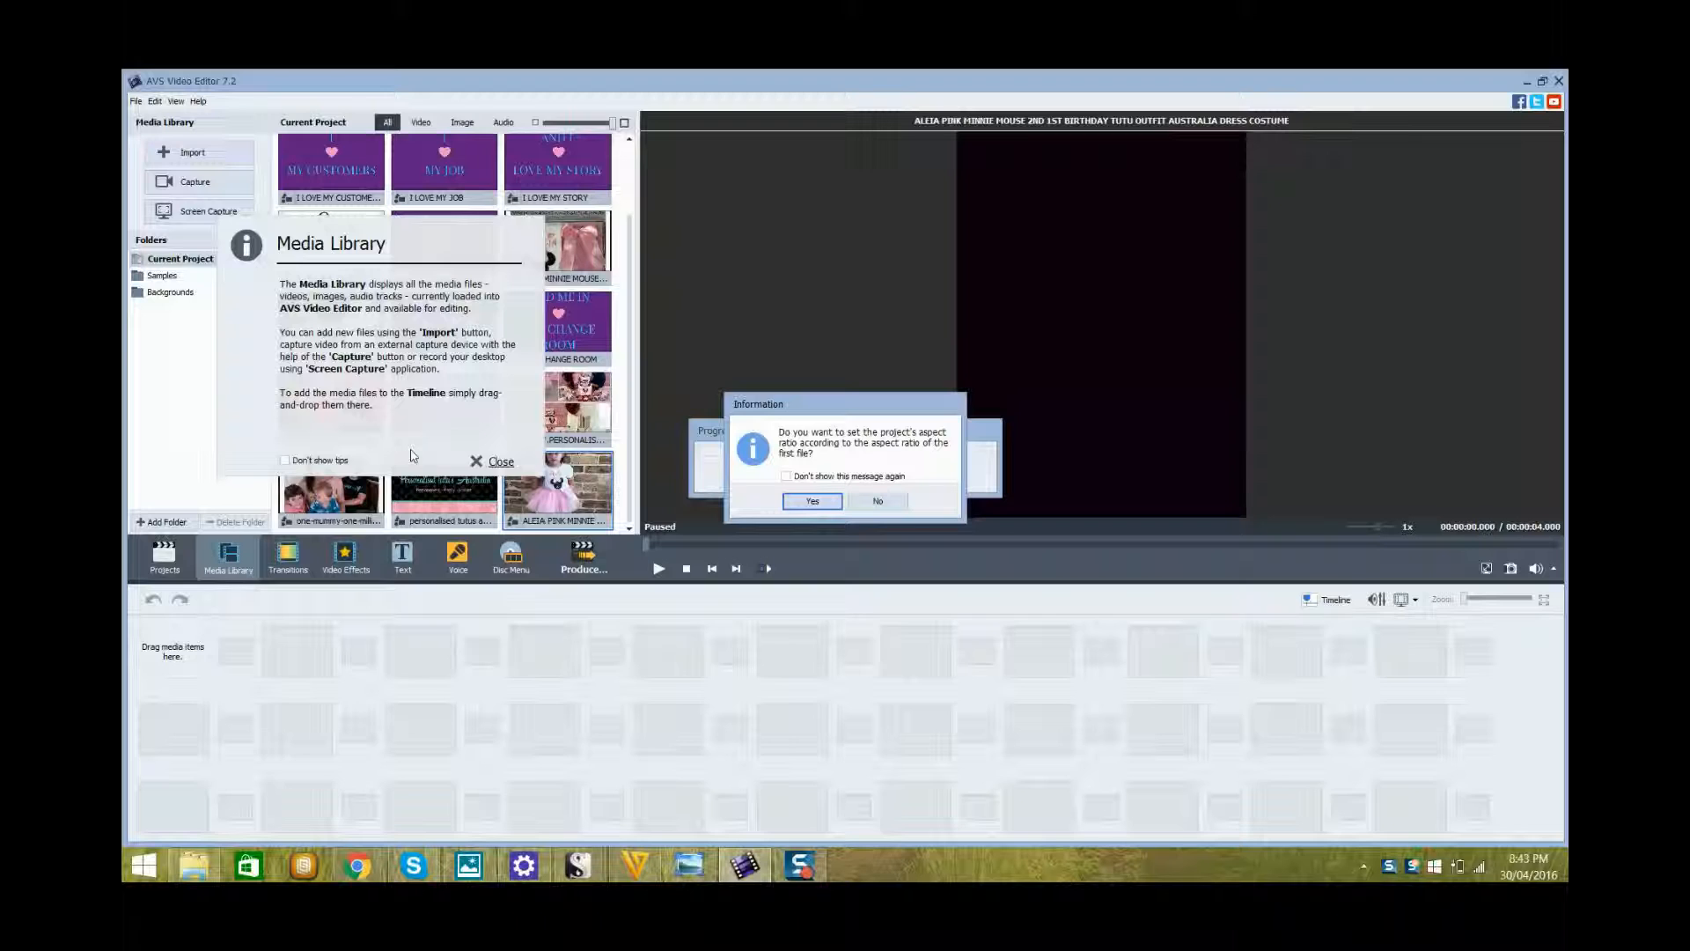
pyautogui.moveTo(834, 461)
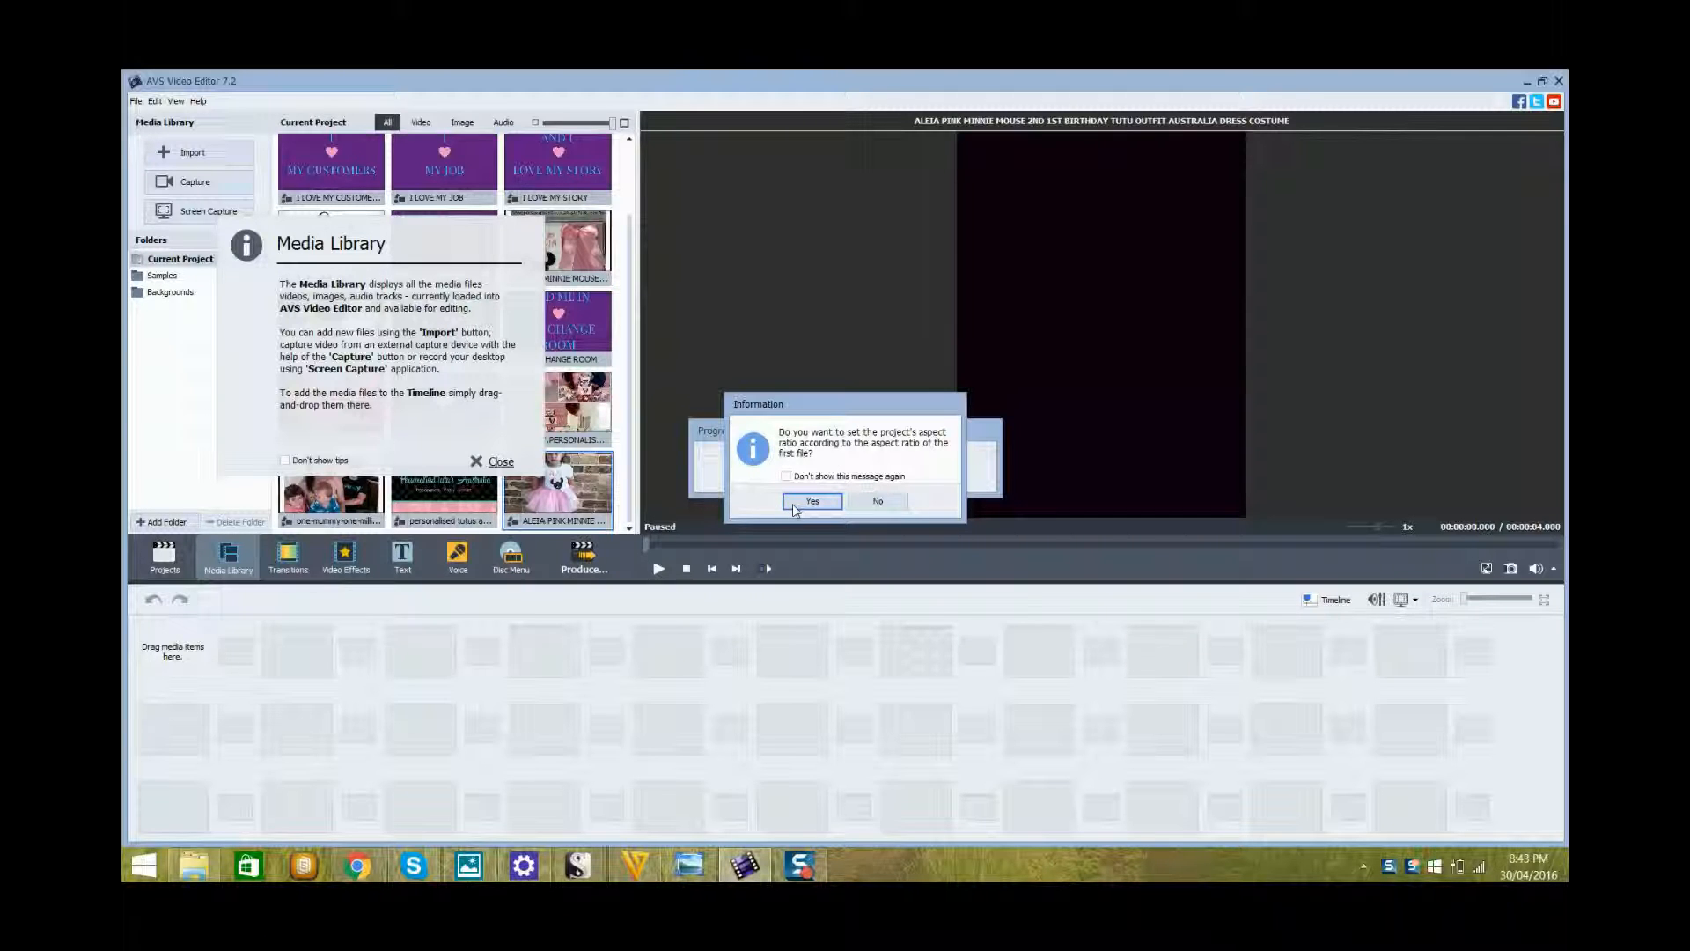
# Step: Match the project aspect ratio to the first image and dismiss the Media Library tip
pyautogui.click(812, 501)
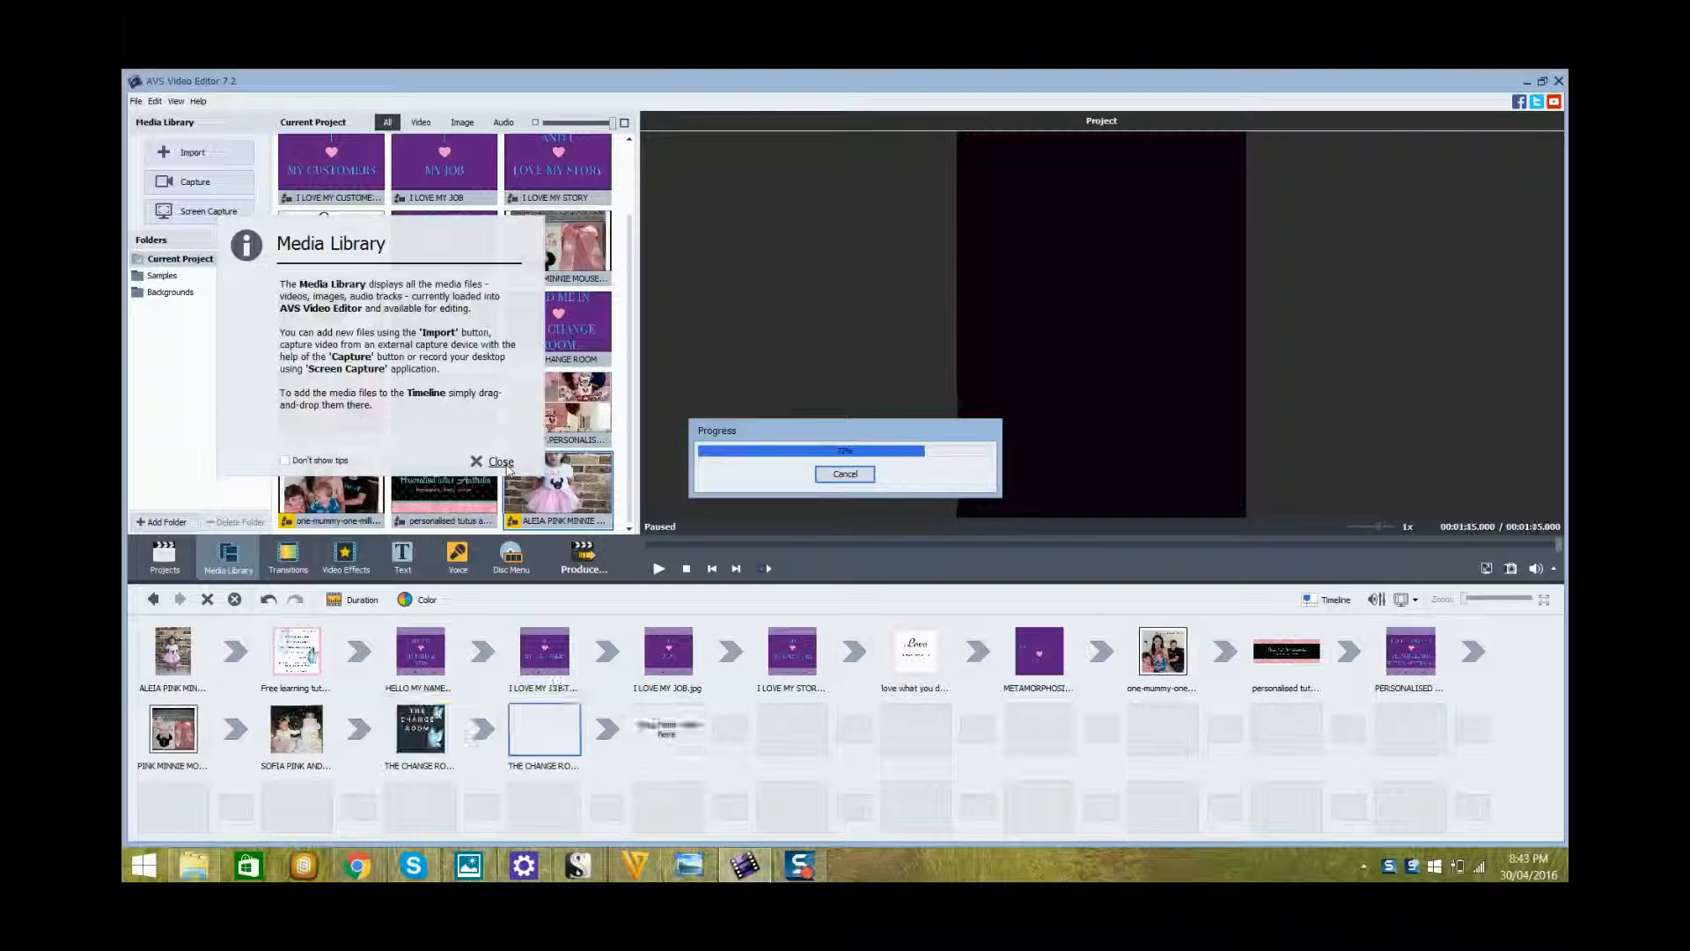
pyautogui.click(494, 461)
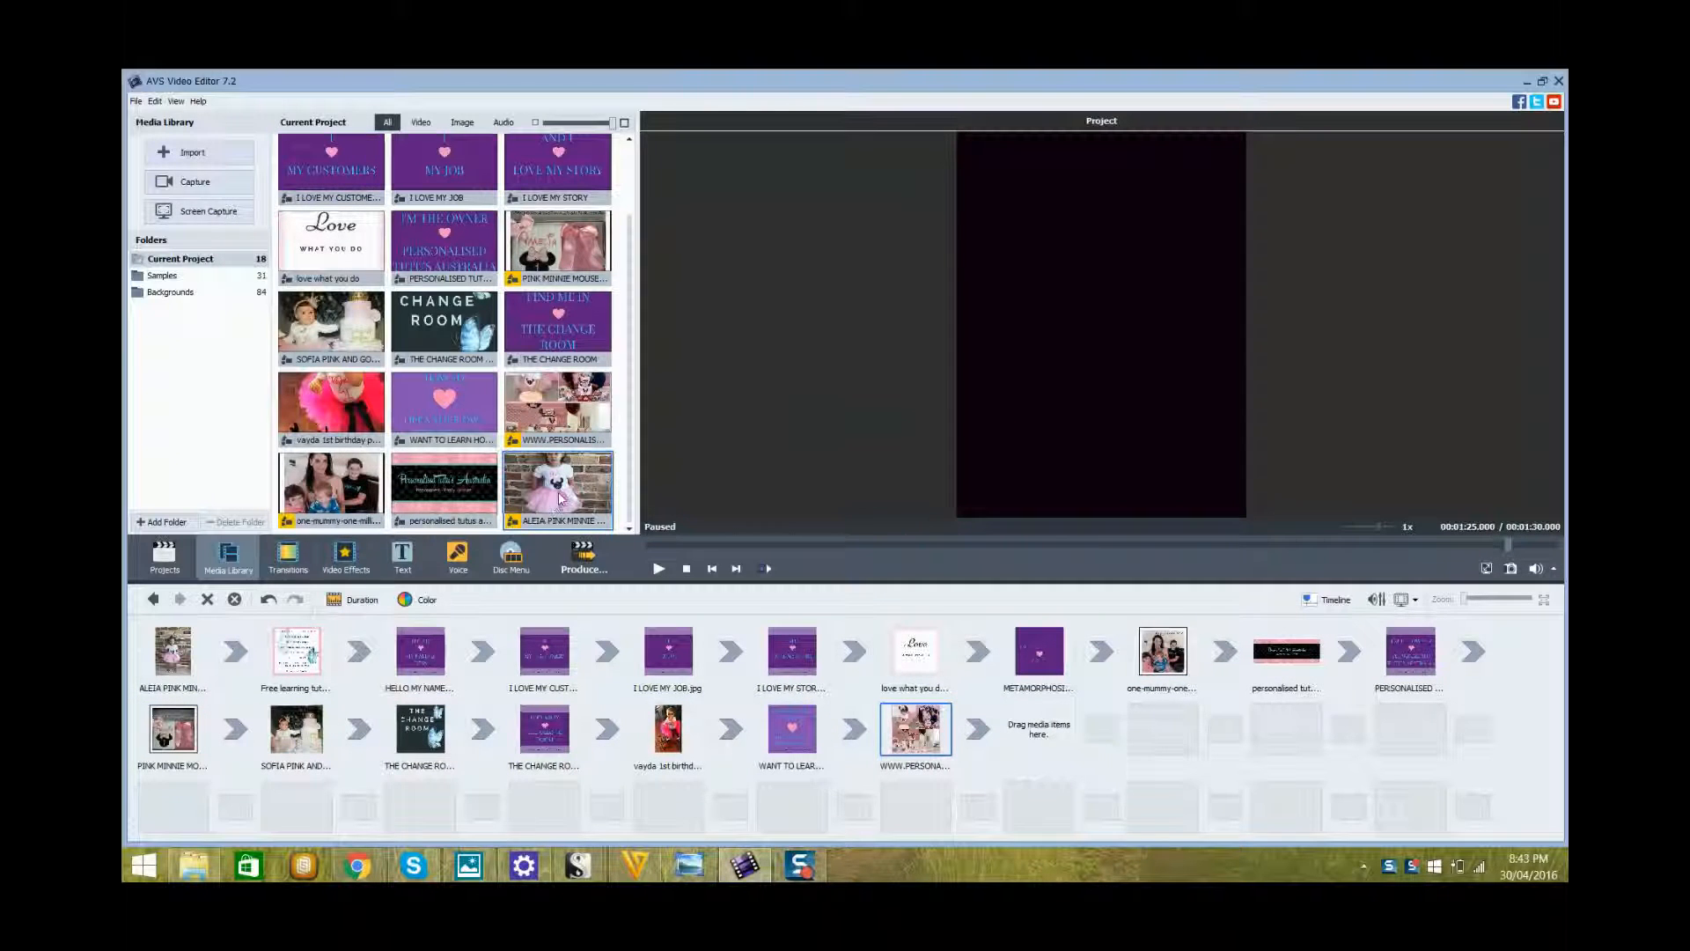
pyautogui.moveTo(557, 485)
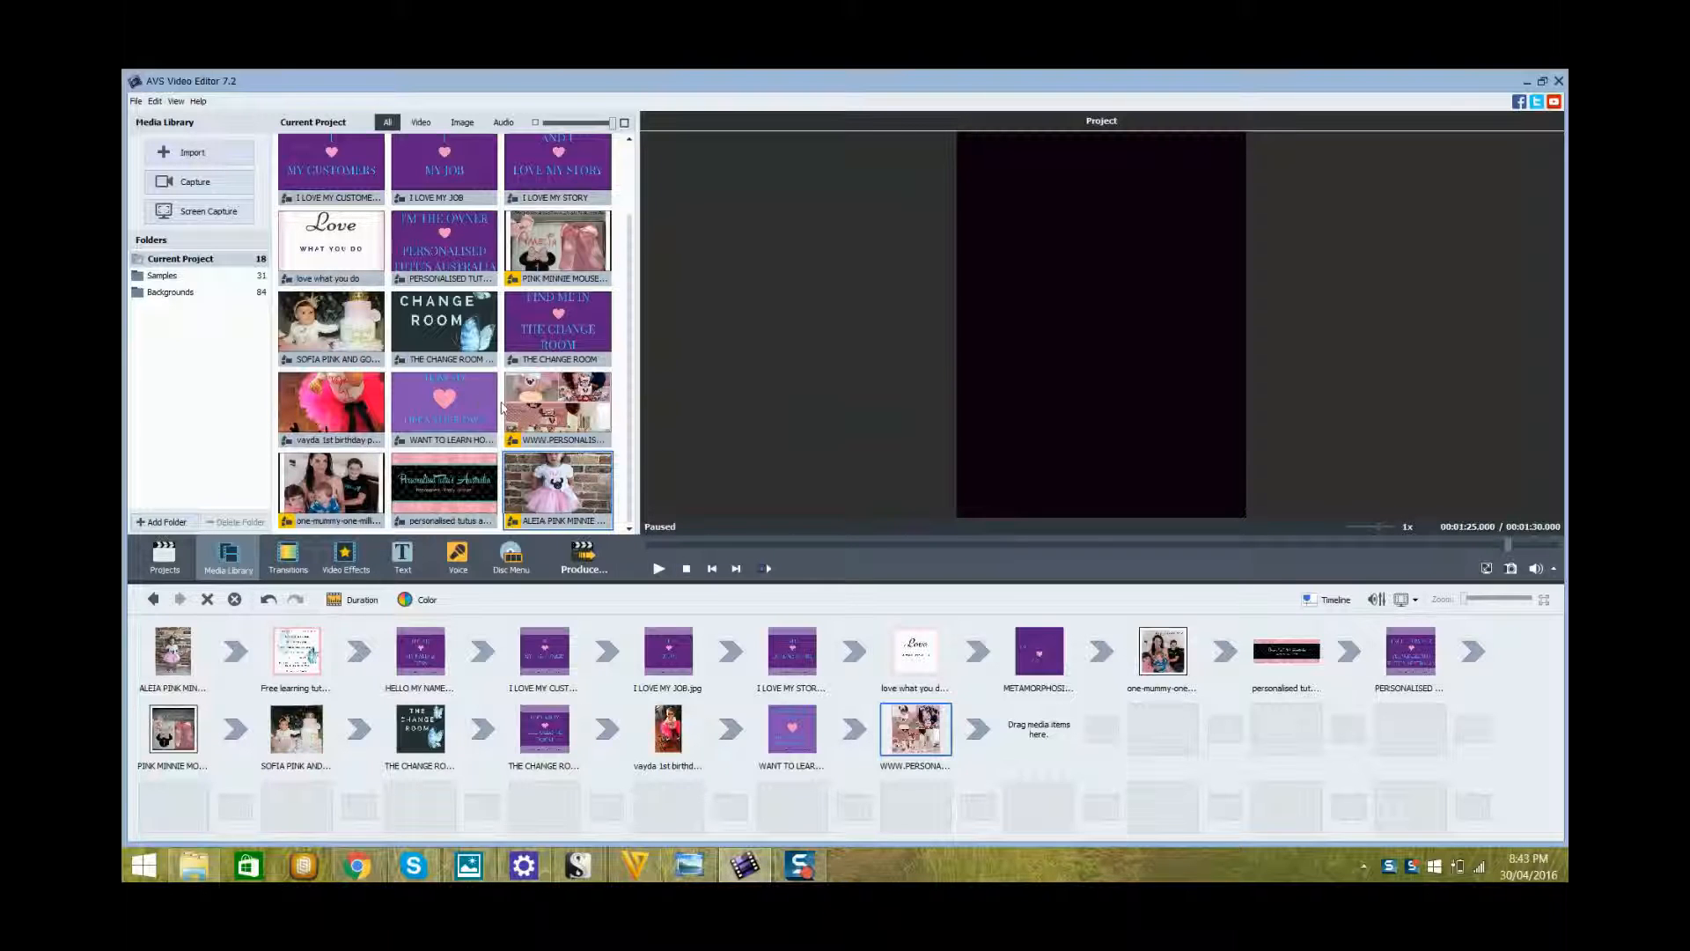
pyautogui.moveTo(421, 649)
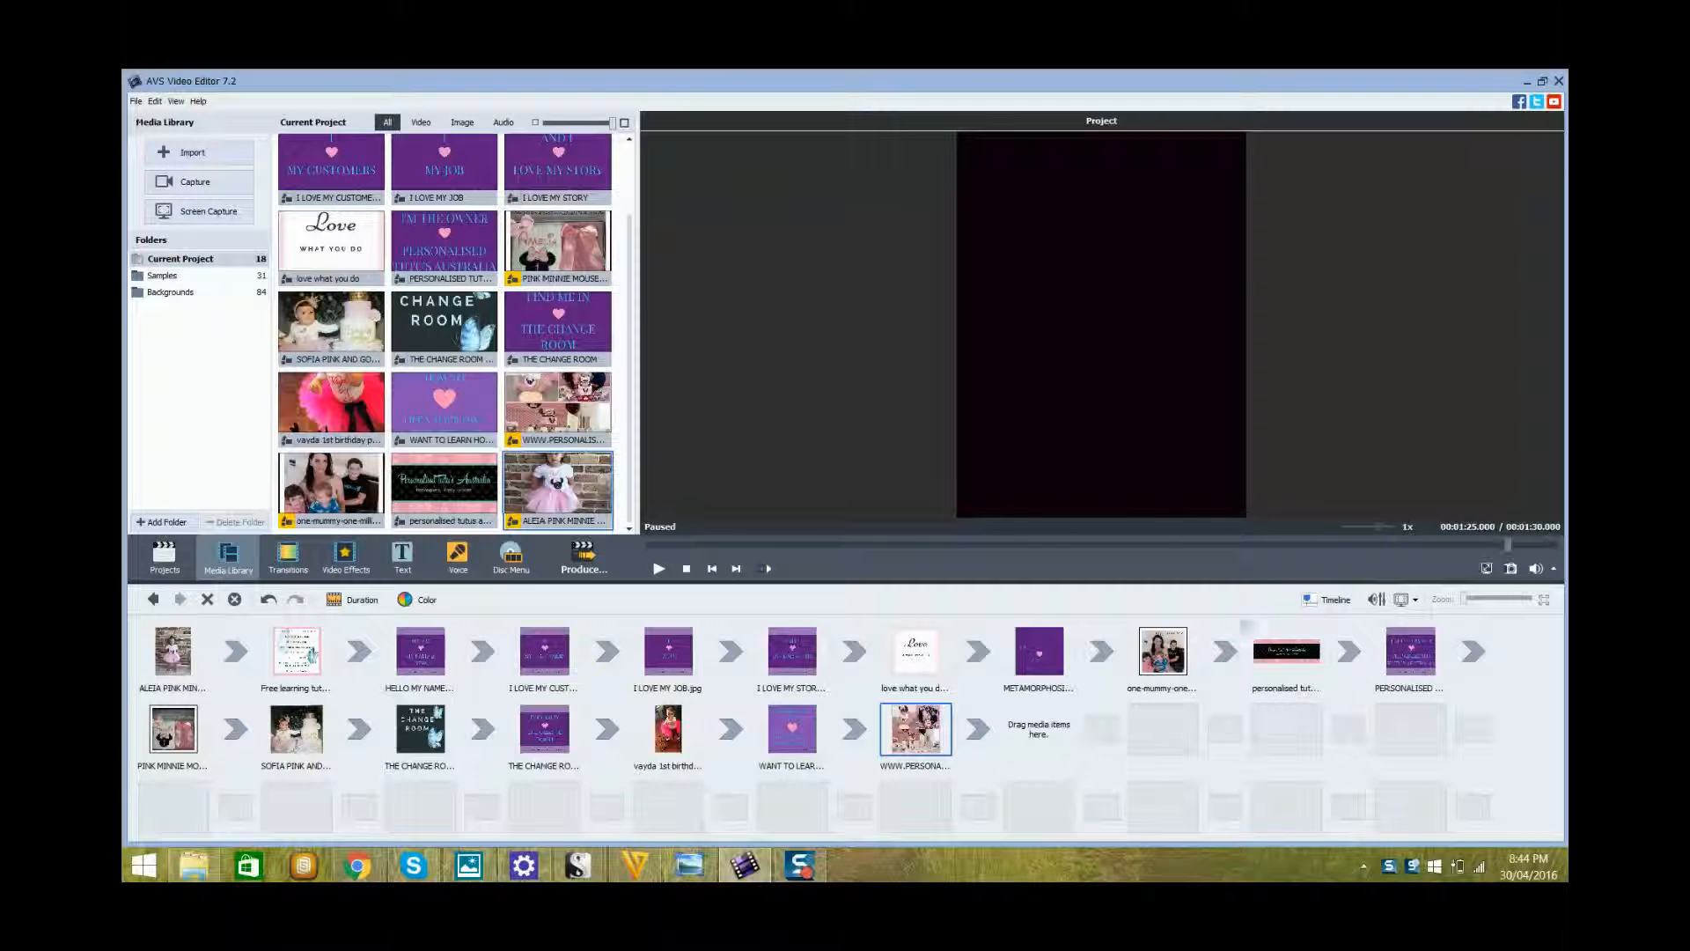
pyautogui.moveTo(1335, 600)
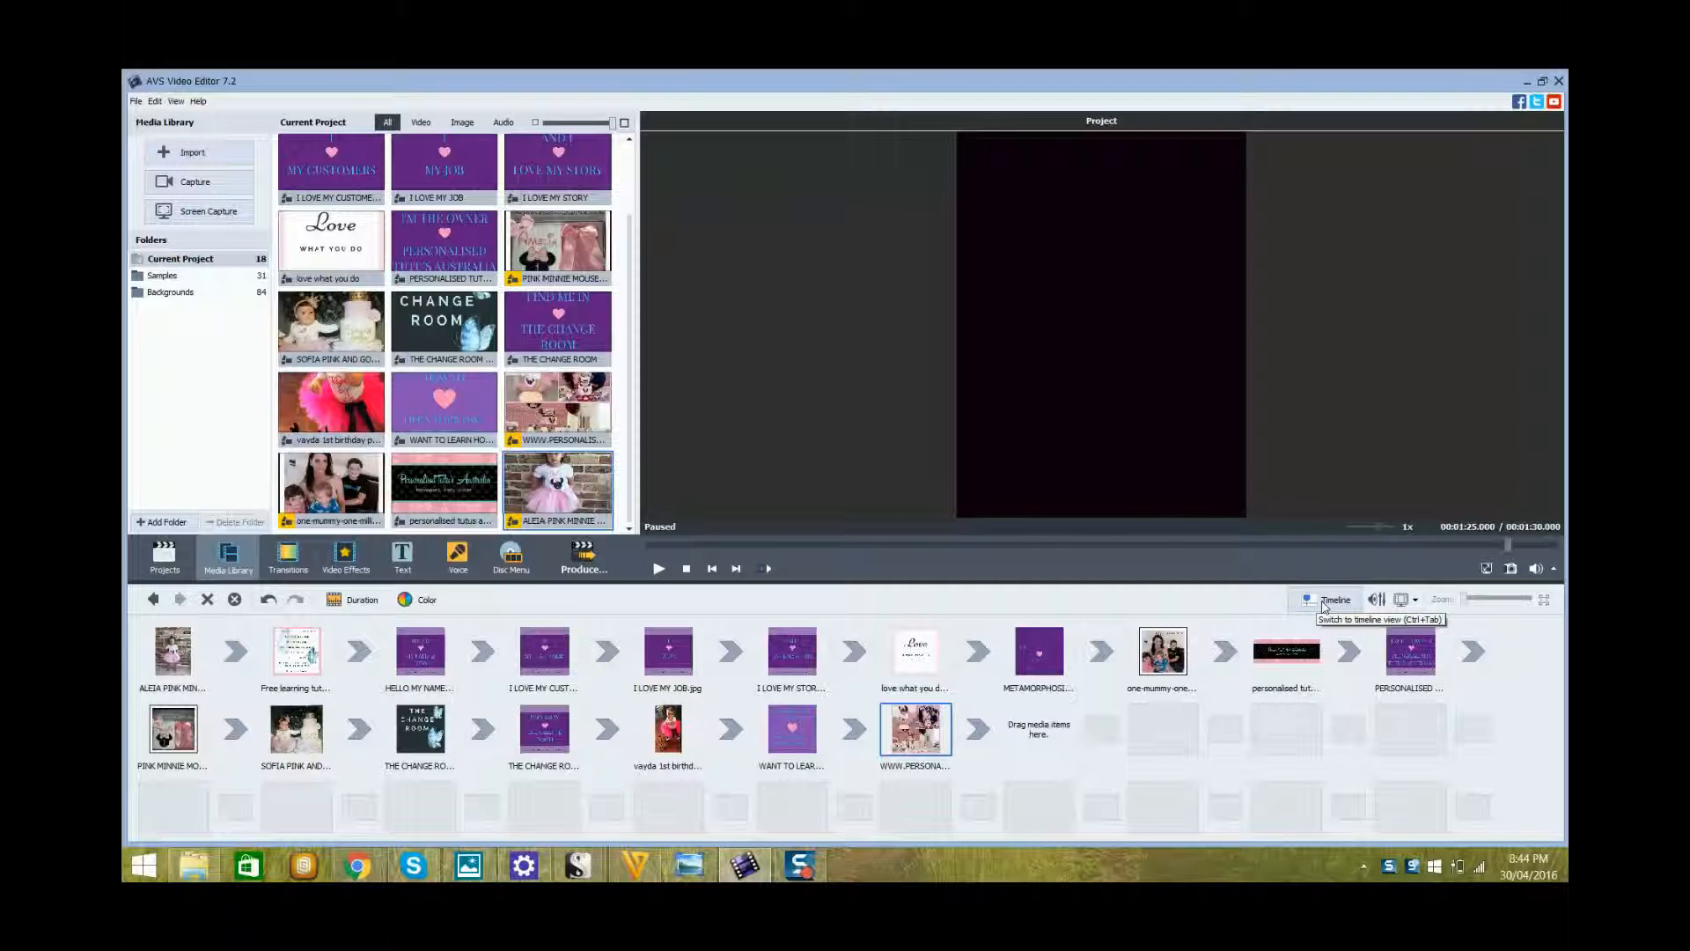
pyautogui.click(1334, 600)
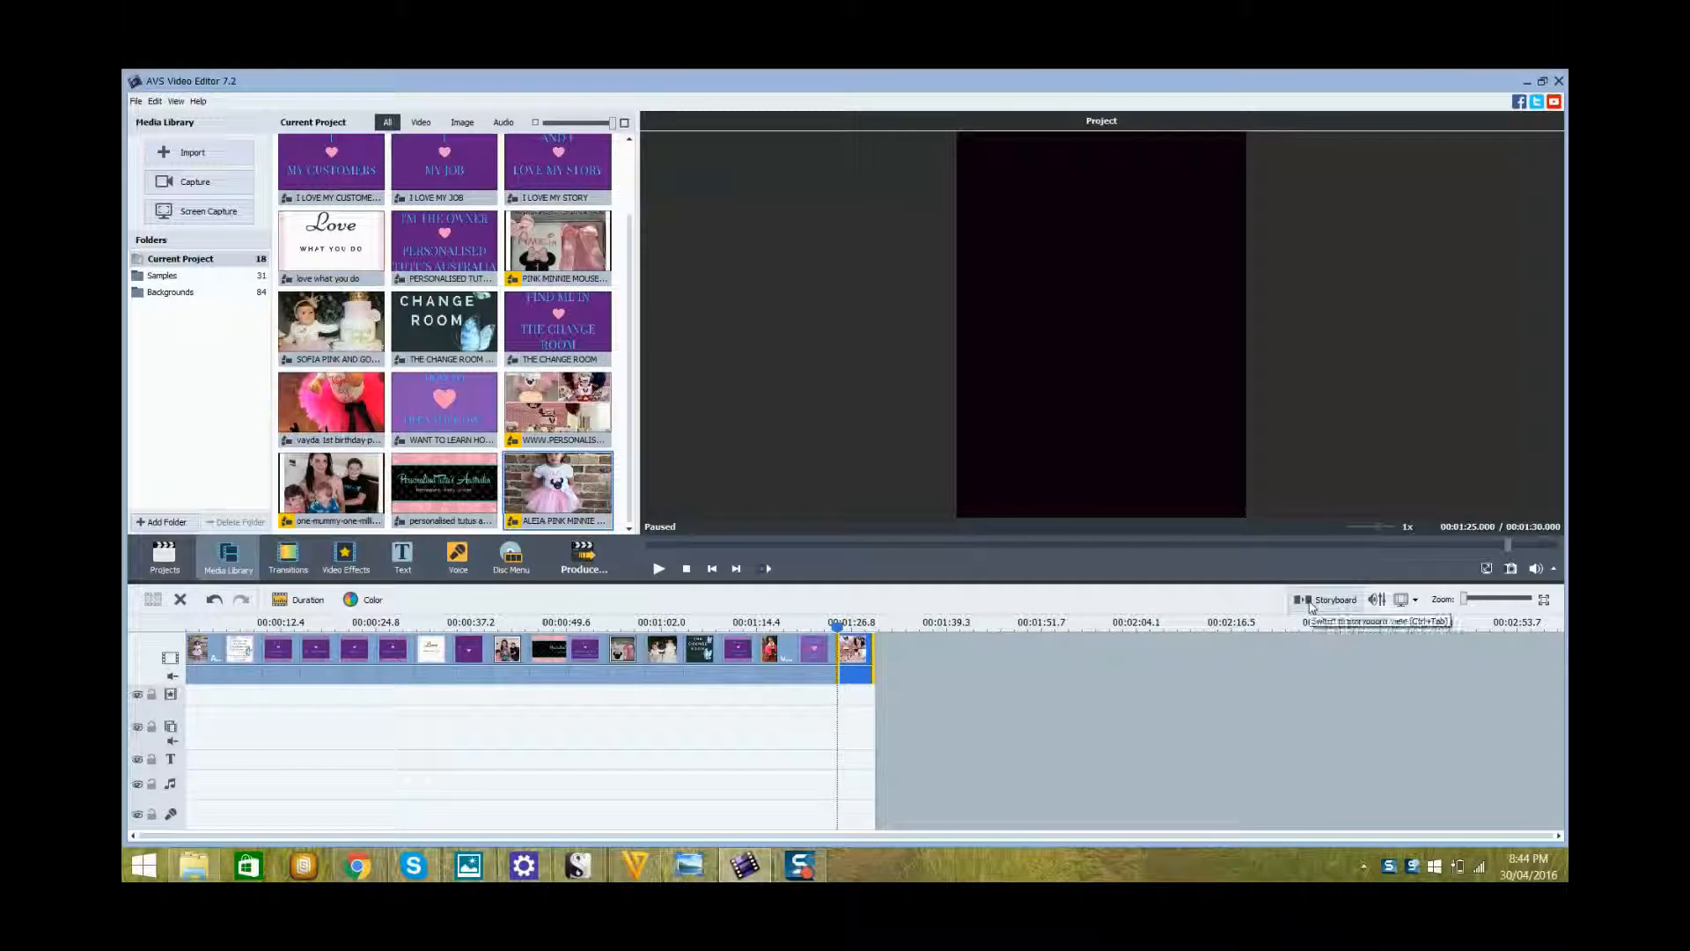
pyautogui.click(1333, 600)
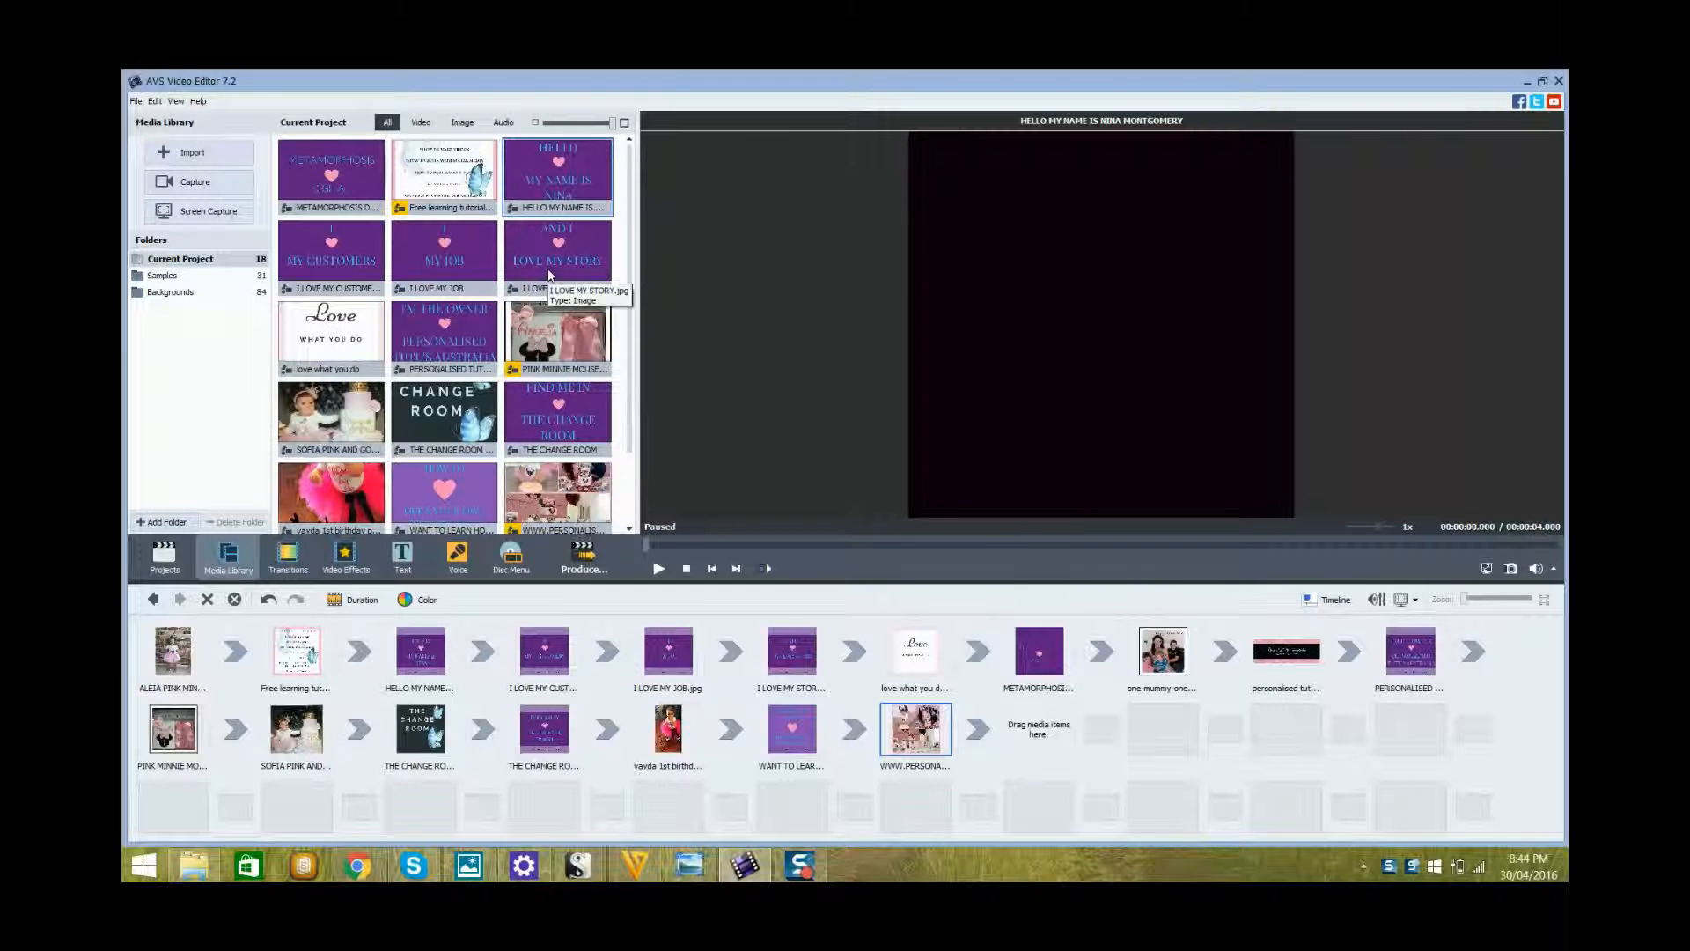
# Step: Preview I Love My Job, I Love My Customers, Personalised Tutus, birthday outfit and The Change Room images
pyautogui.click(443, 253)
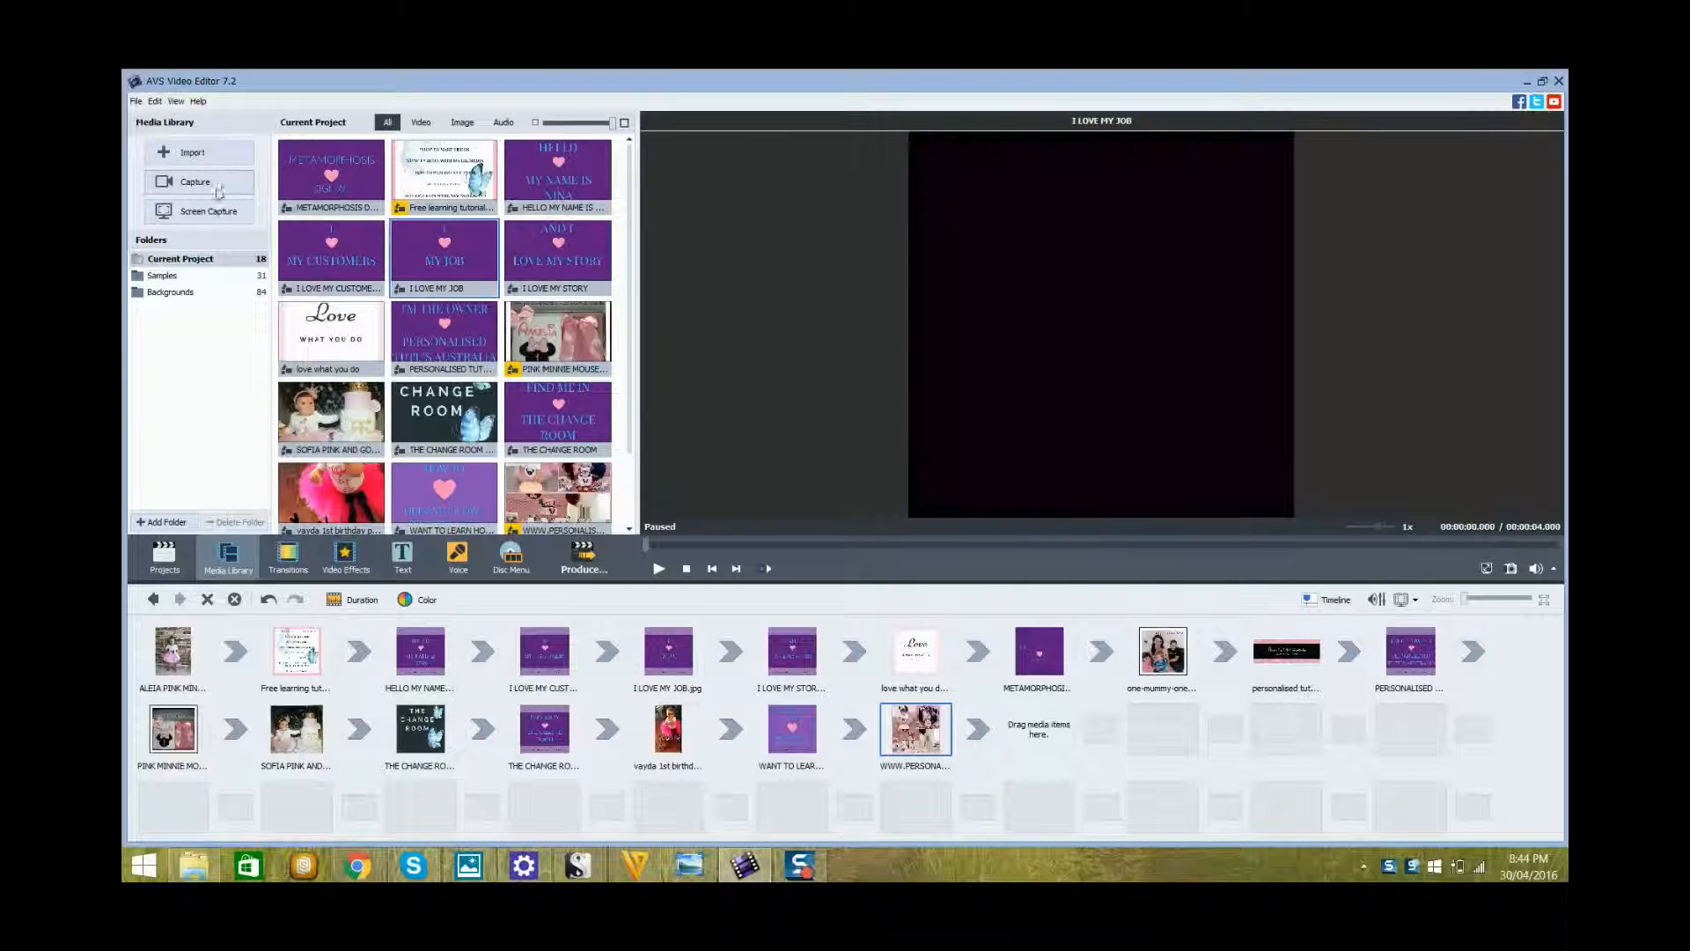
pyautogui.click(331, 256)
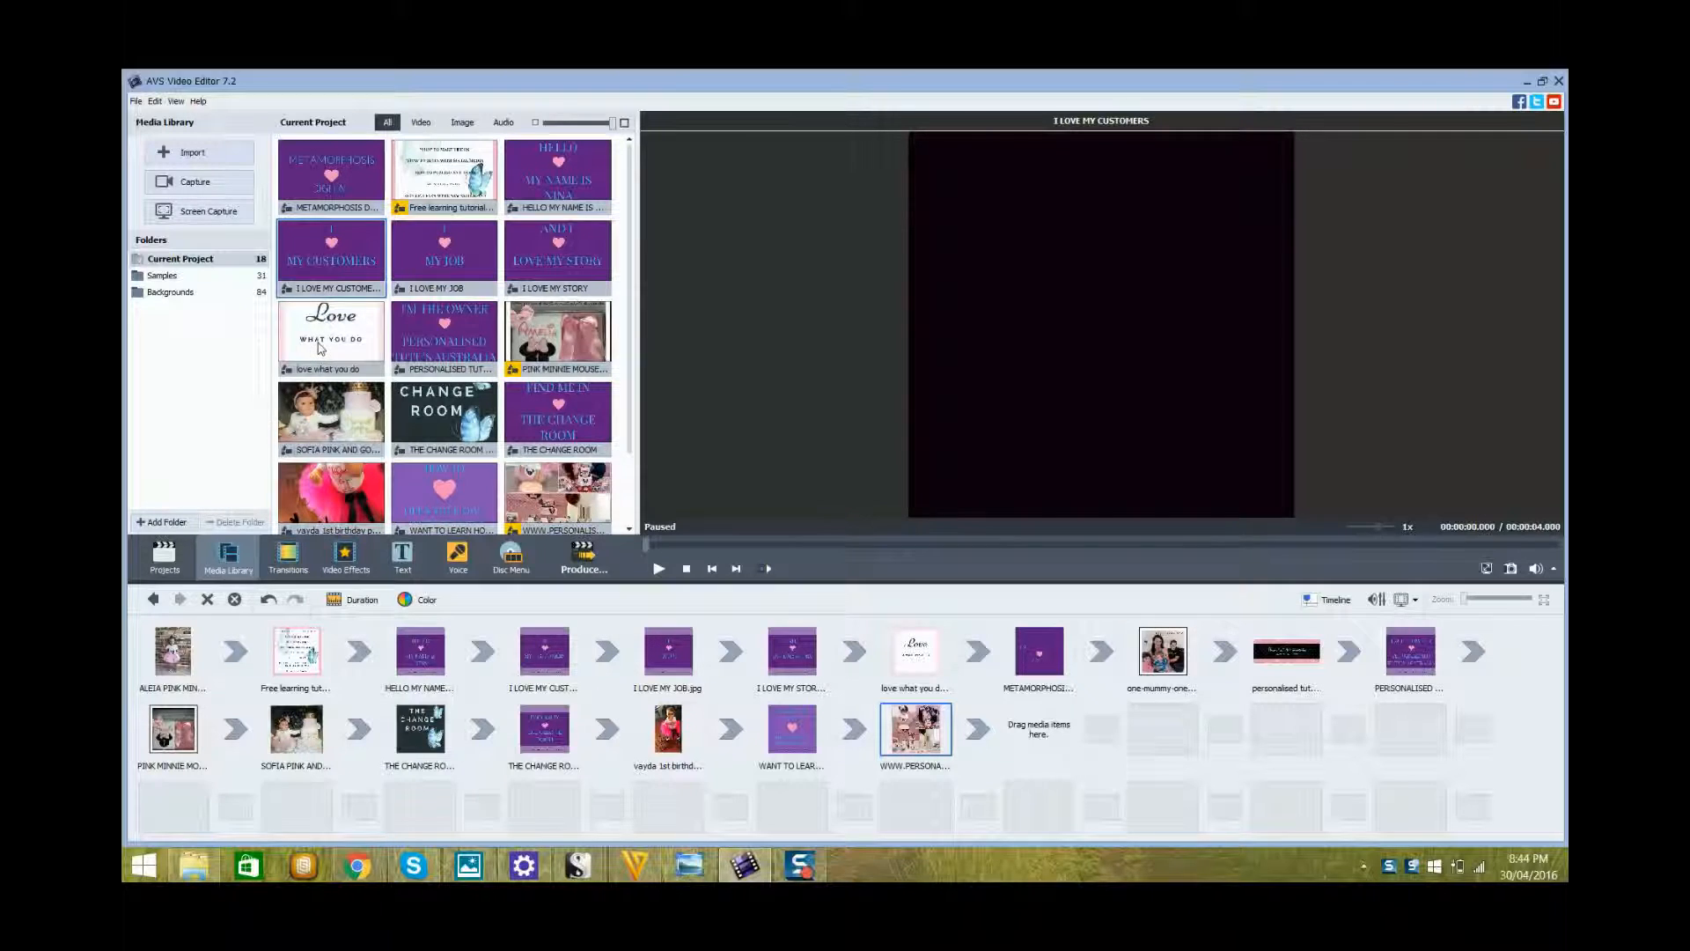
pyautogui.click(443, 334)
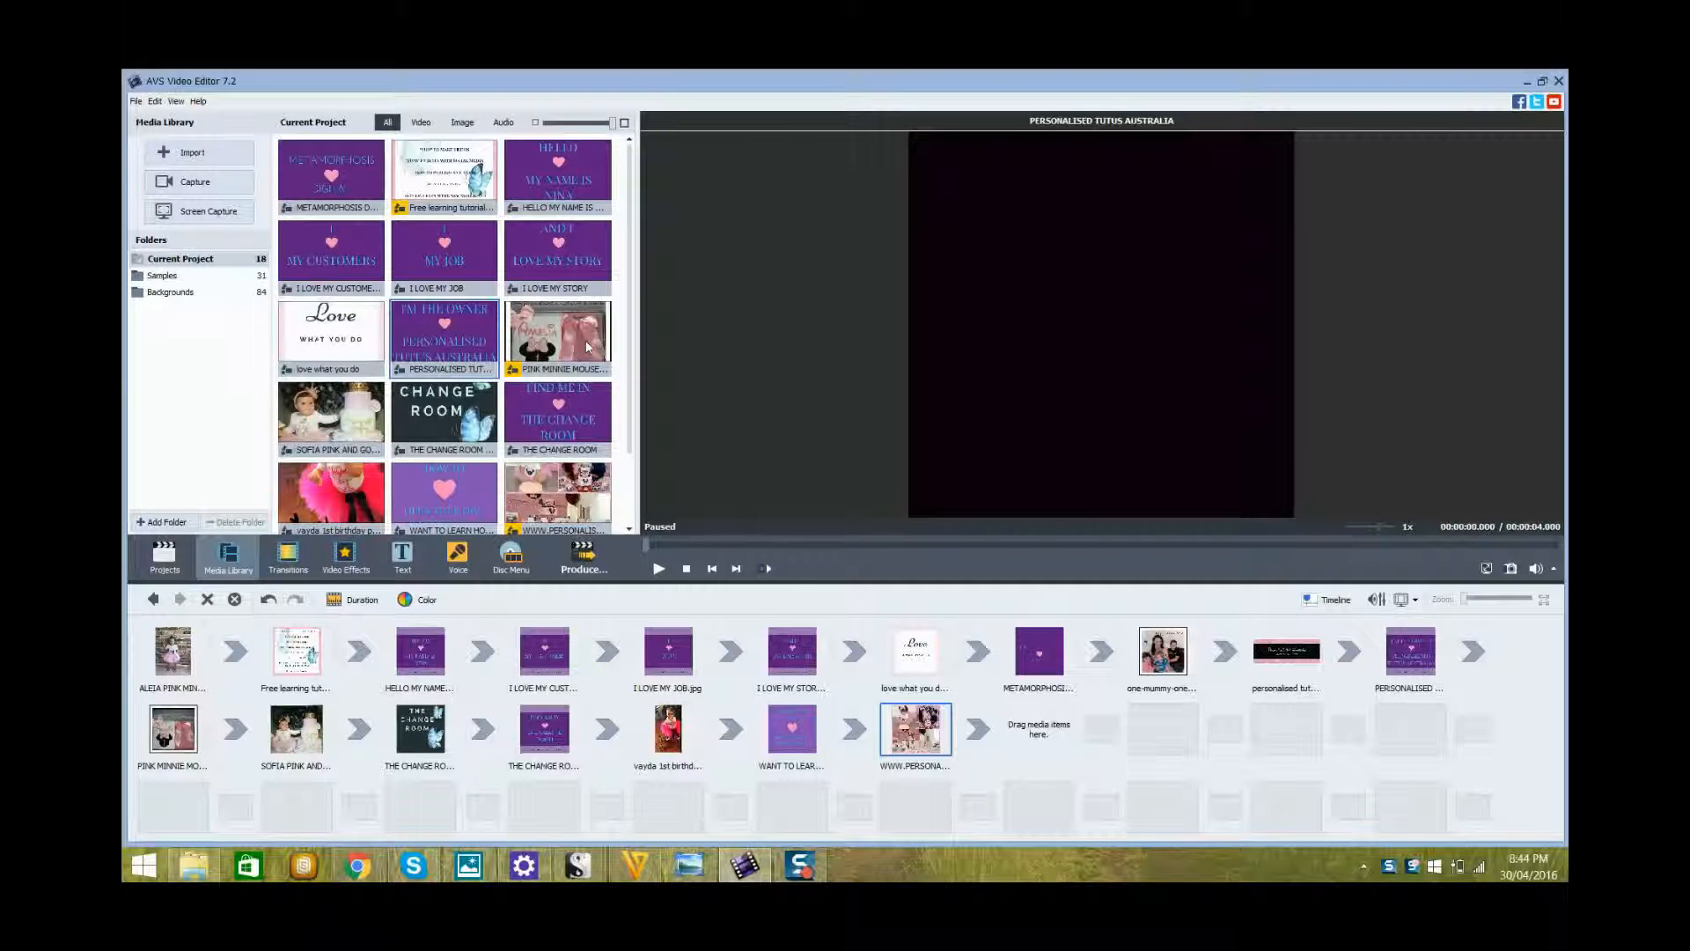
pyautogui.click(558, 334)
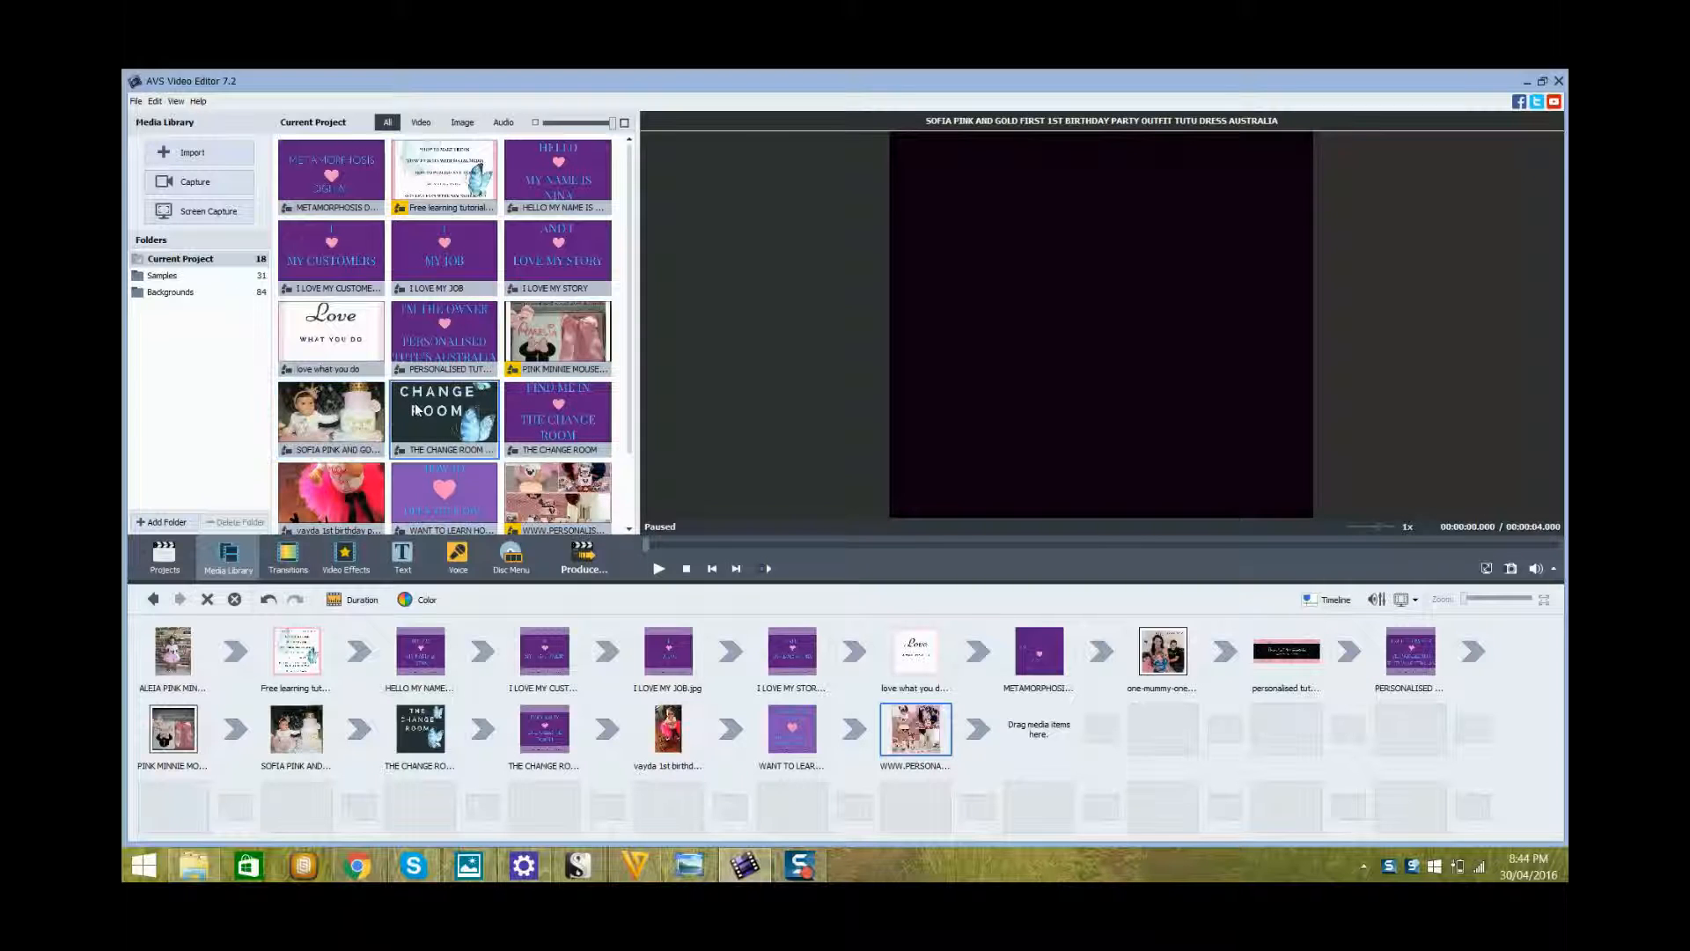
pyautogui.click(558, 418)
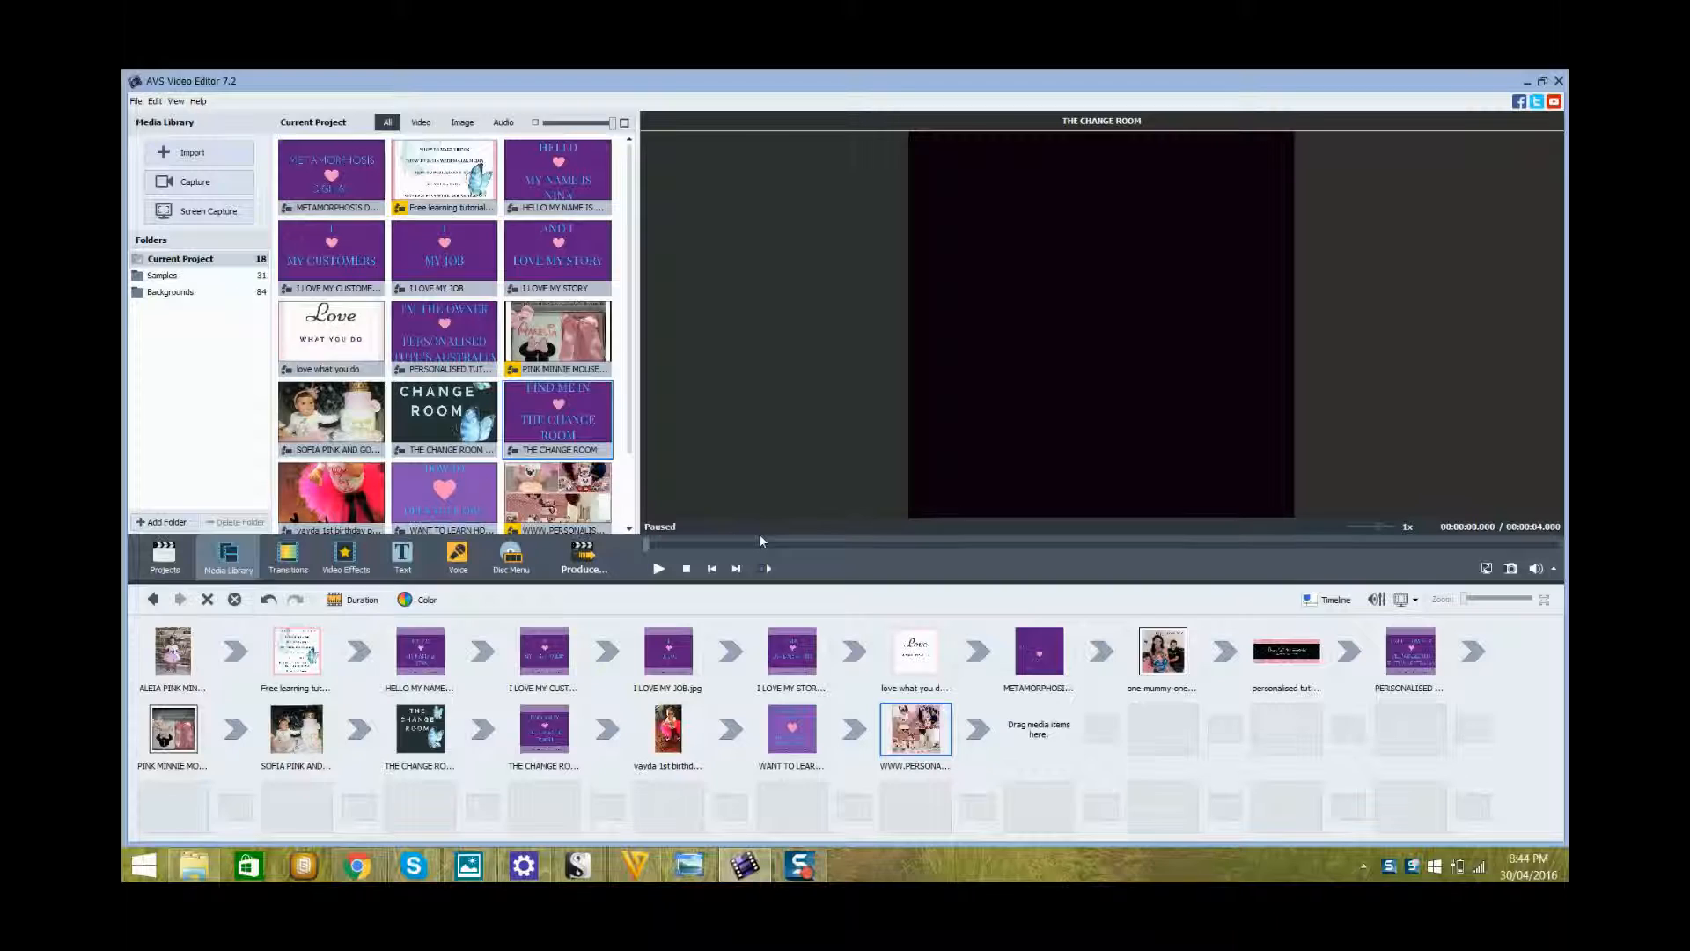
pyautogui.moveTo(294, 652)
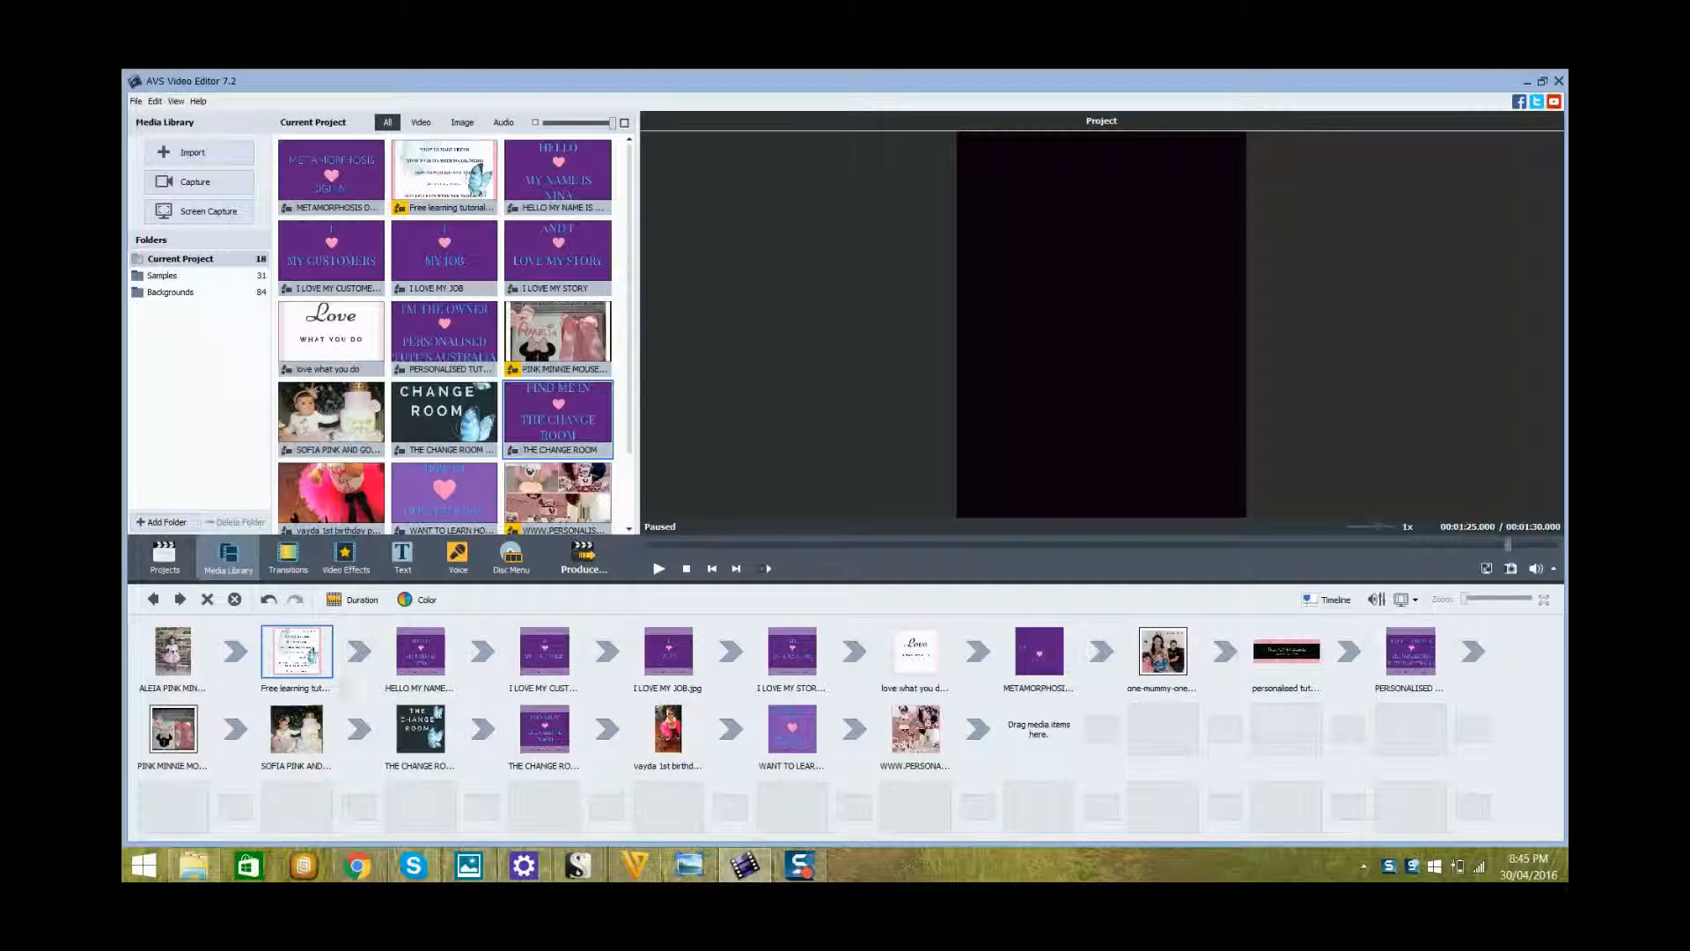
pyautogui.moveTo(297, 649)
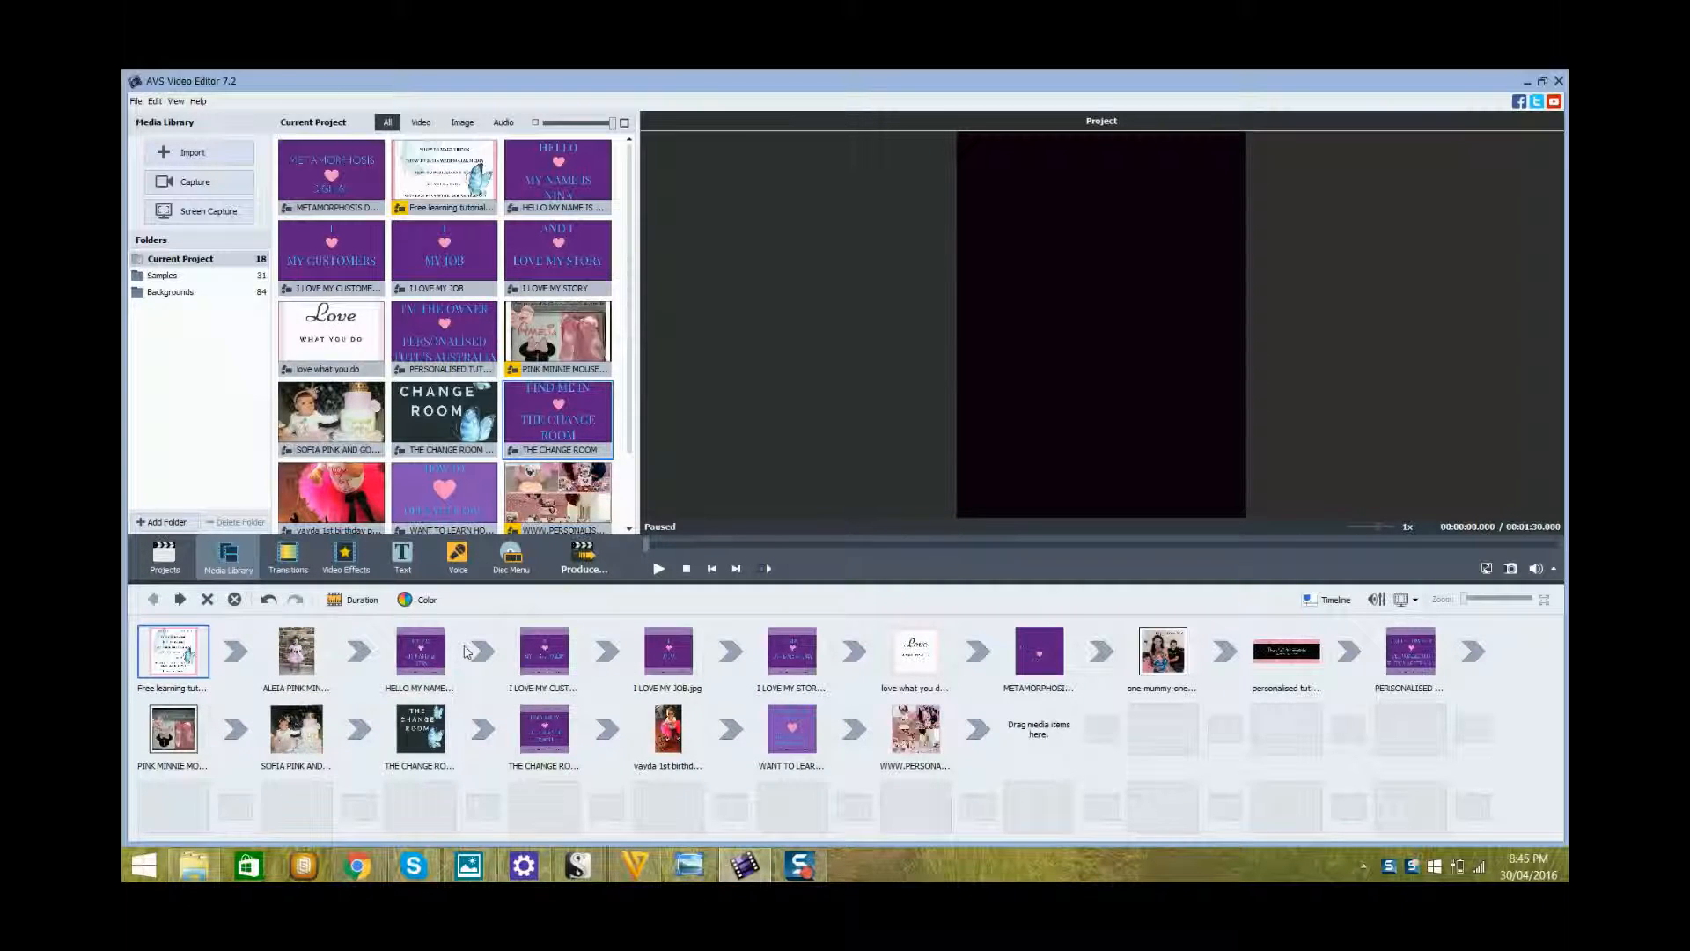
pyautogui.moveTo(173, 649)
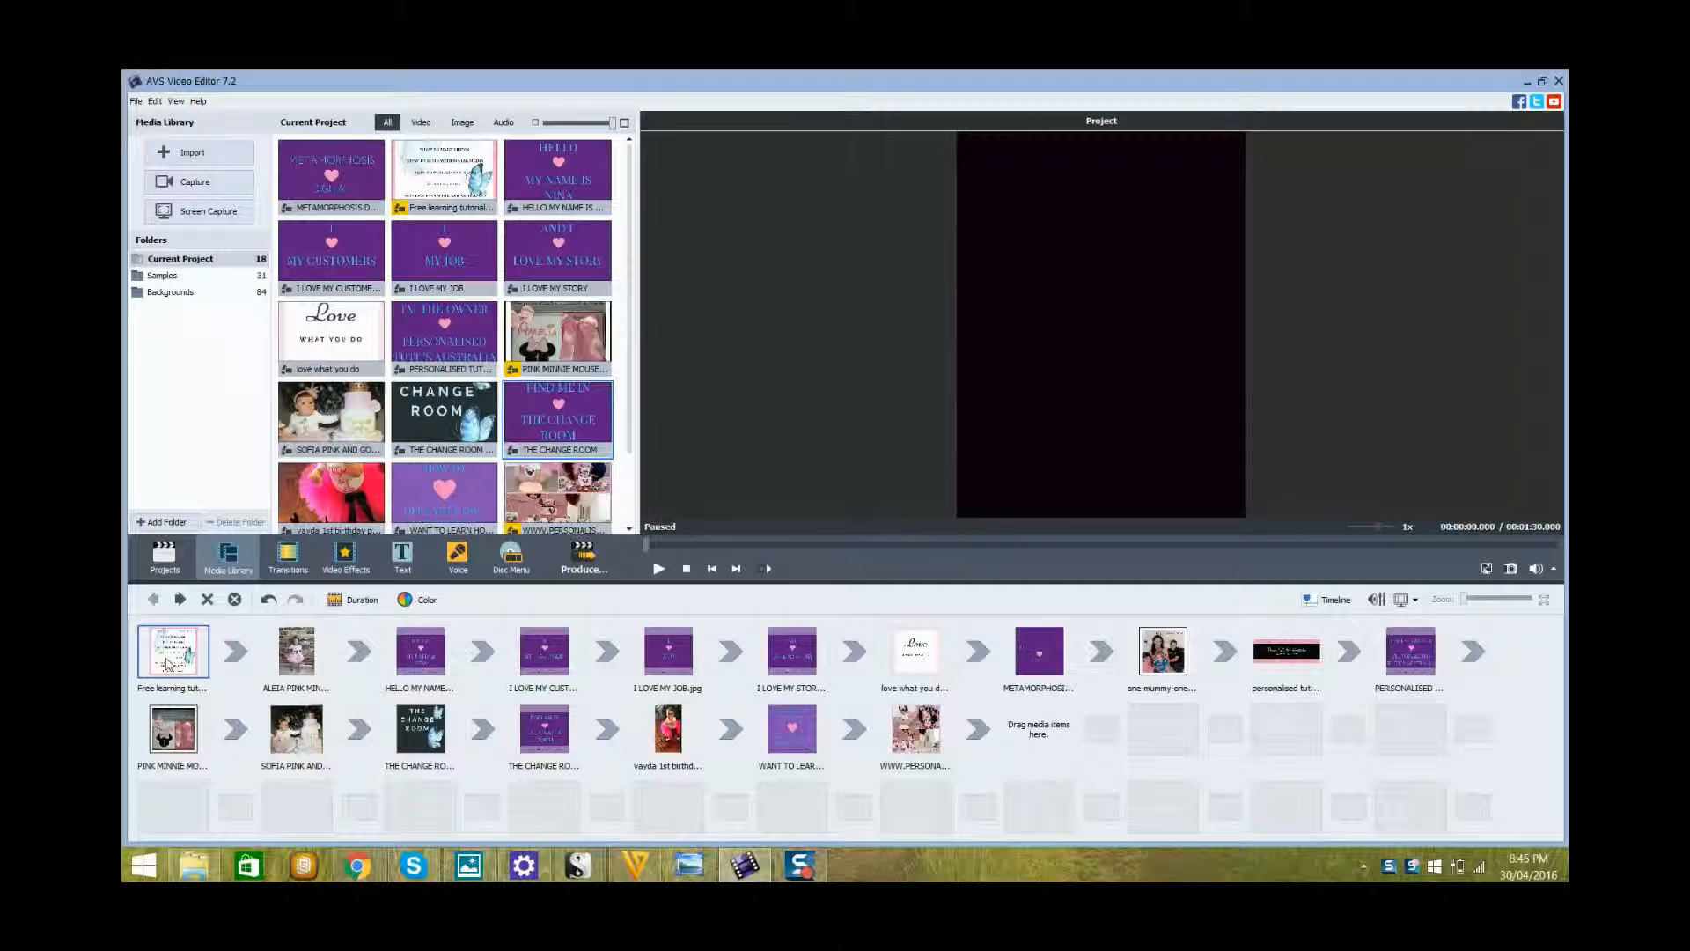
pyautogui.moveTo(296, 652)
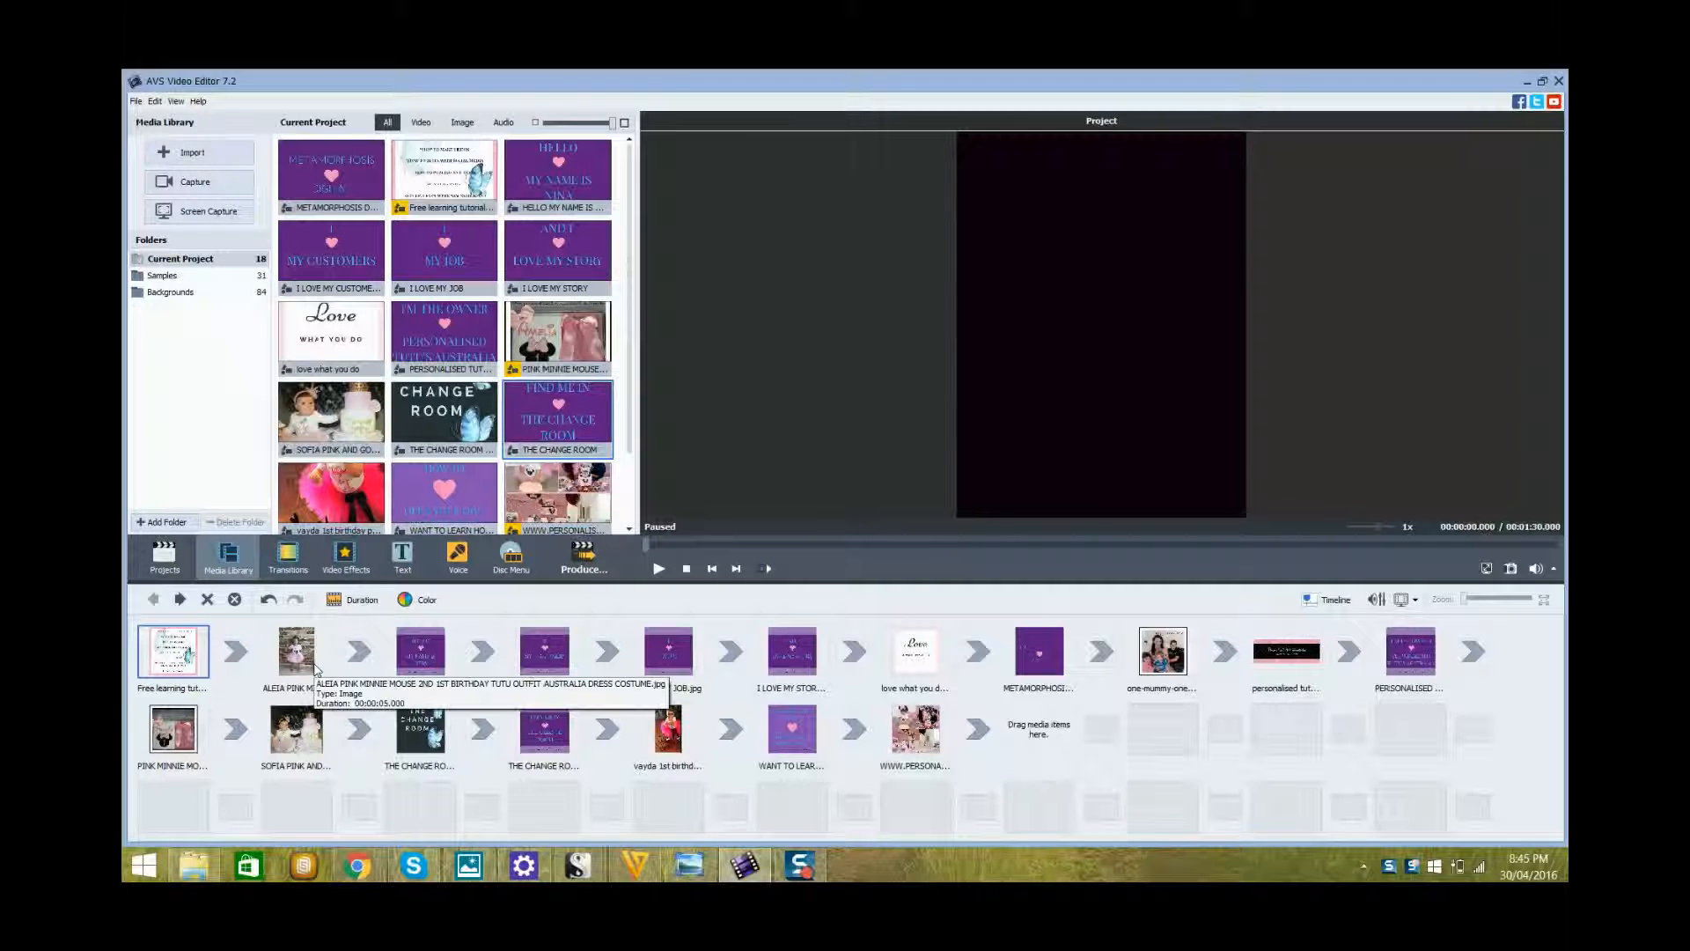
# Step: Select the pink Minnie Mouse outfit slide on the storyboard
pyautogui.click(420, 650)
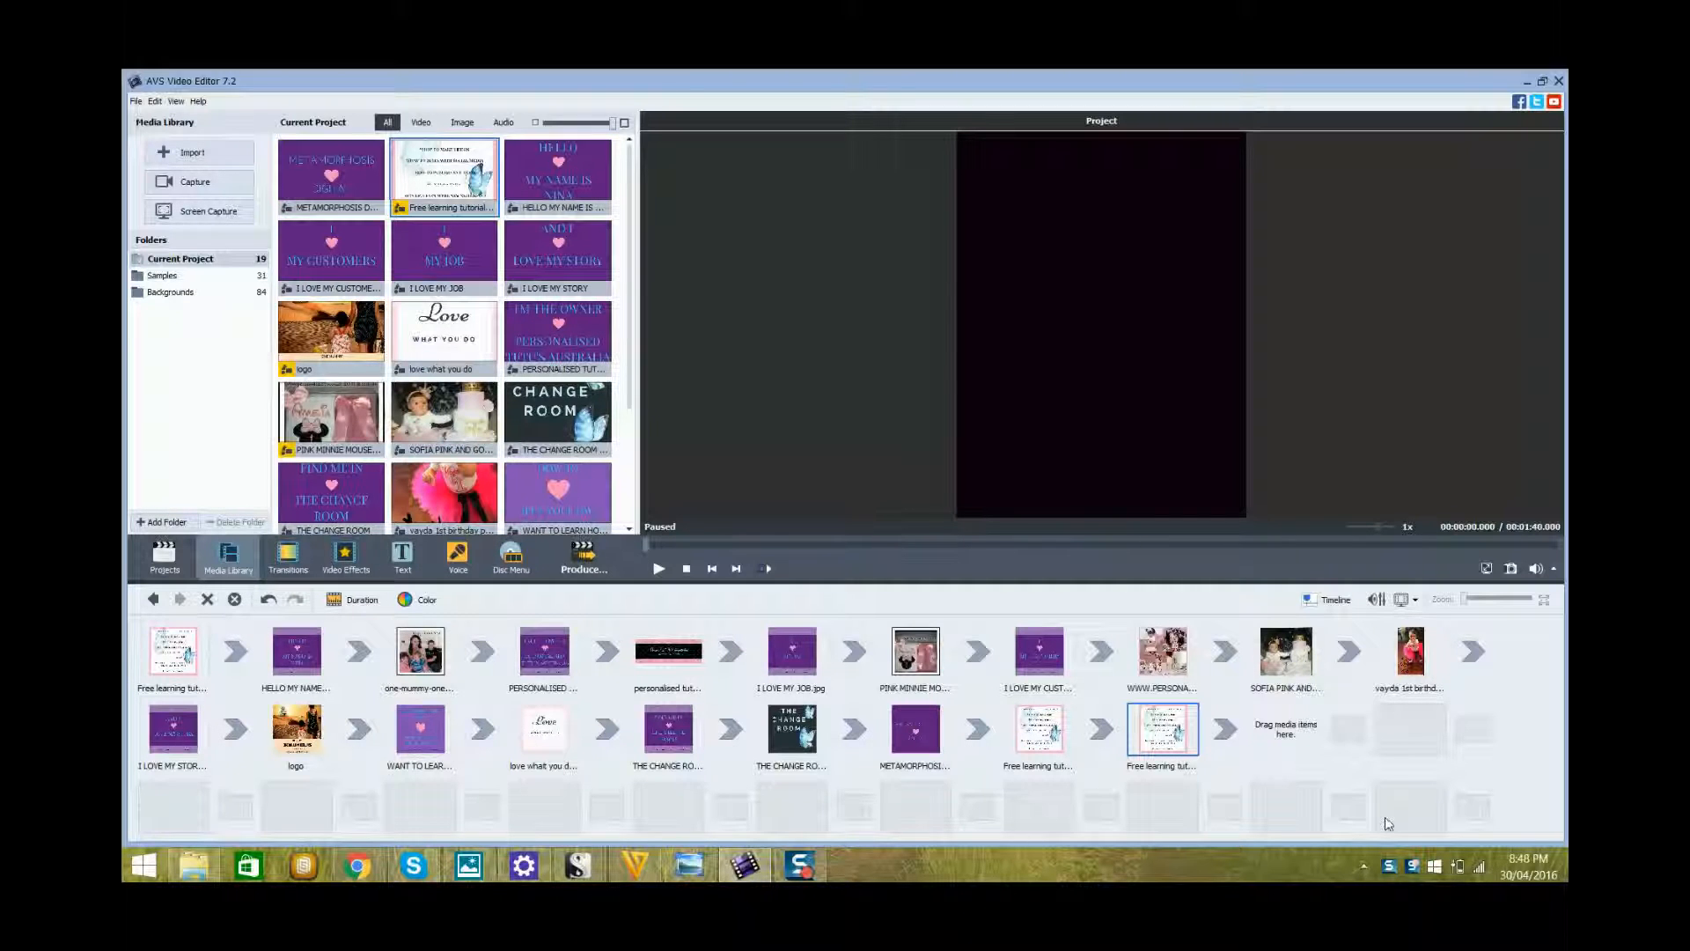
pyautogui.moveTo(1017, 843)
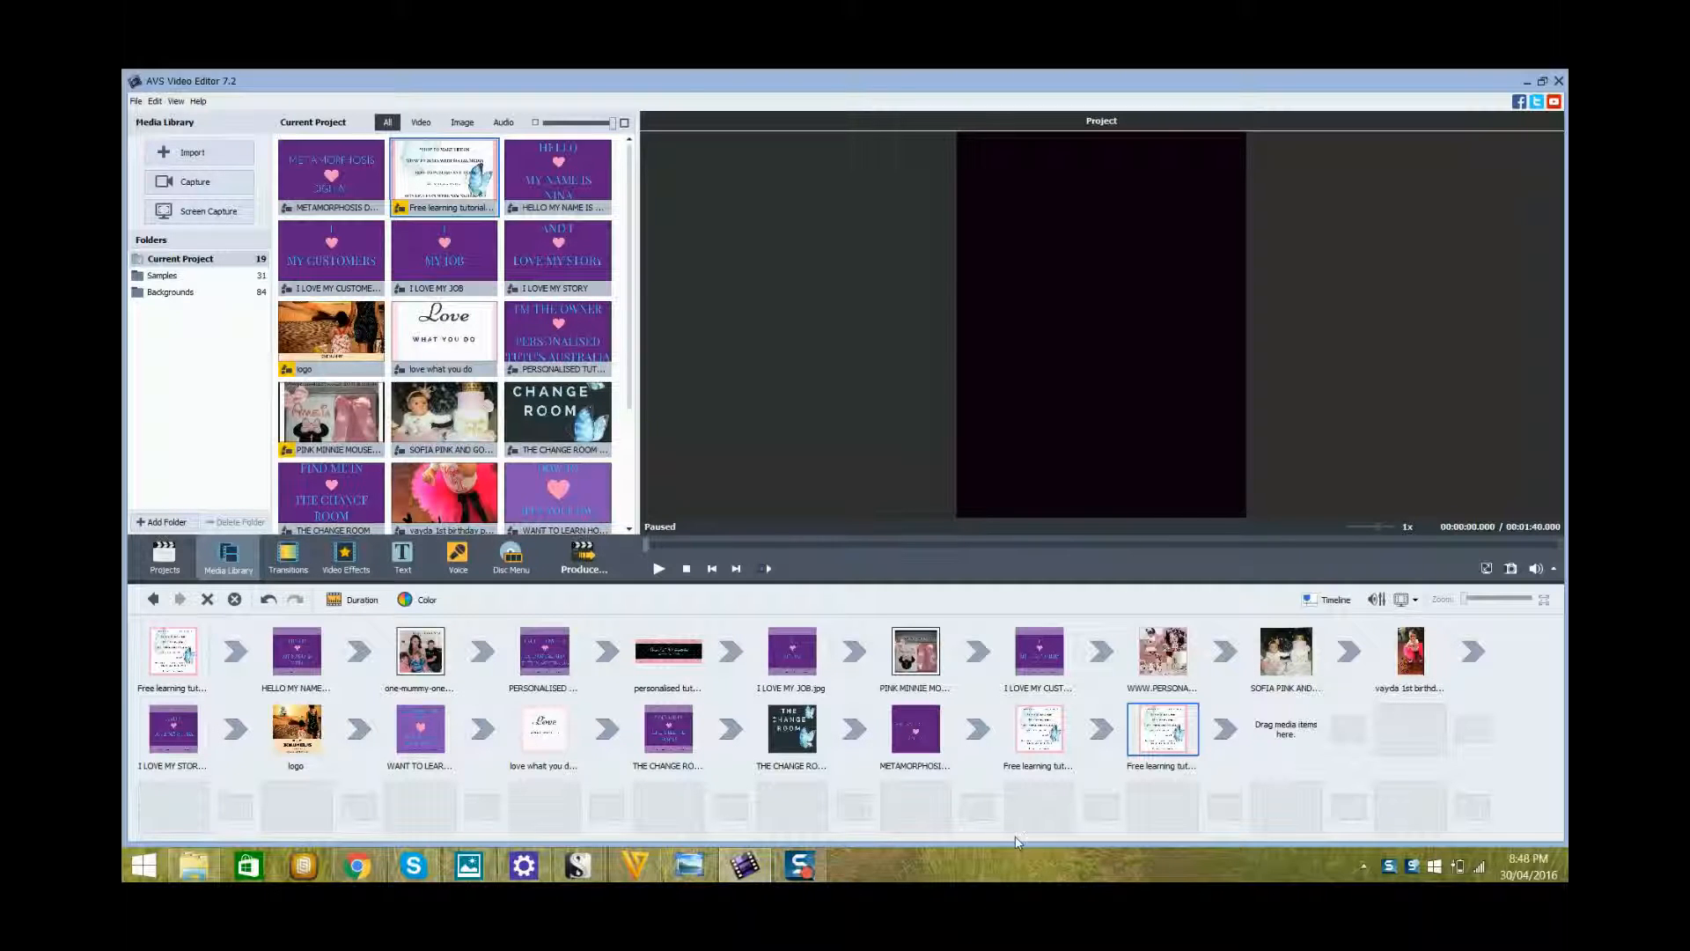
pyautogui.moveTo(173, 650)
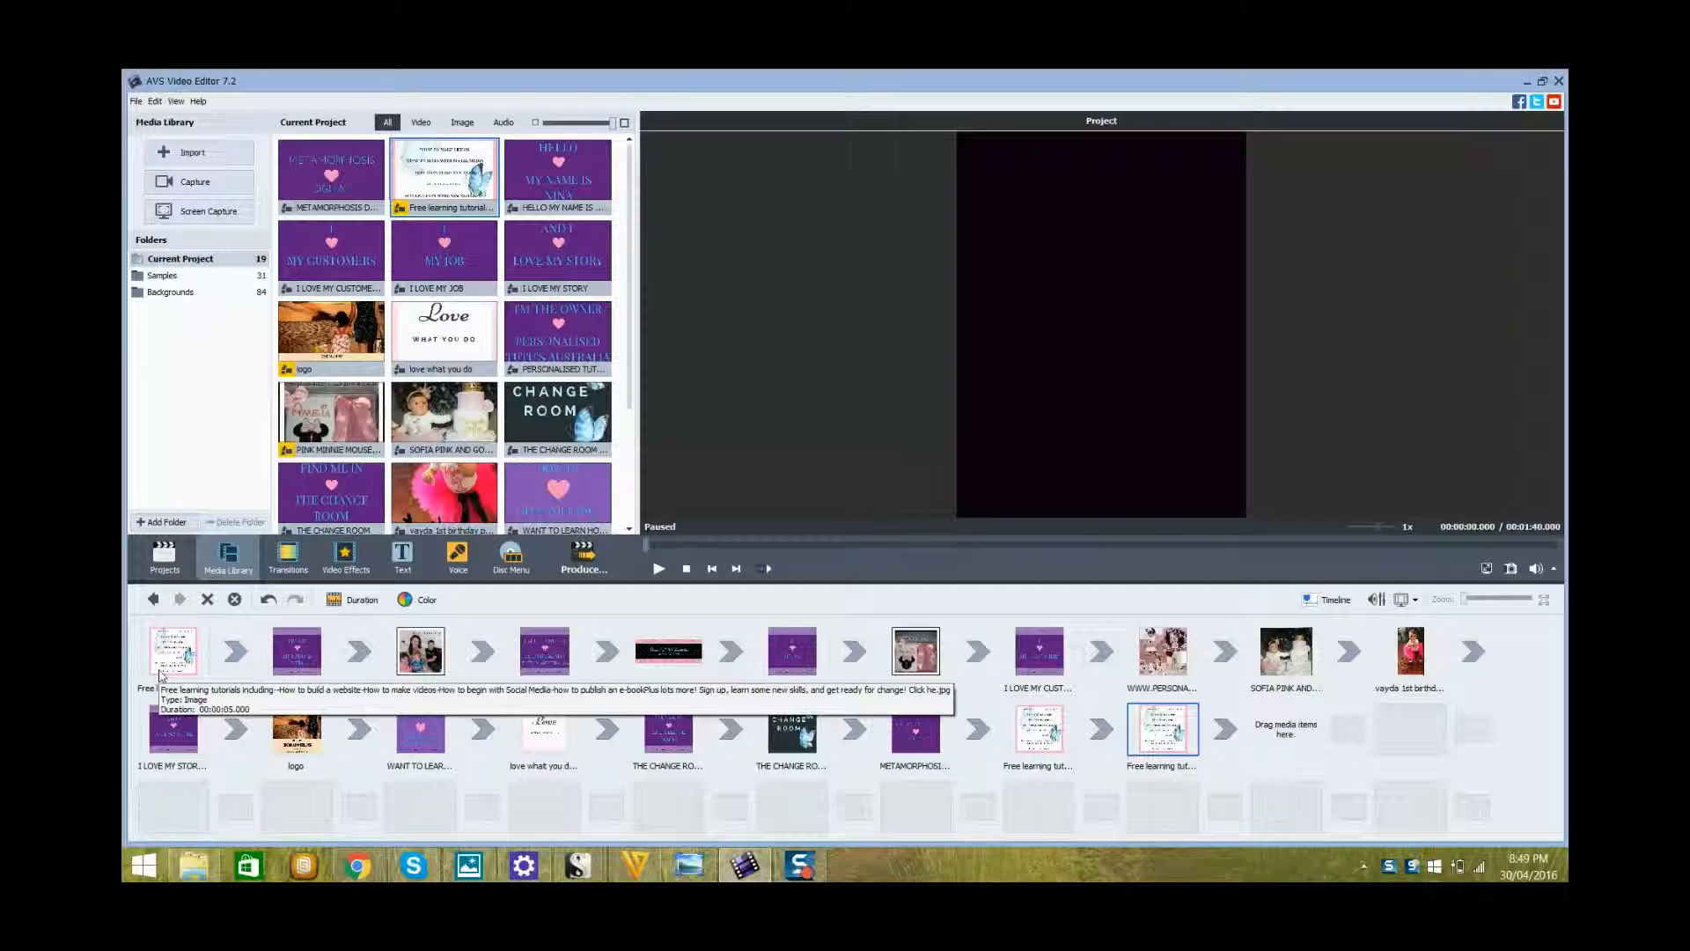
pyautogui.click(297, 650)
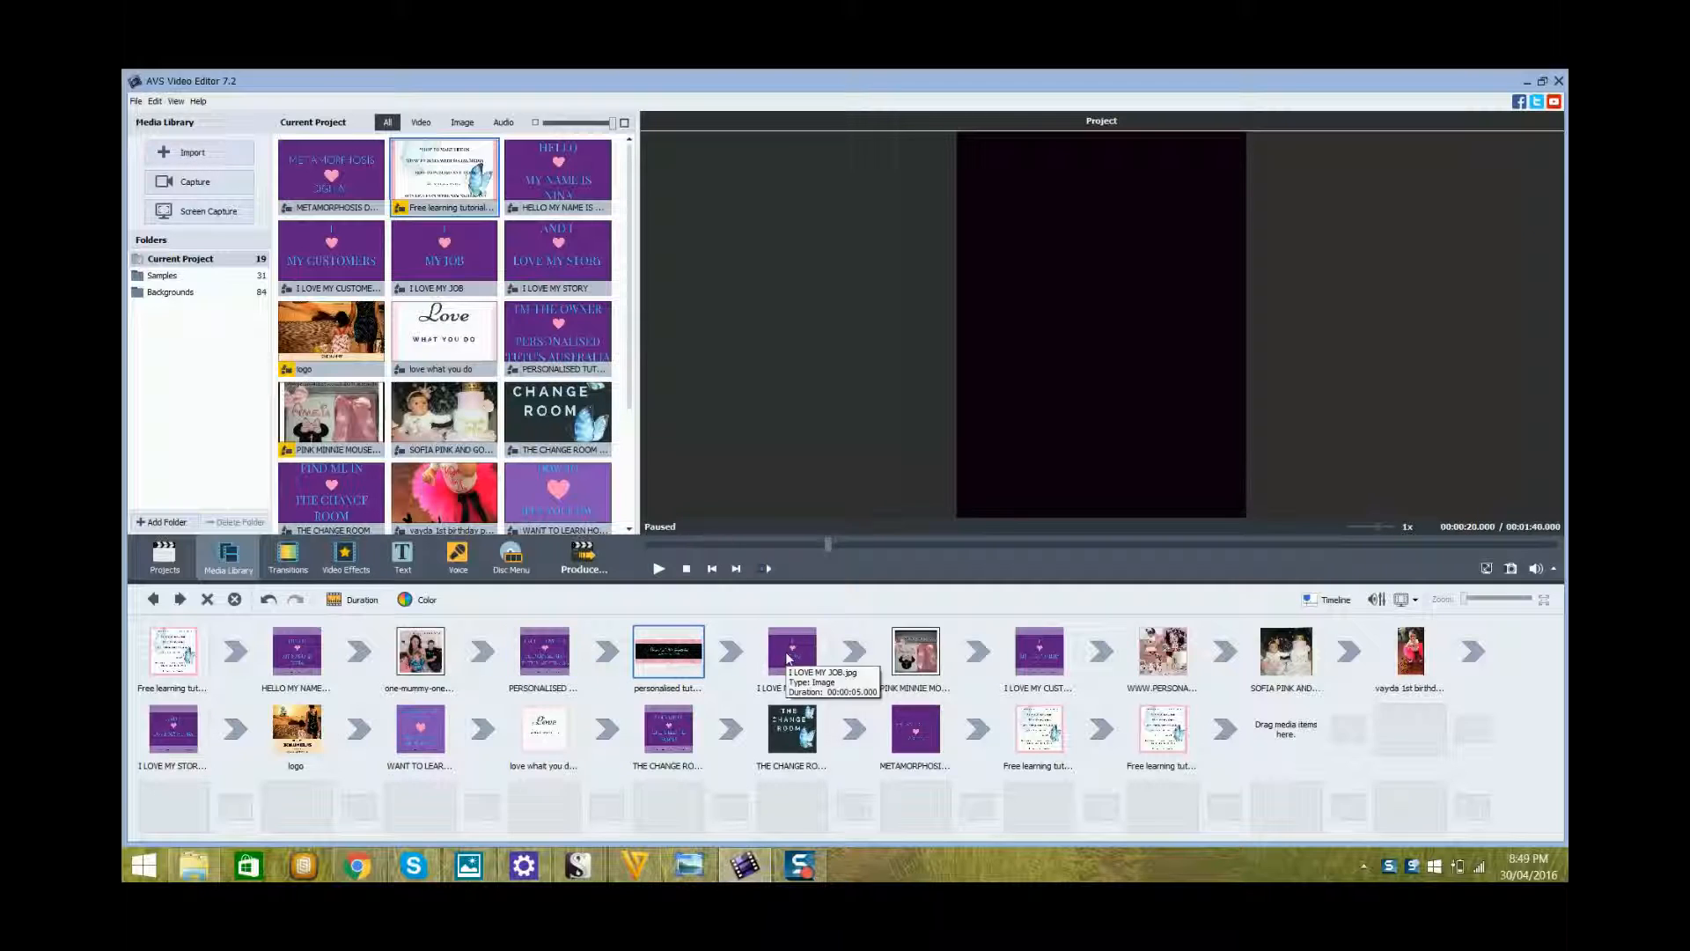
pyautogui.click(914, 649)
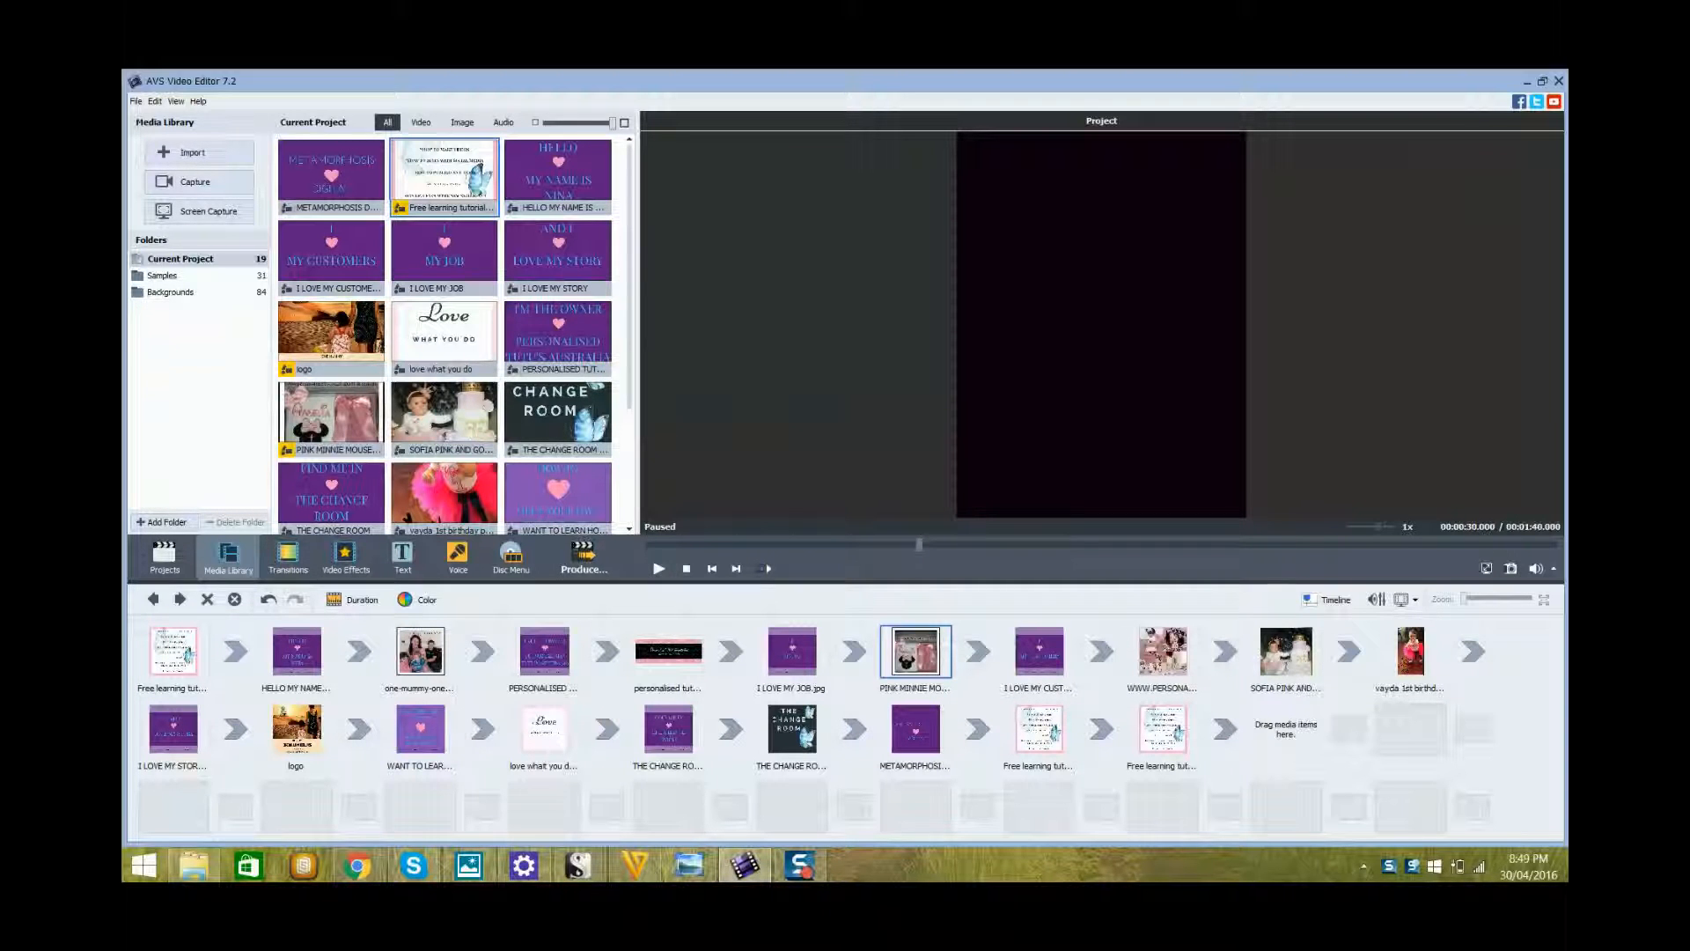
pyautogui.moveTo(1411, 874)
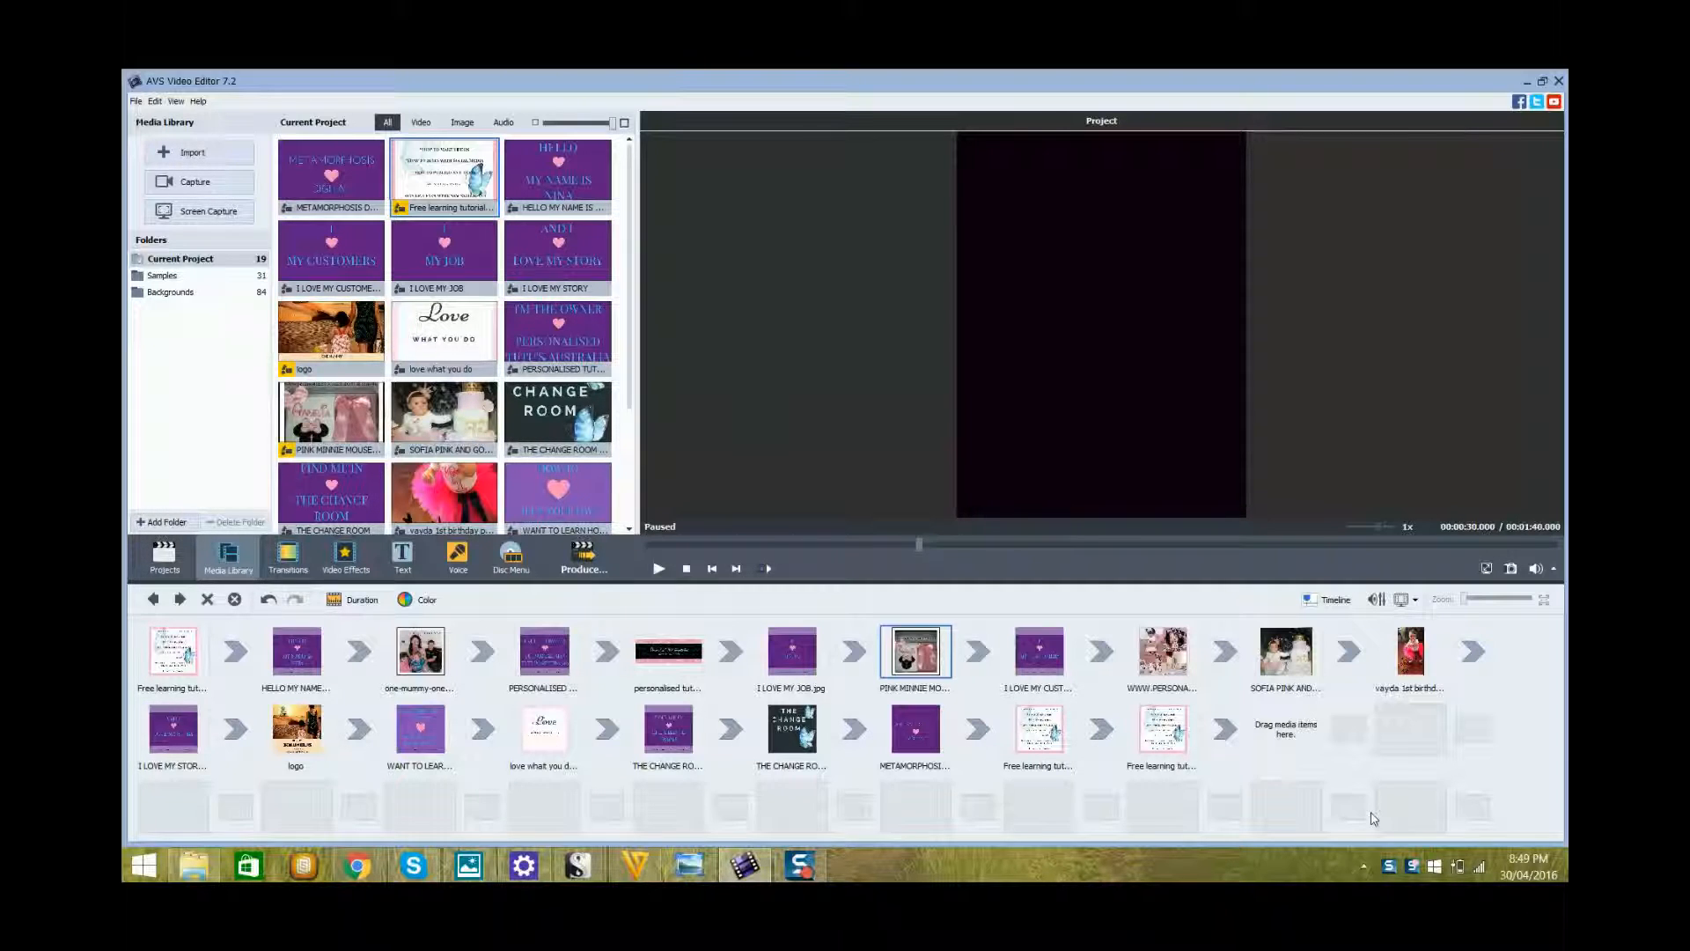
pyautogui.click(1037, 649)
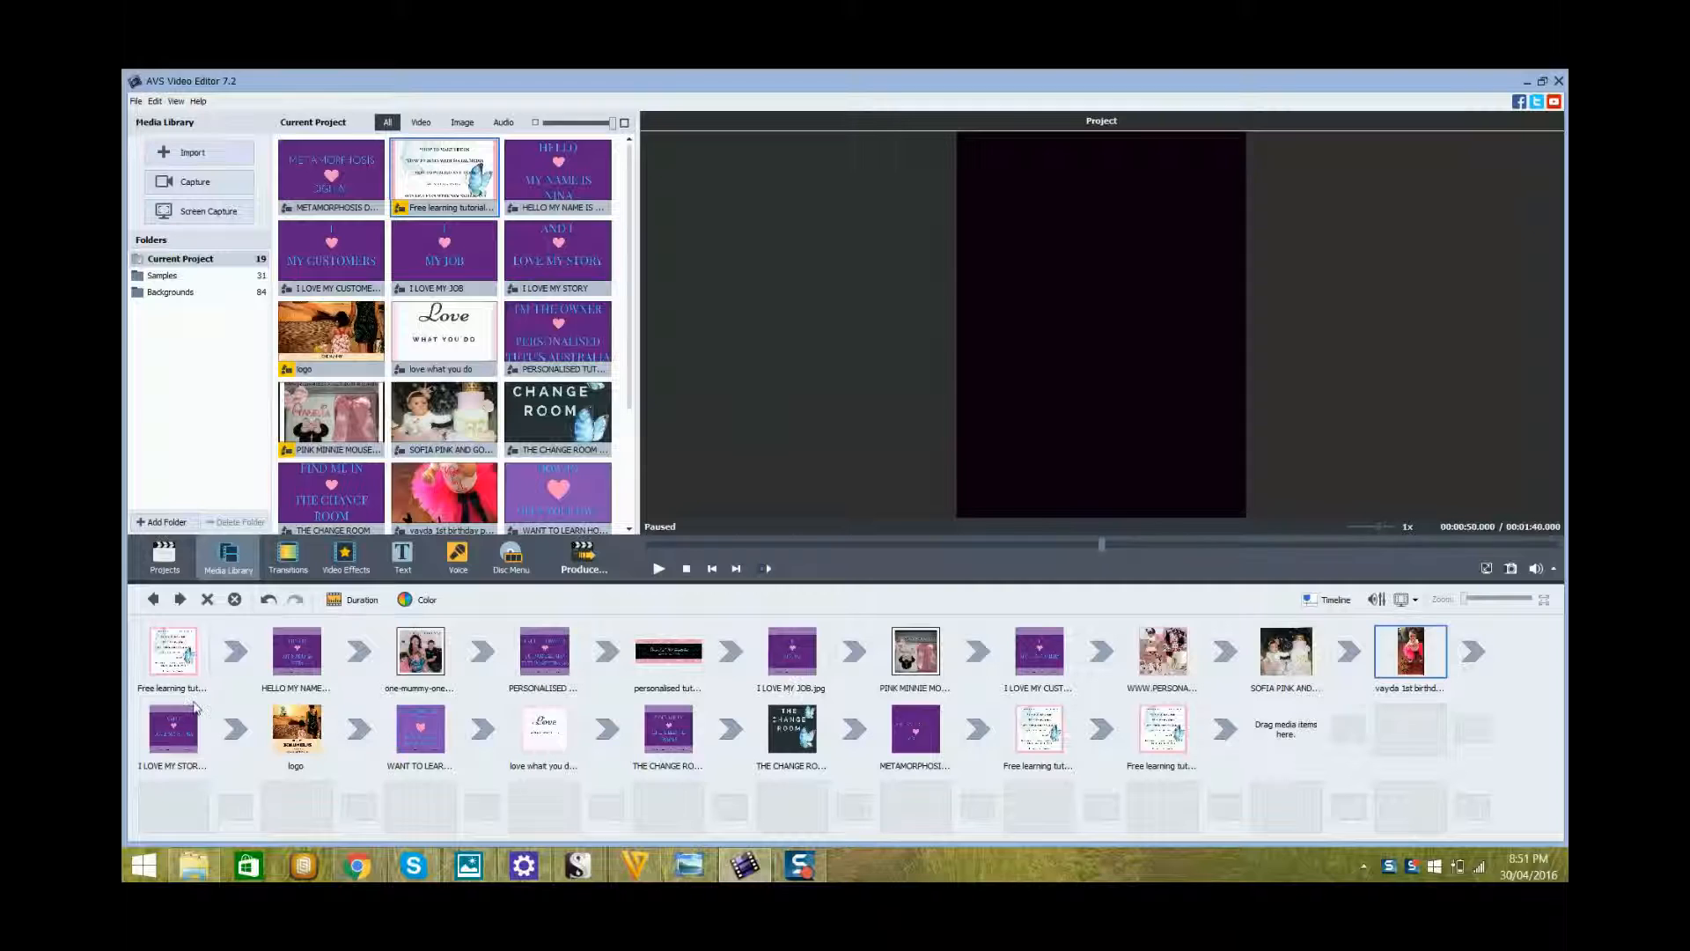
pyautogui.click(296, 729)
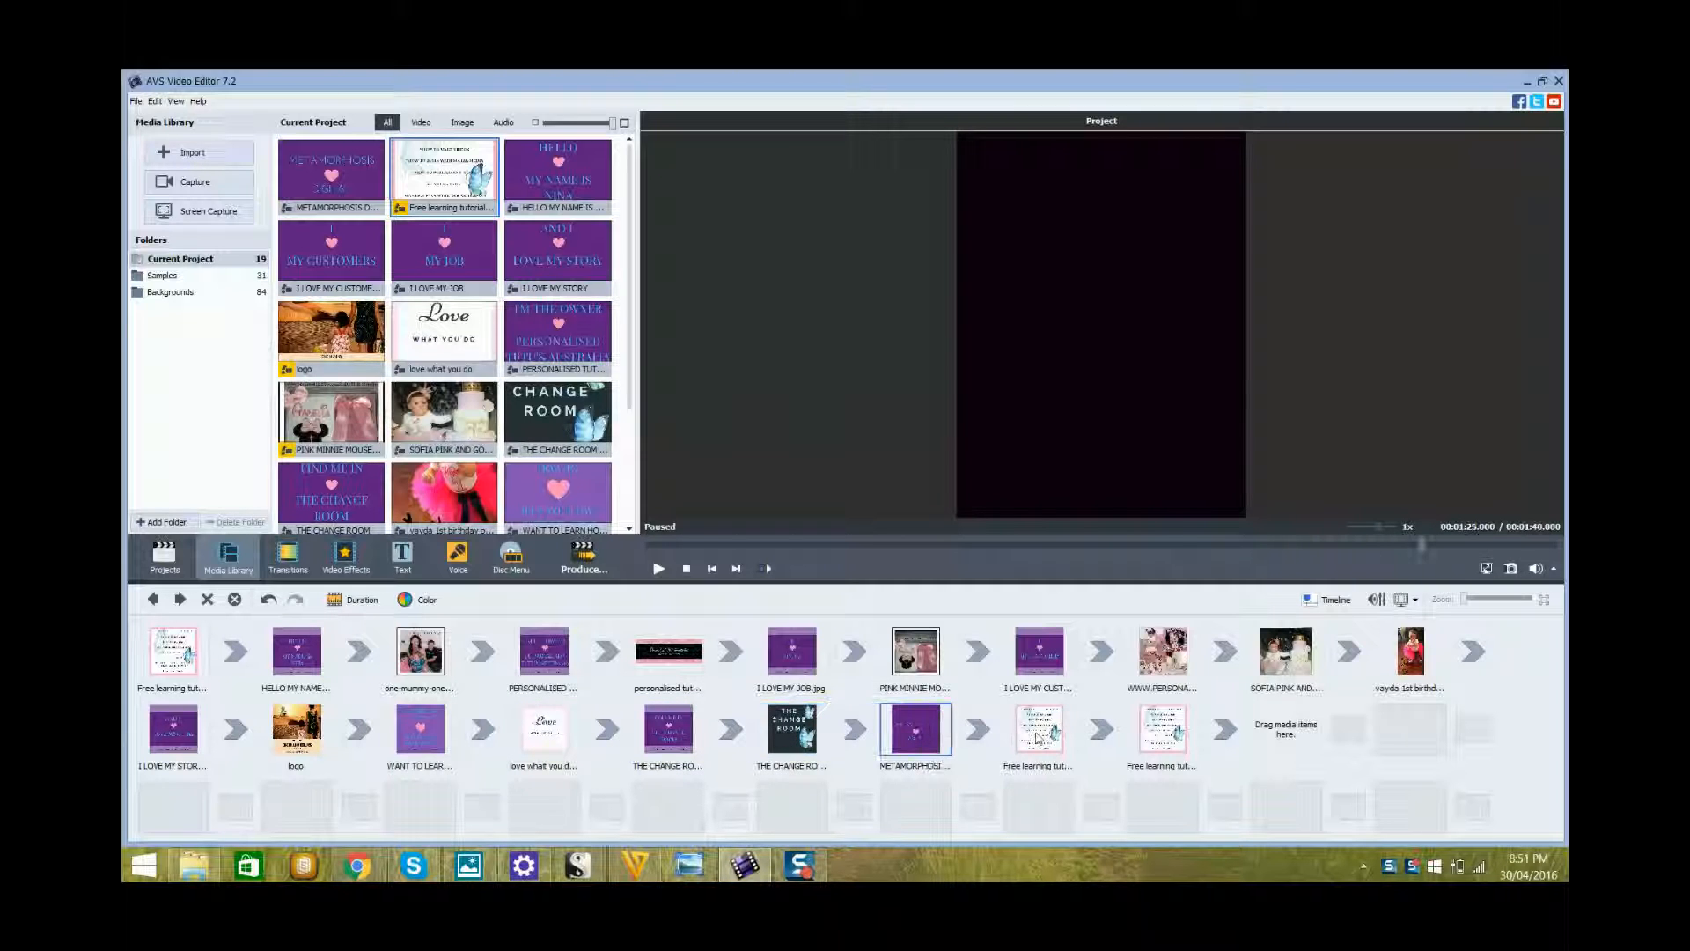
pyautogui.moveTo(1037, 729)
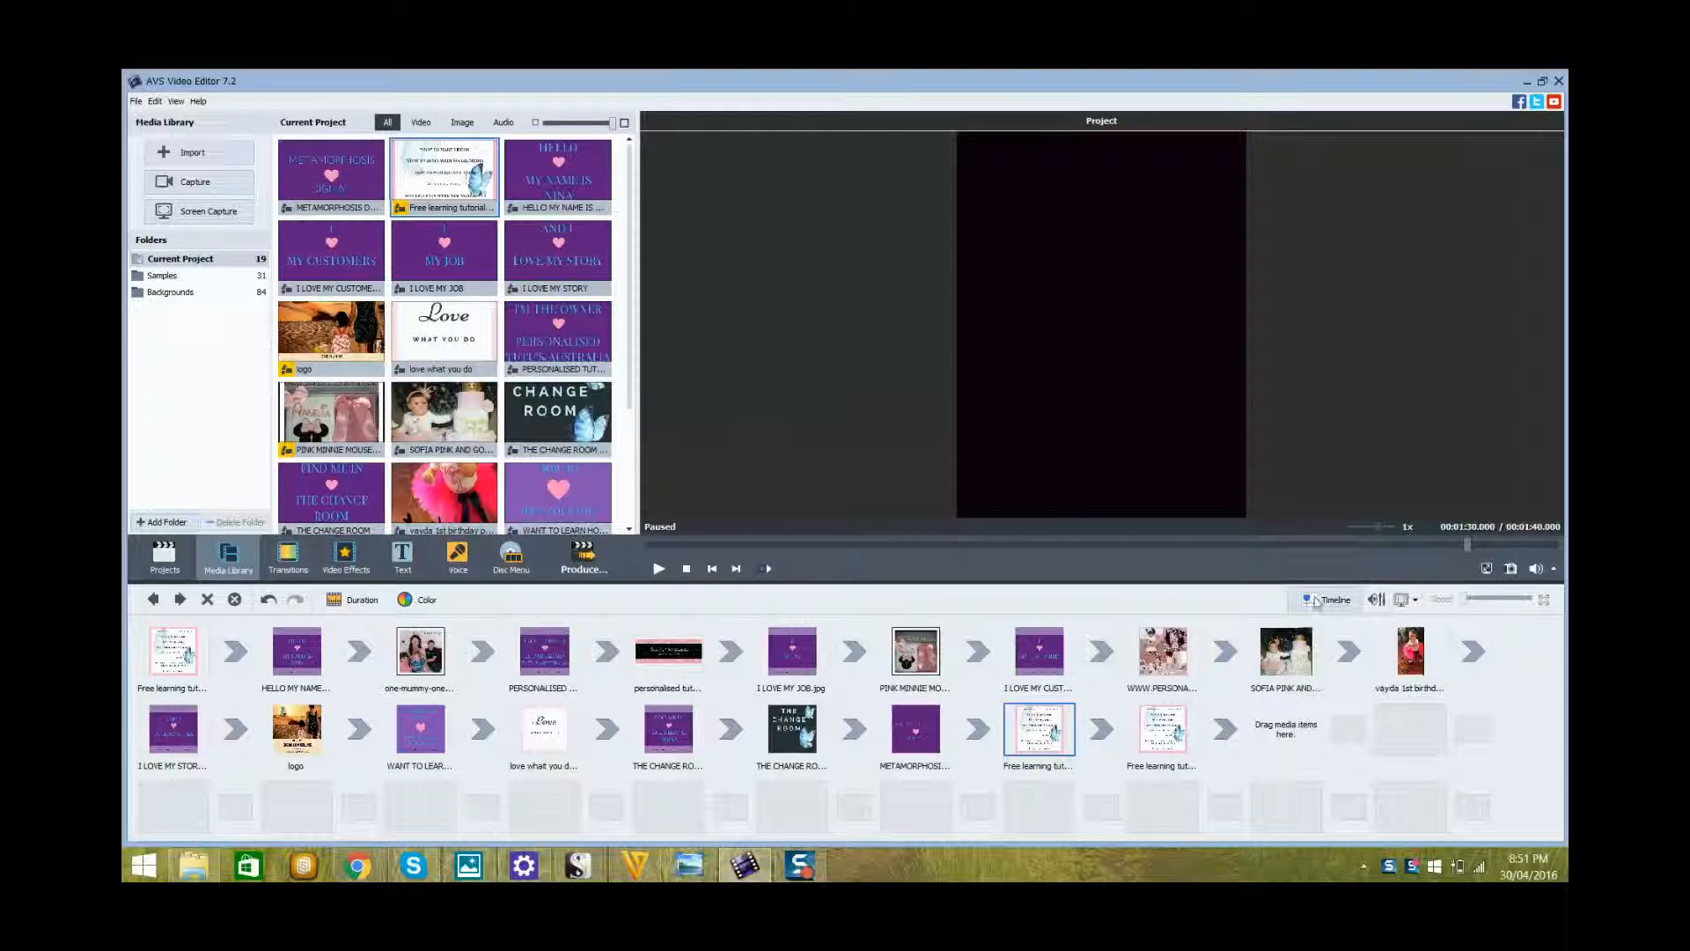
# Step: Switch to Timeline view and inspect a slide lasting five seconds
pyautogui.click(1330, 599)
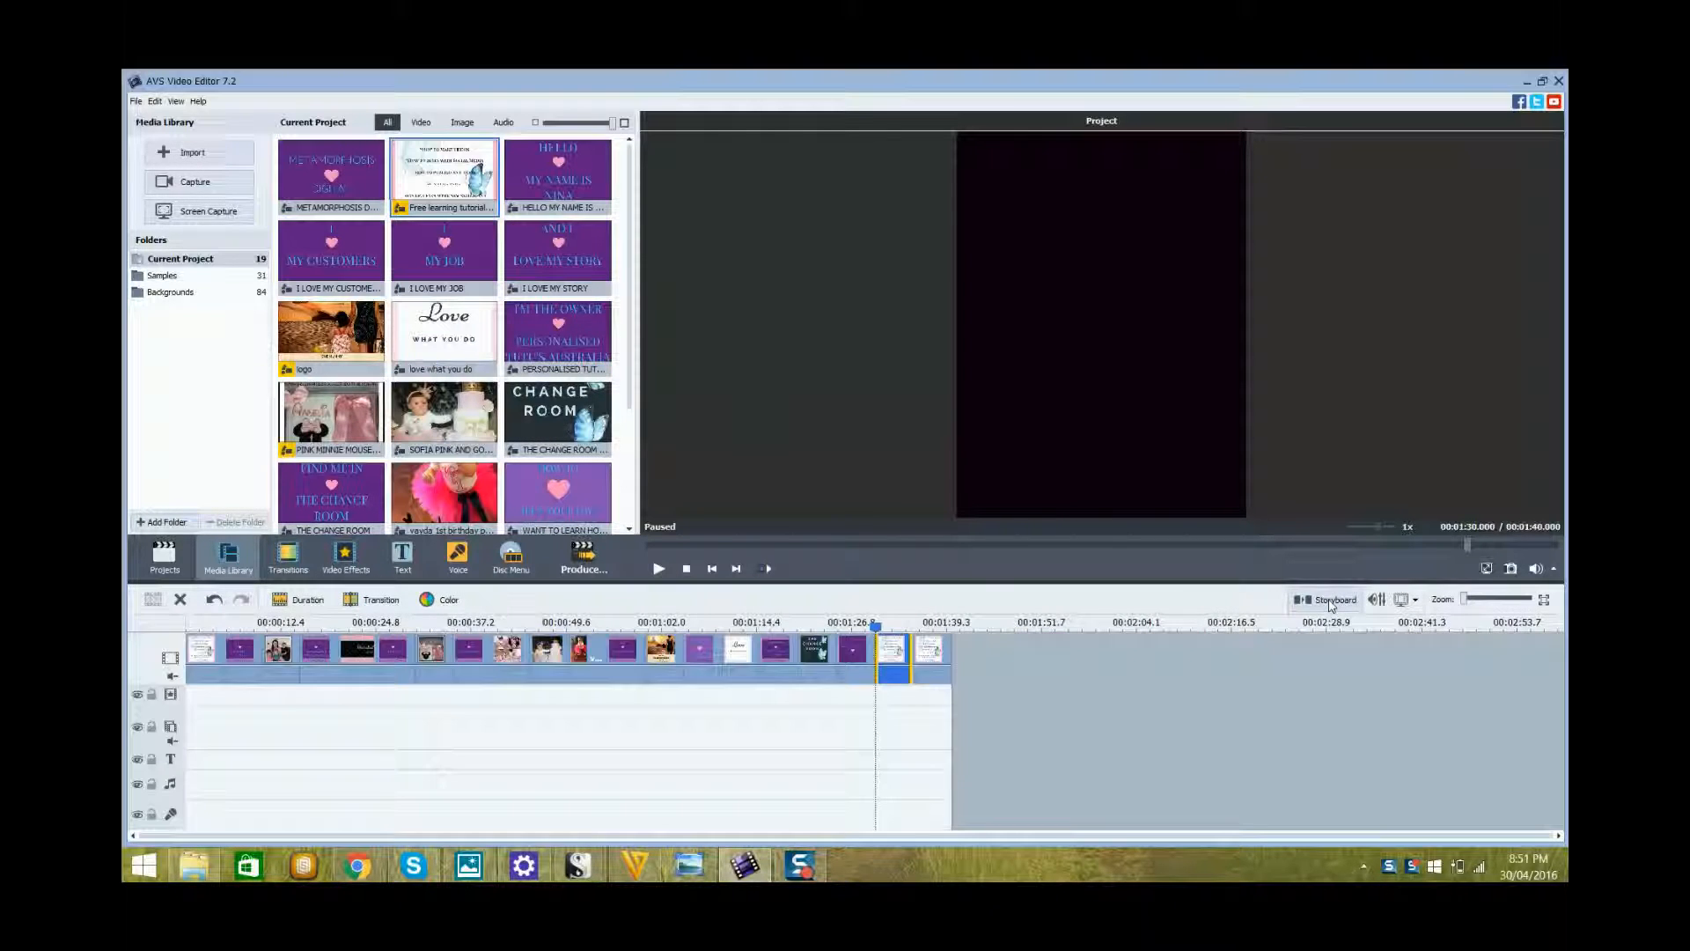
pyautogui.moveTo(1335, 604)
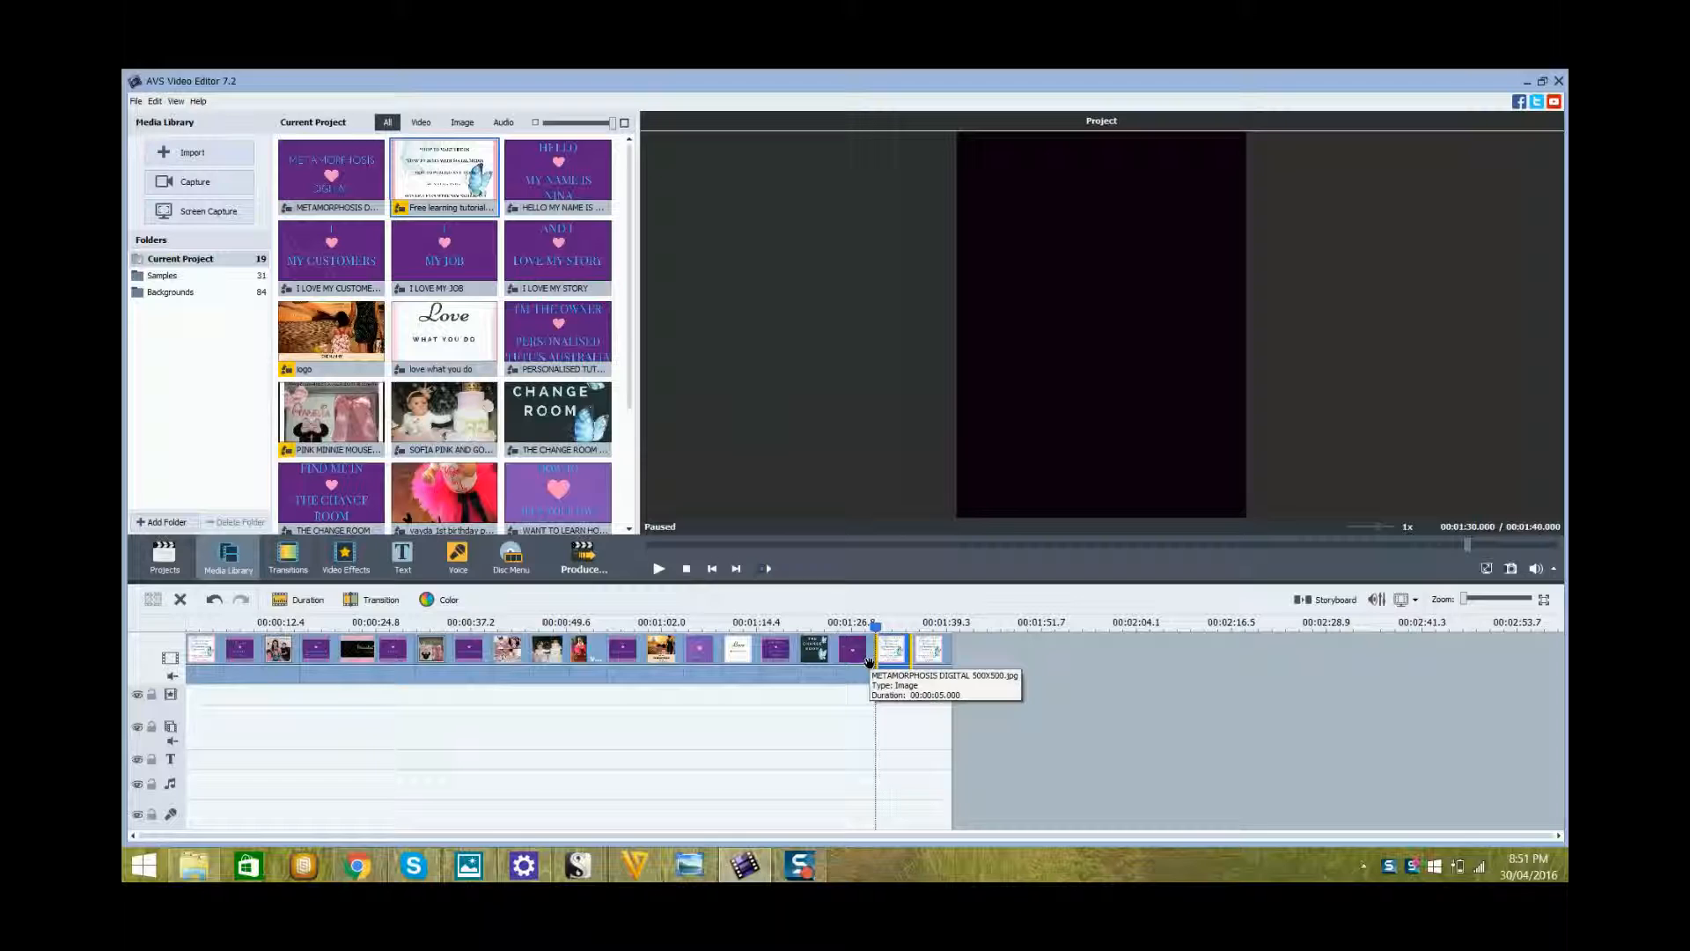
pyautogui.click(892, 648)
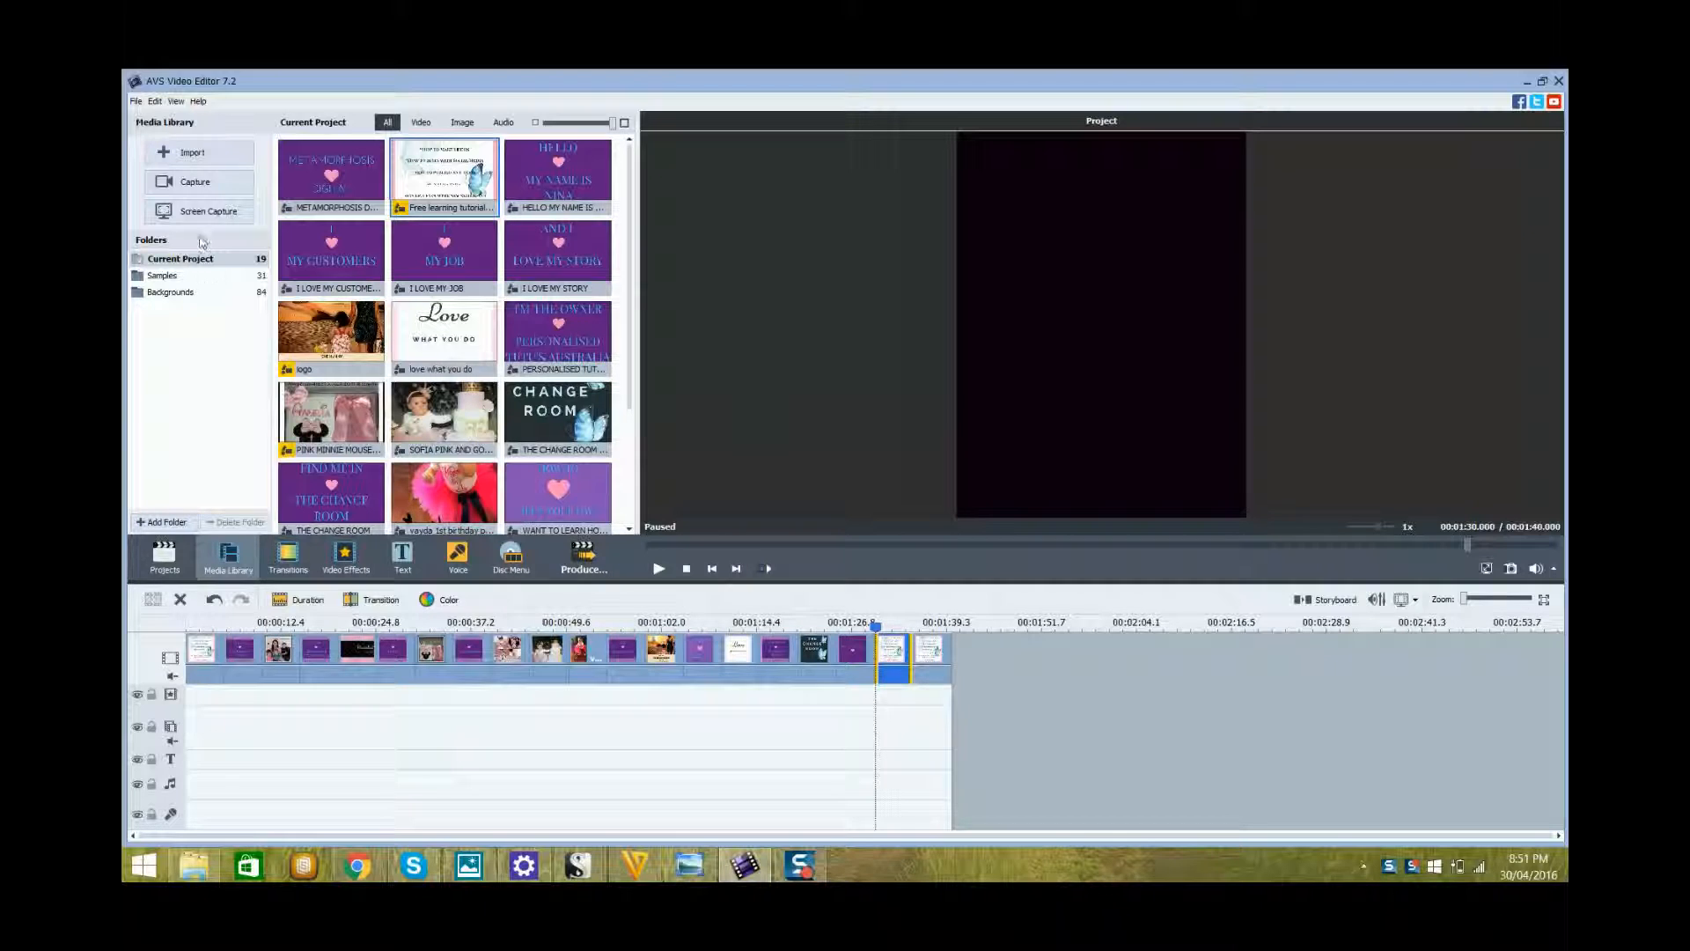
pyautogui.moveTo(192, 152)
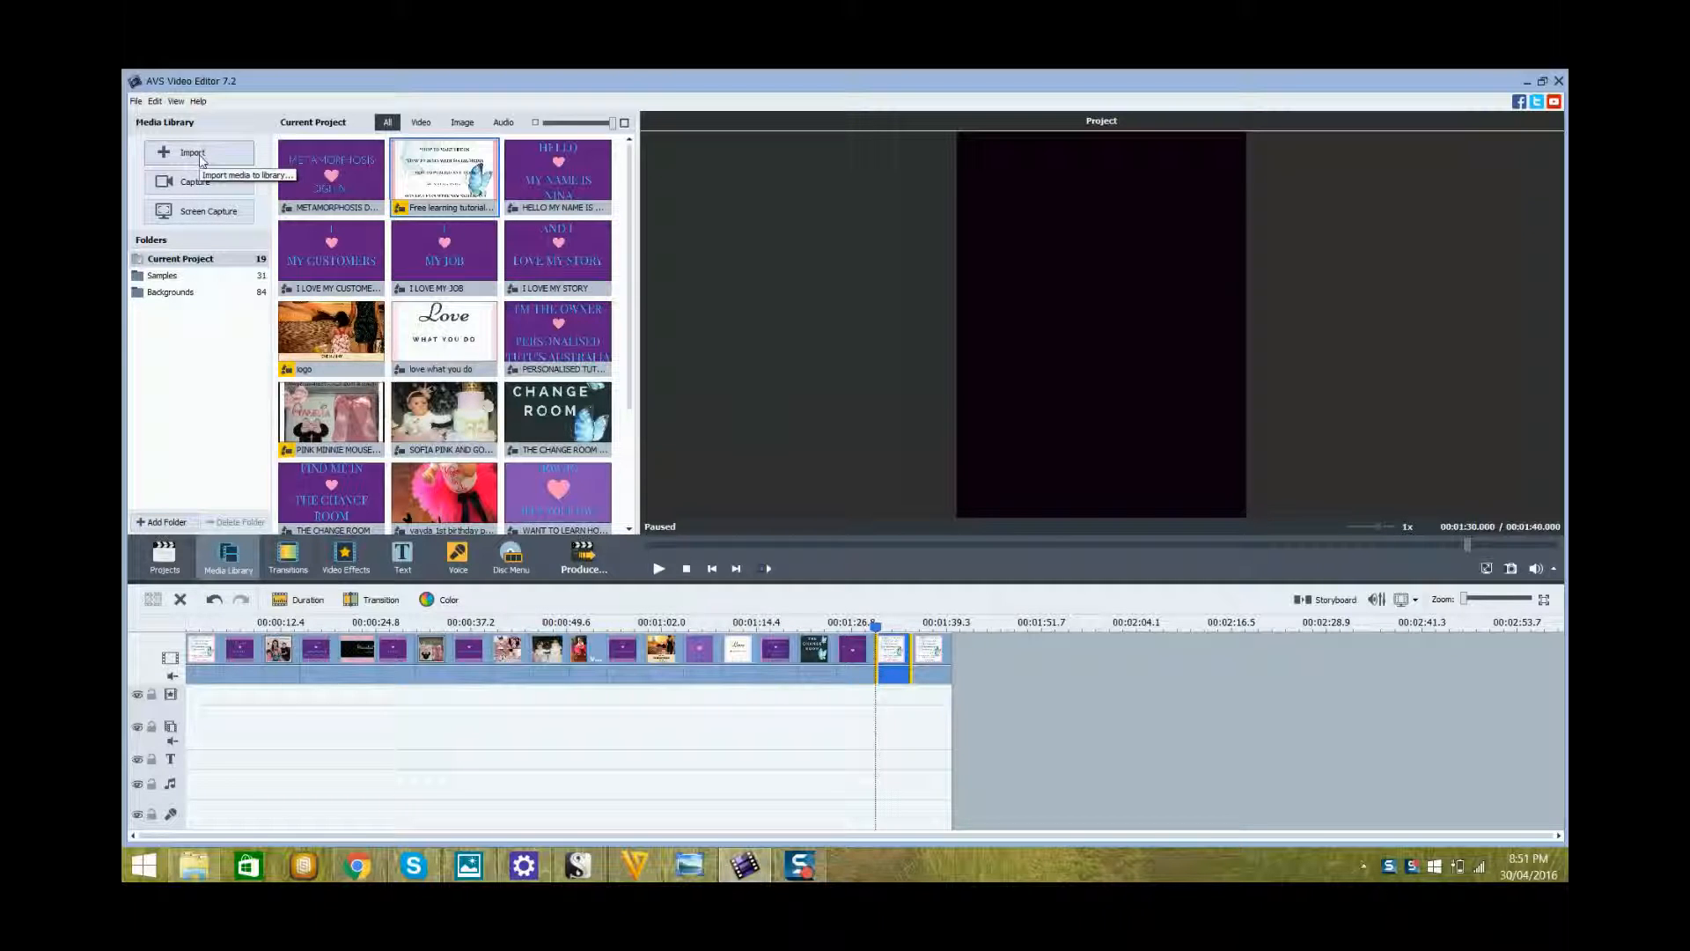
# Step: Import Scott Holmes' 'Happy Go Lucky' mp3 from Downloads and select it in the library
pyautogui.click(198, 153)
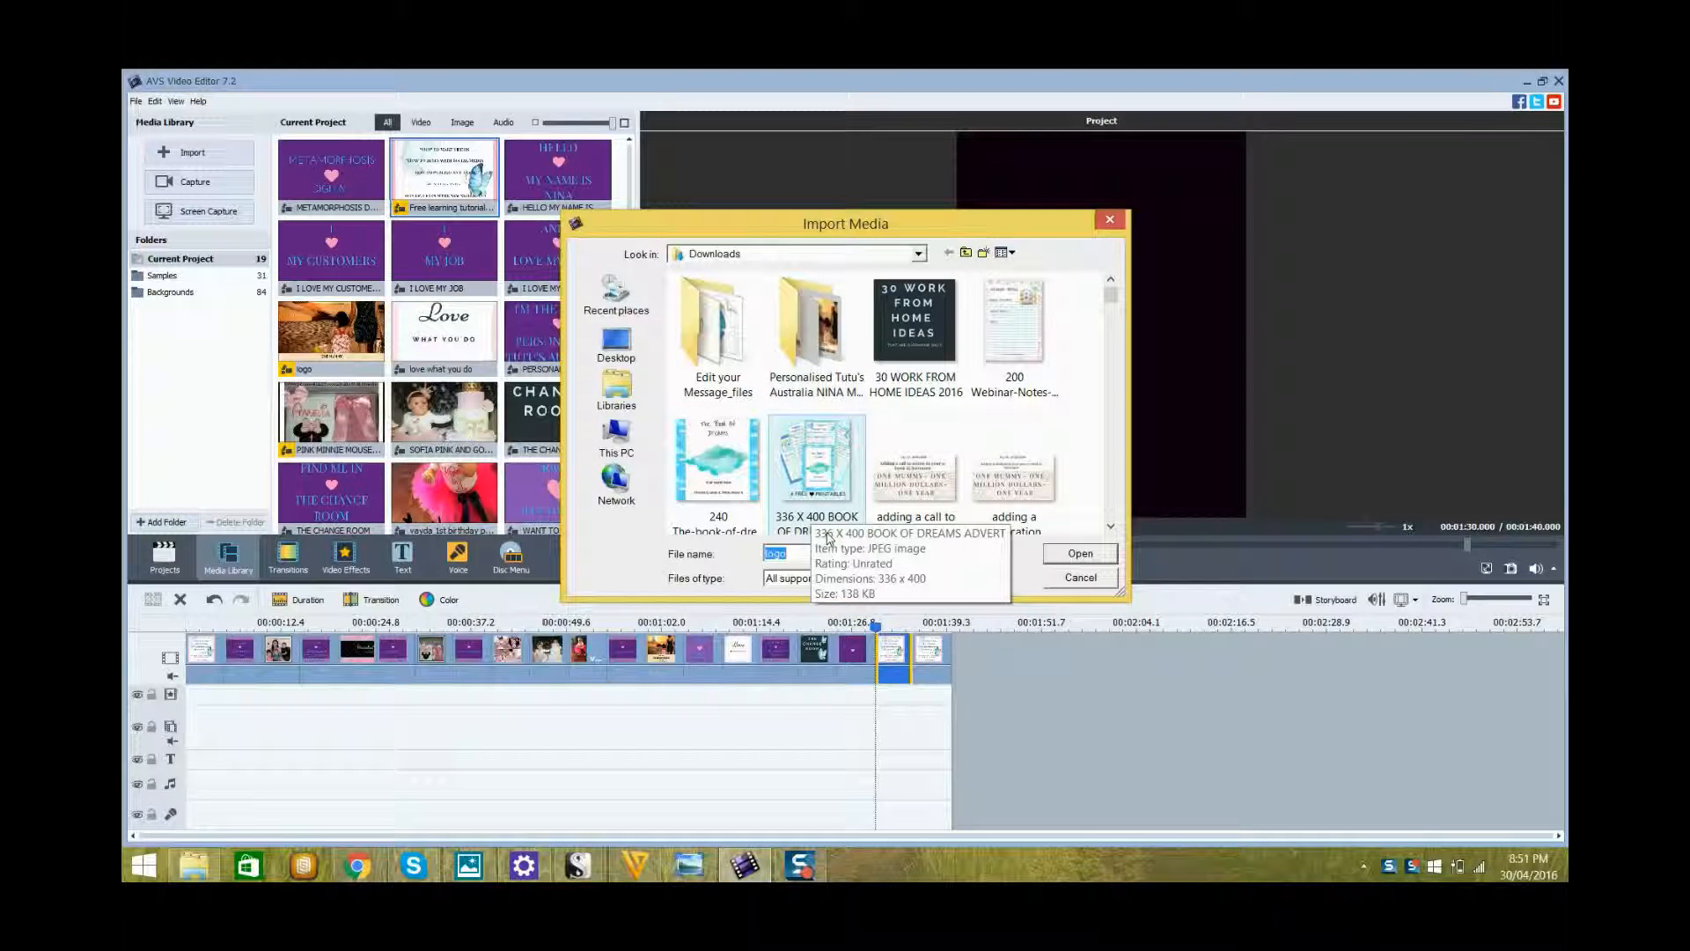
pyautogui.write('s')
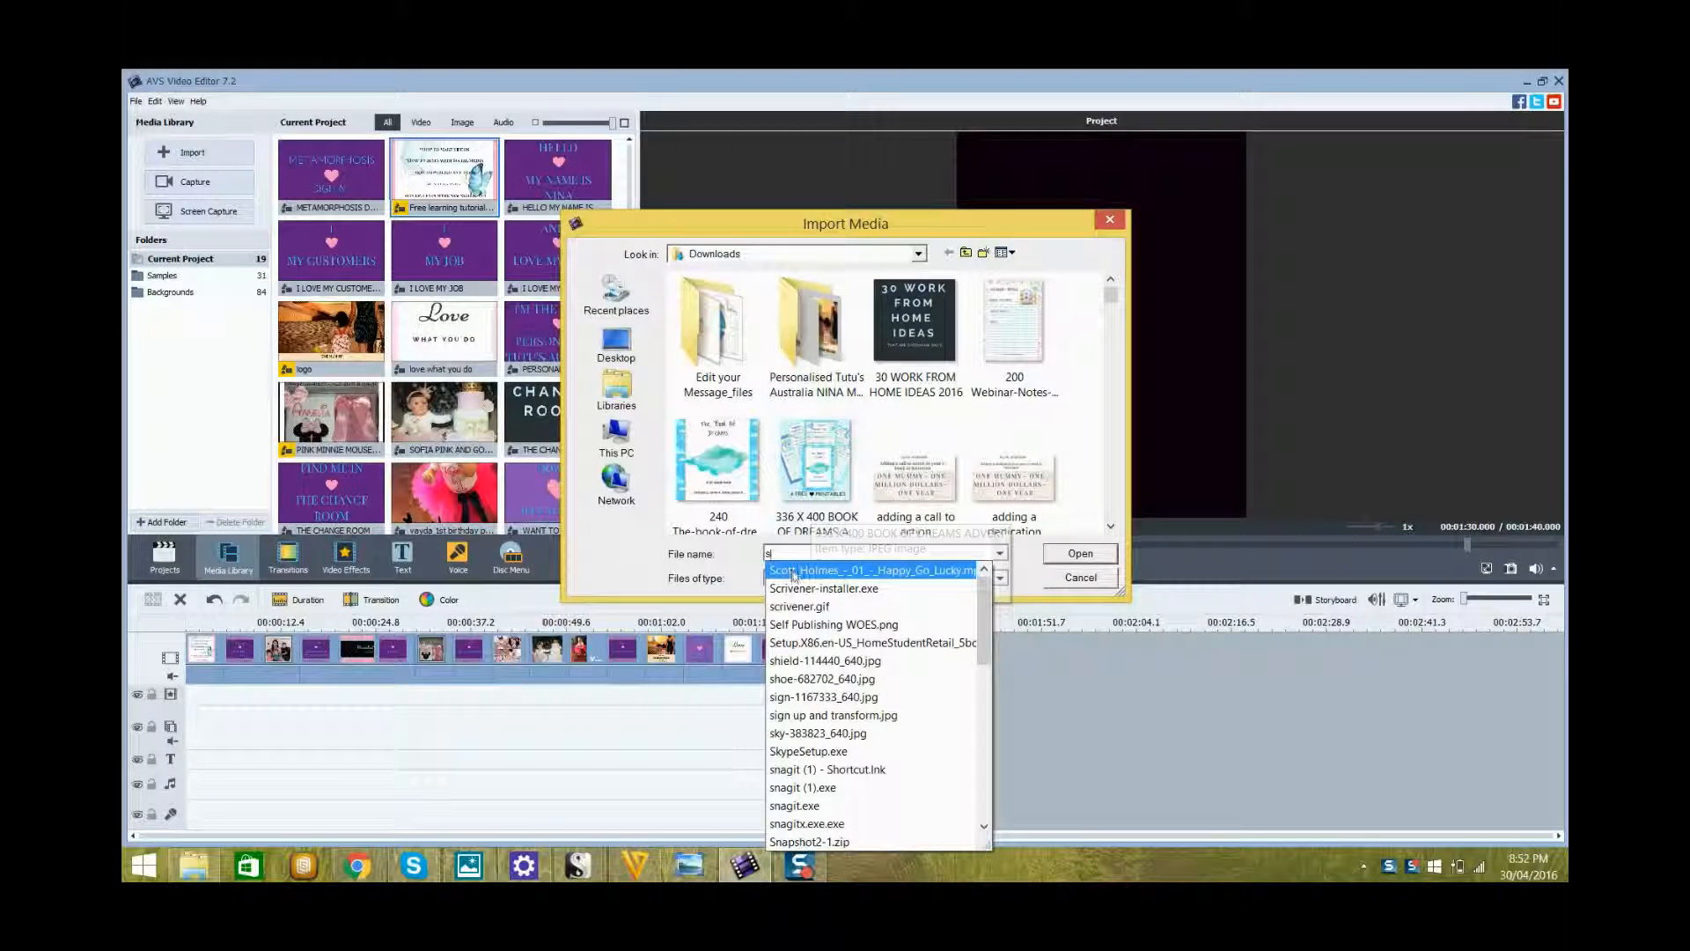
pyautogui.click(873, 570)
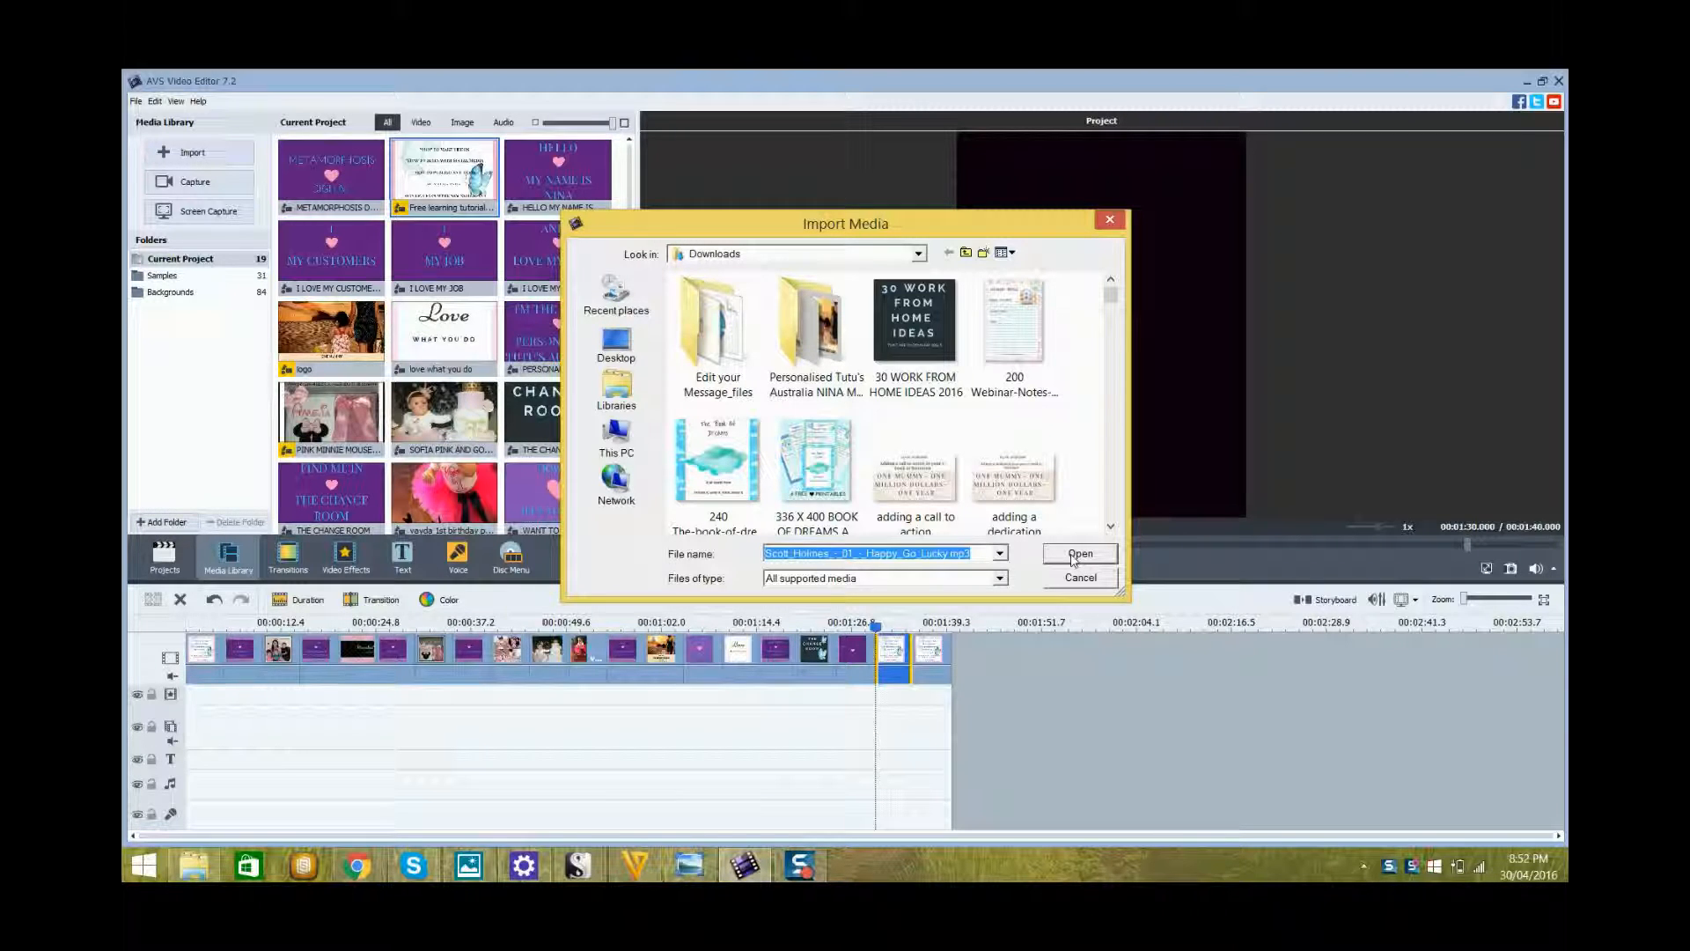
pyautogui.click(1079, 553)
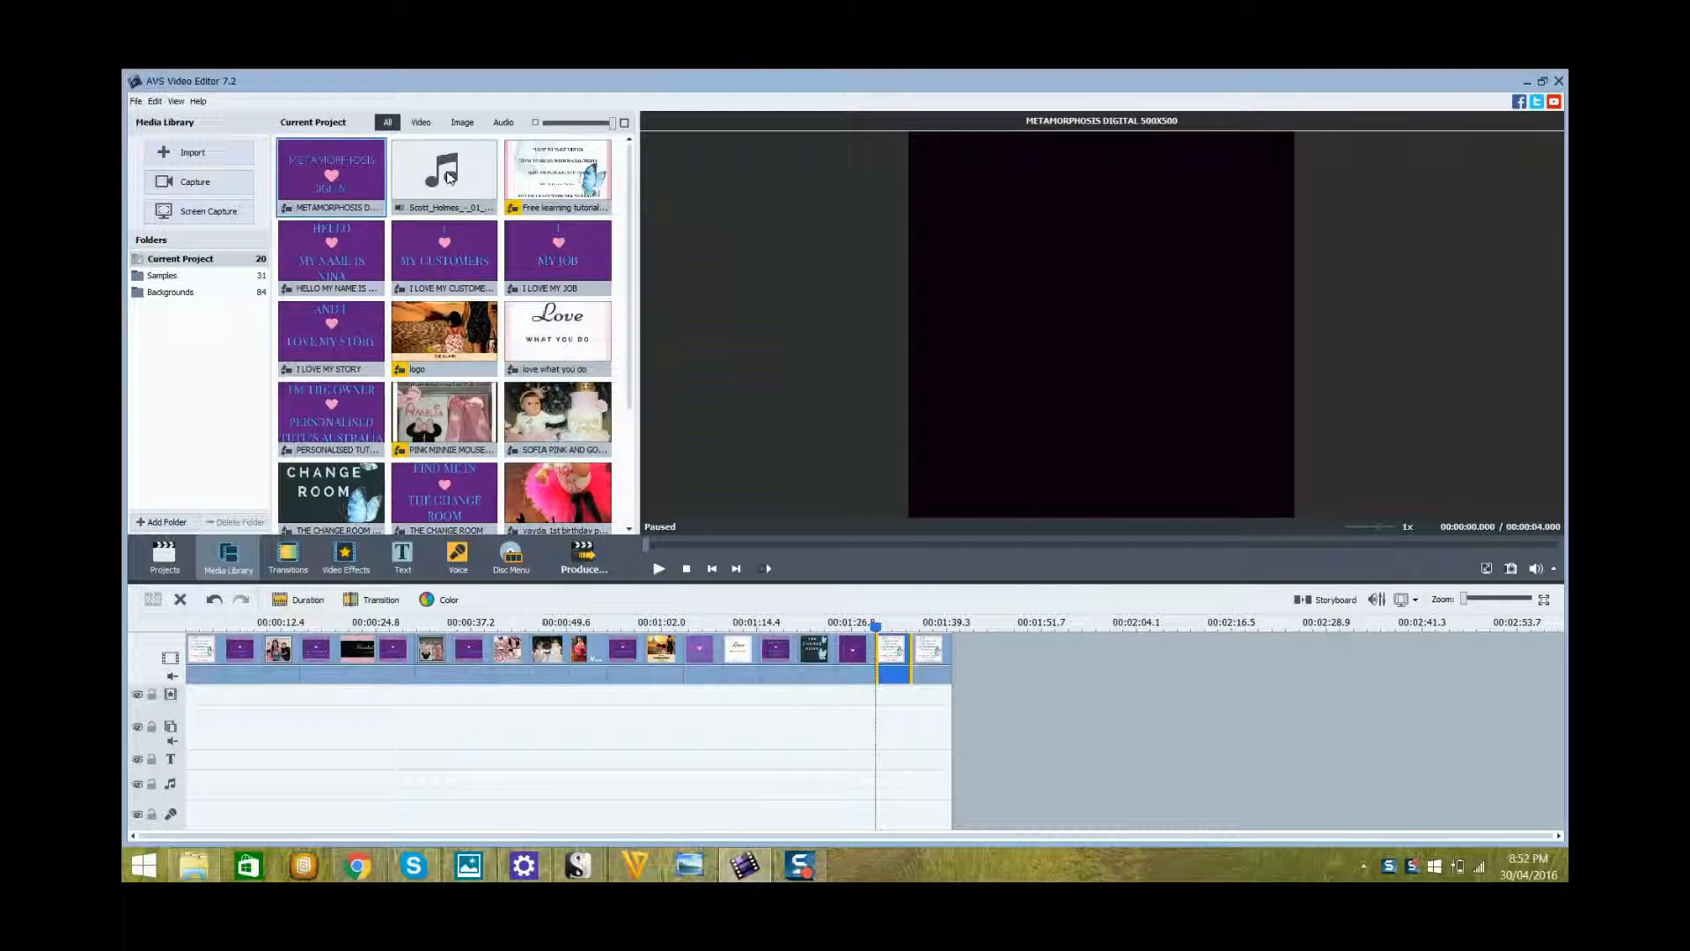
pyautogui.click(444, 172)
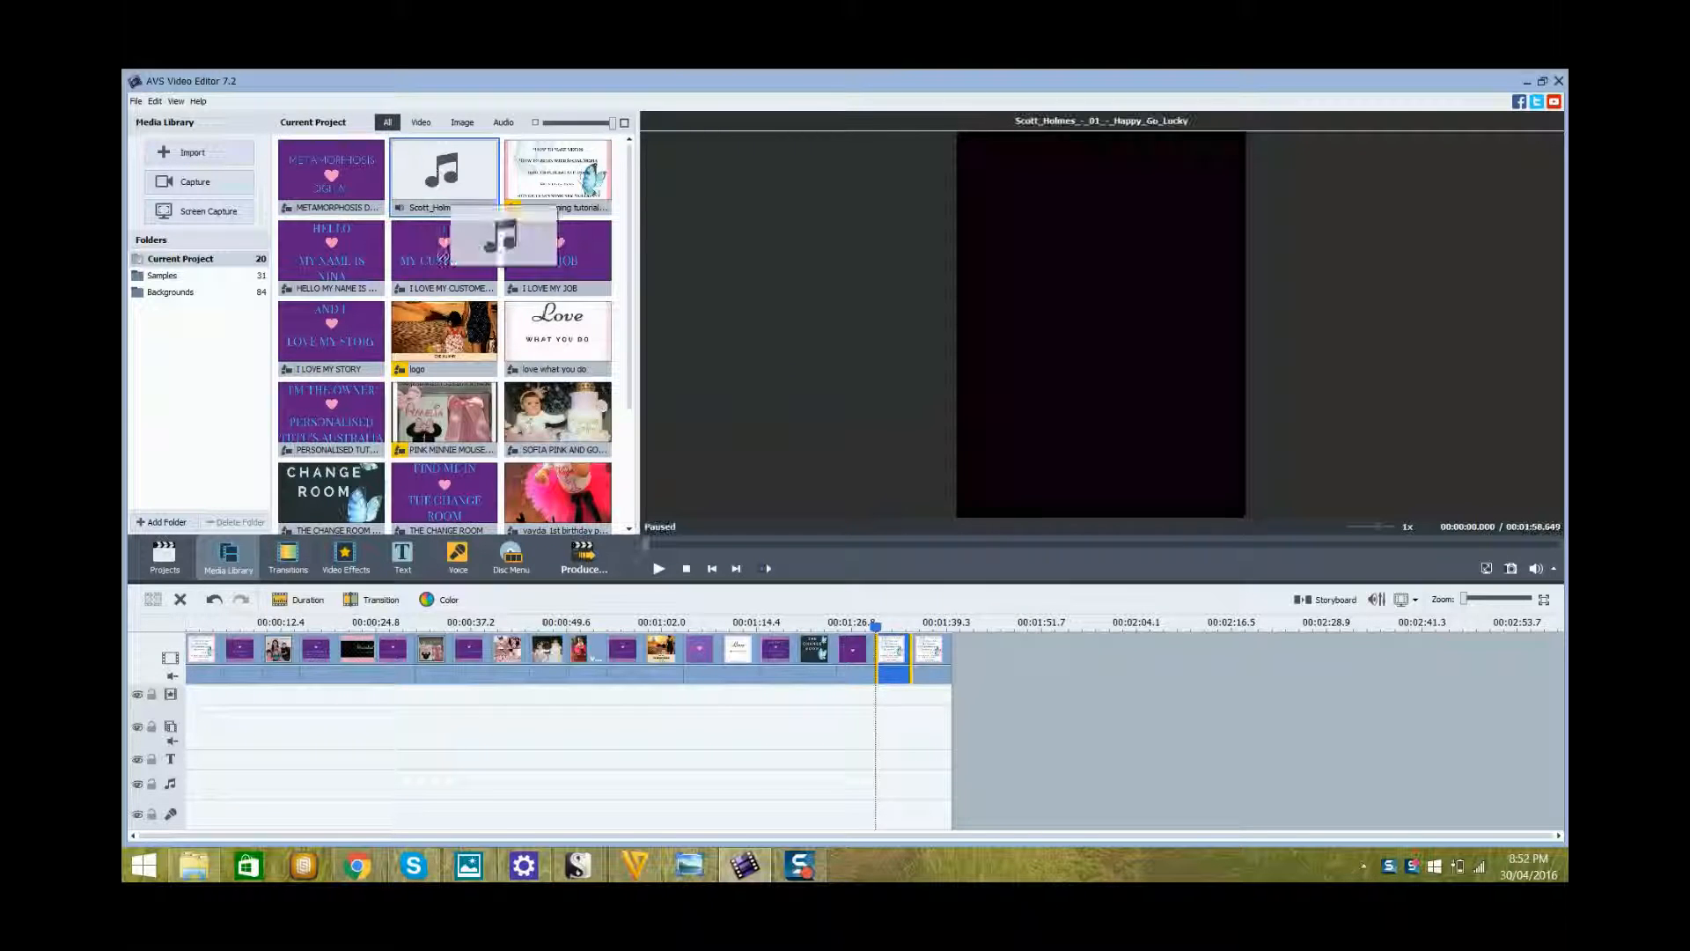
# Step: Drop 'Happy Go Lucky' onto the audio track and trim it to end with the slideshow
pyautogui.moveTo(442, 170); pyautogui.dragTo(347, 796)
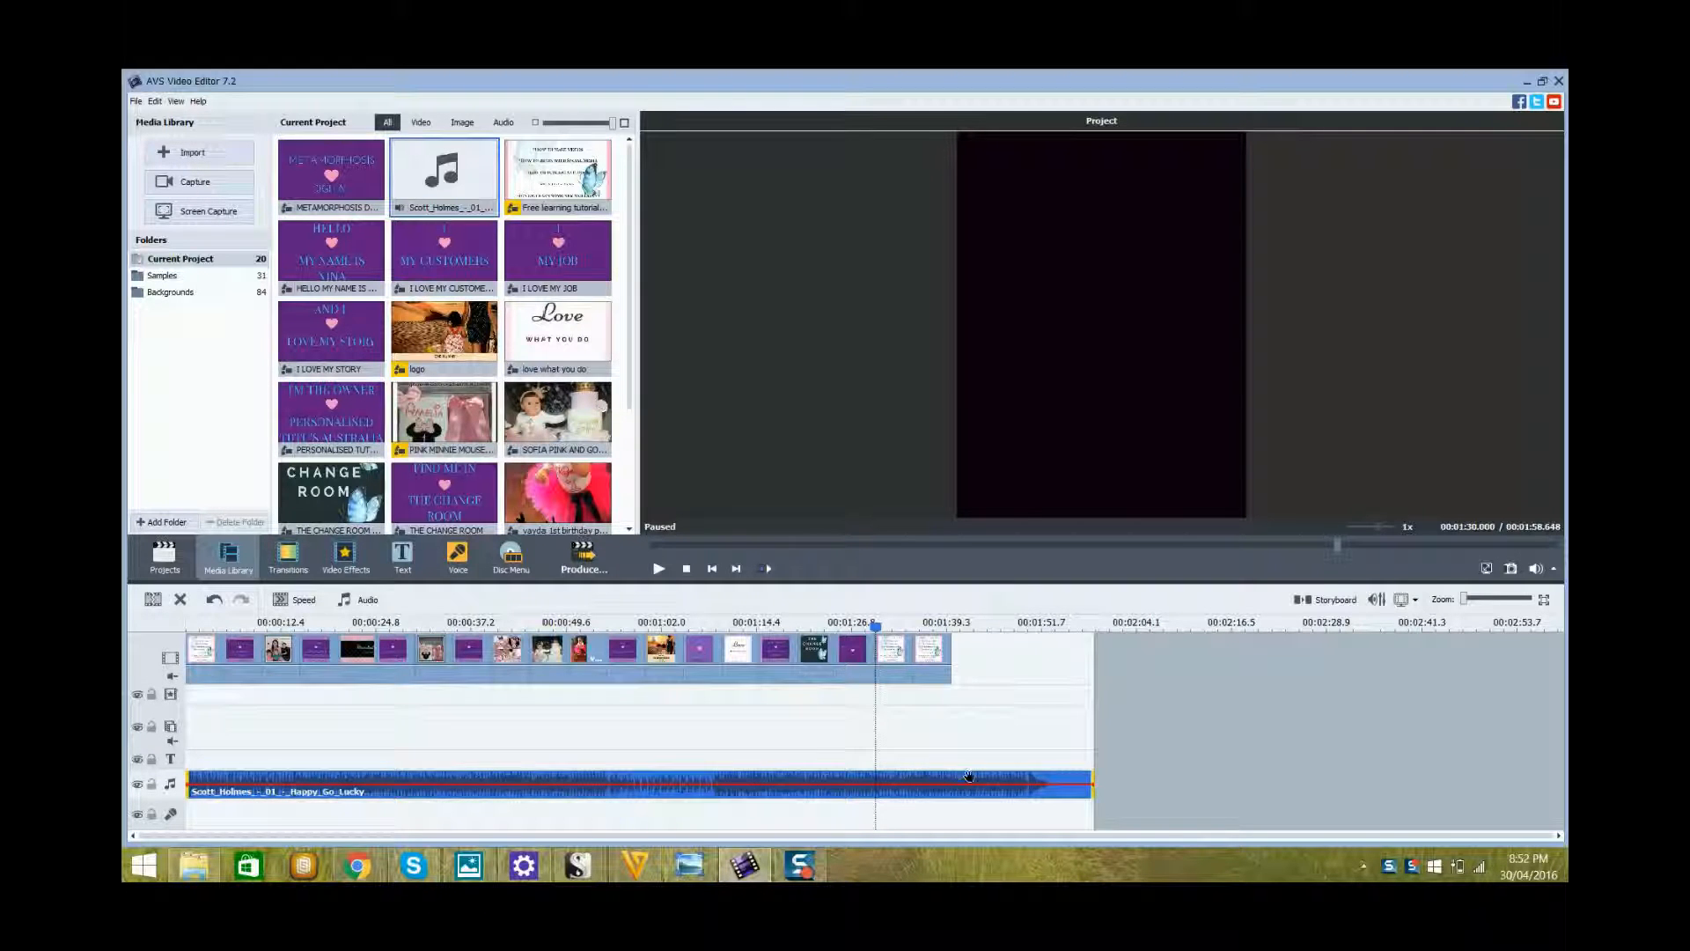
pyautogui.moveTo(1086, 788)
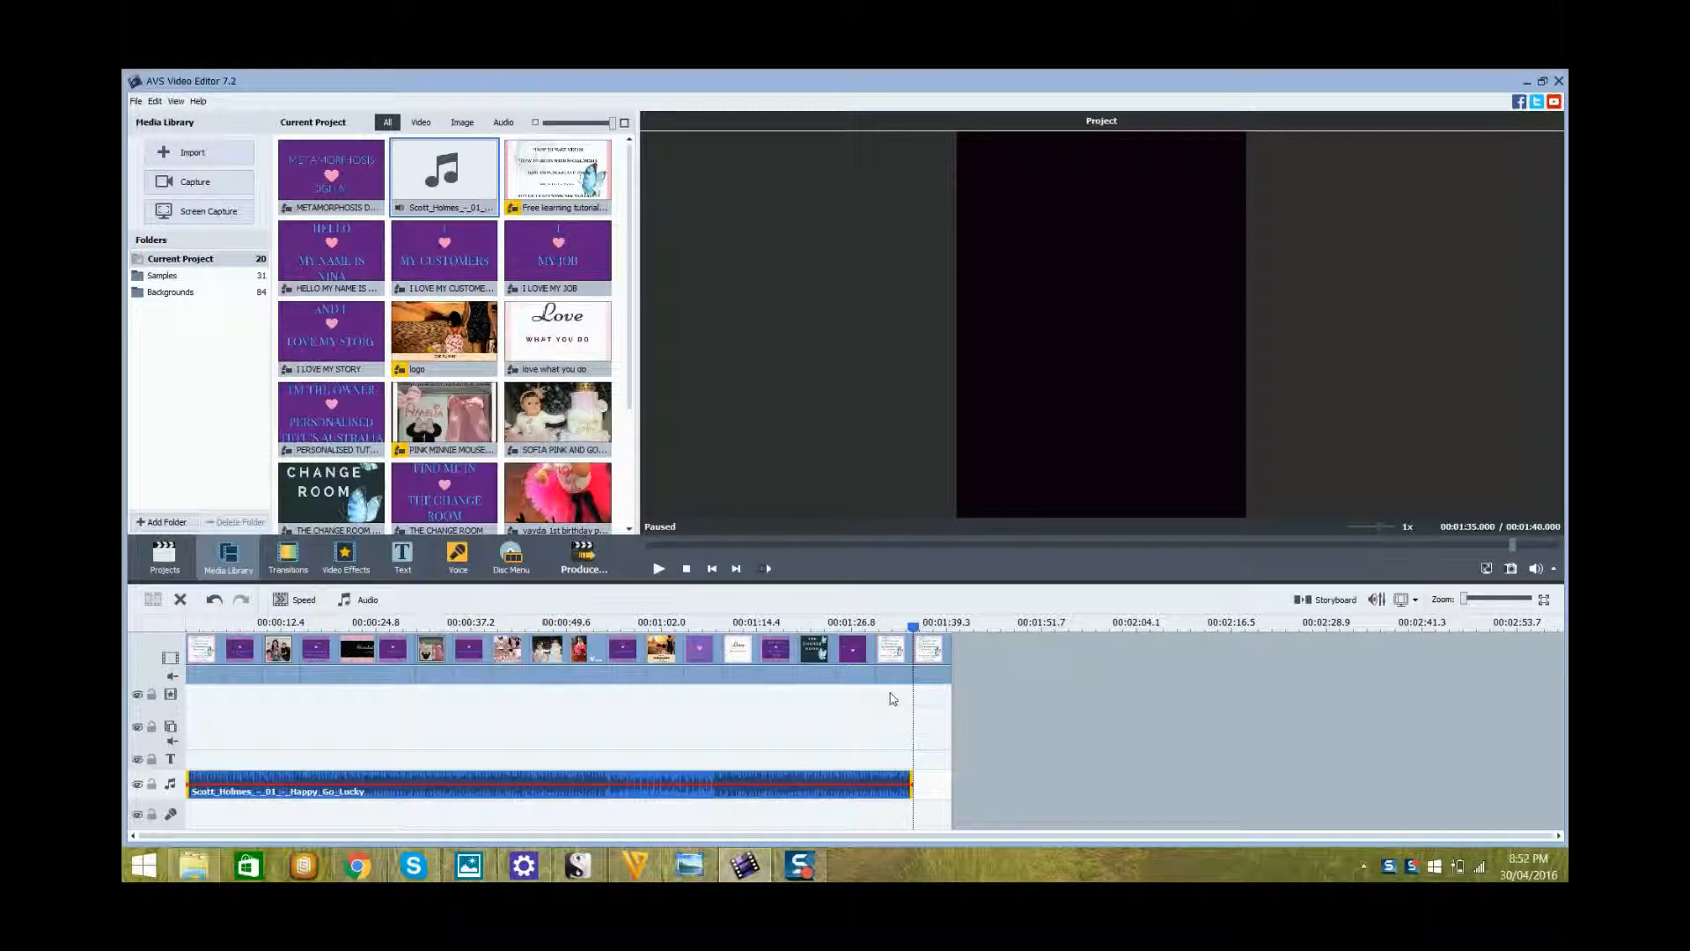
pyautogui.moveTo(891, 698)
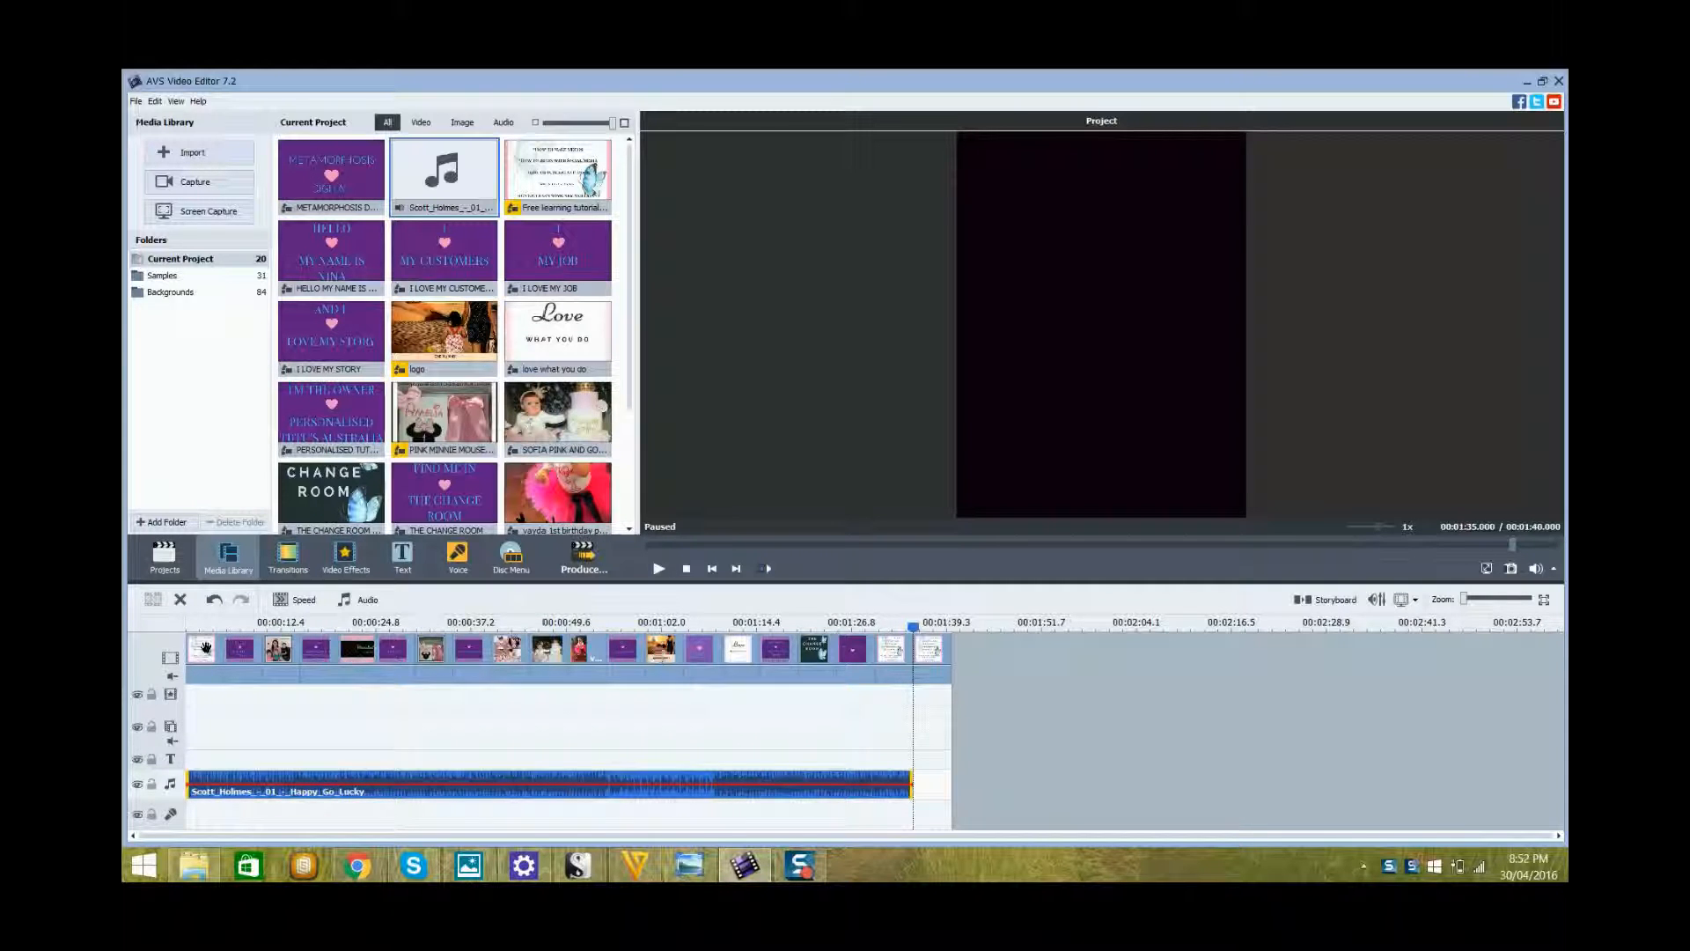
pyautogui.click(205, 648)
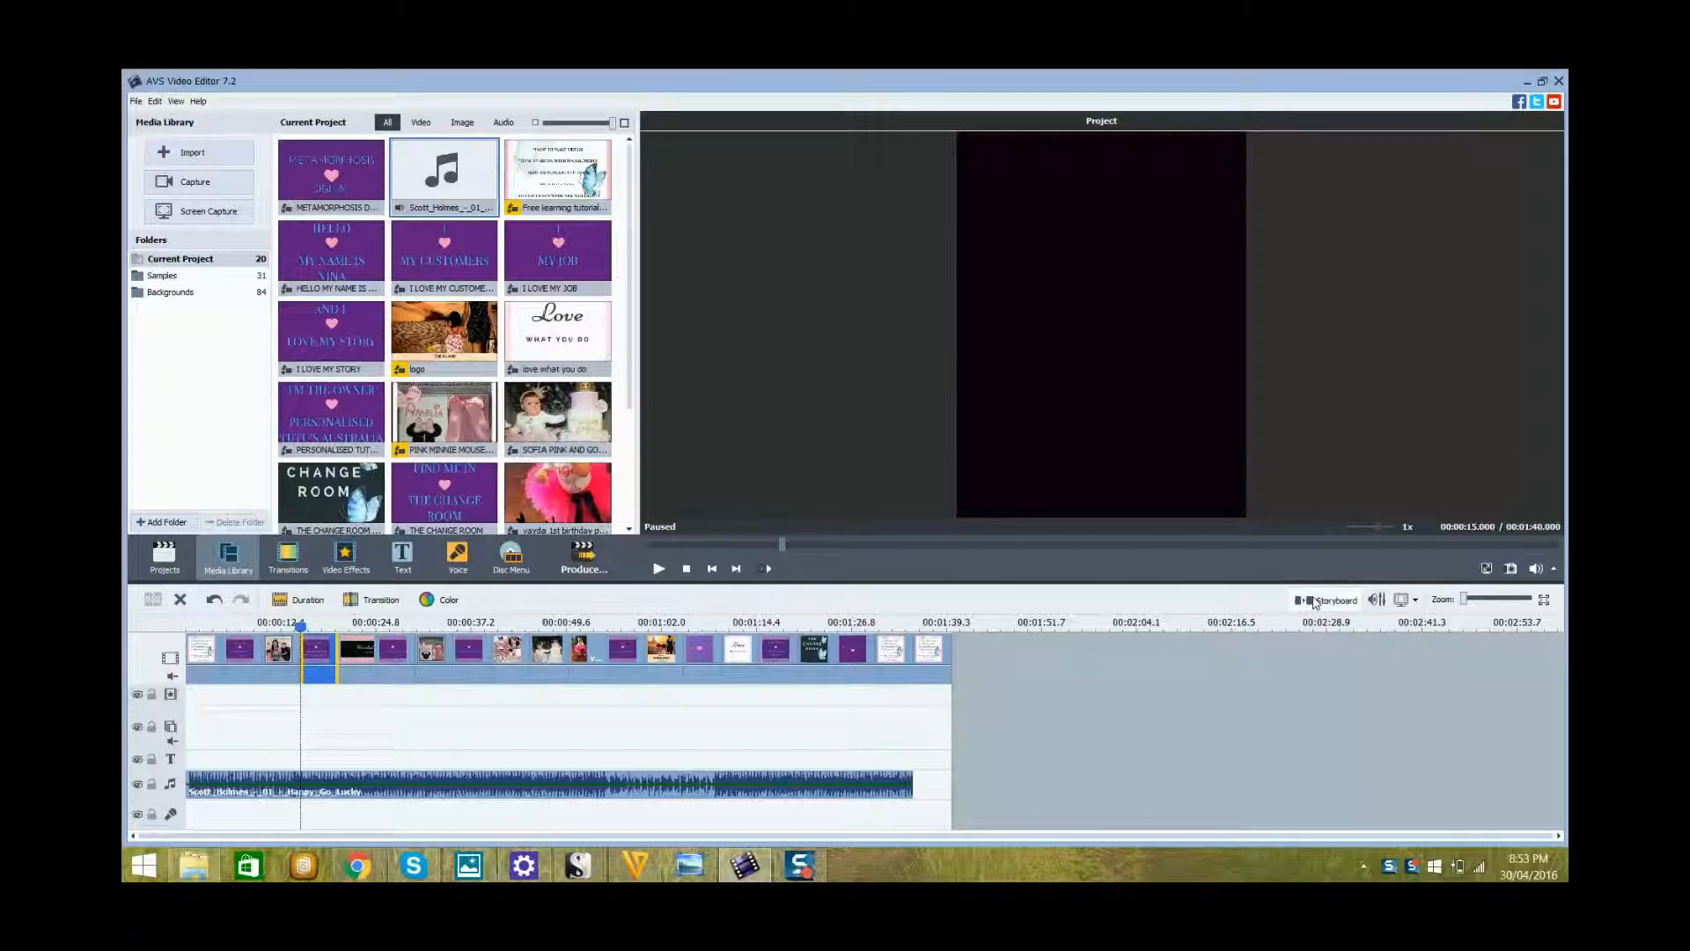
# Step: Return to Storyboard view, open Transitions, and preview Burning Threshold and Flash Light effects
pyautogui.click(1331, 600)
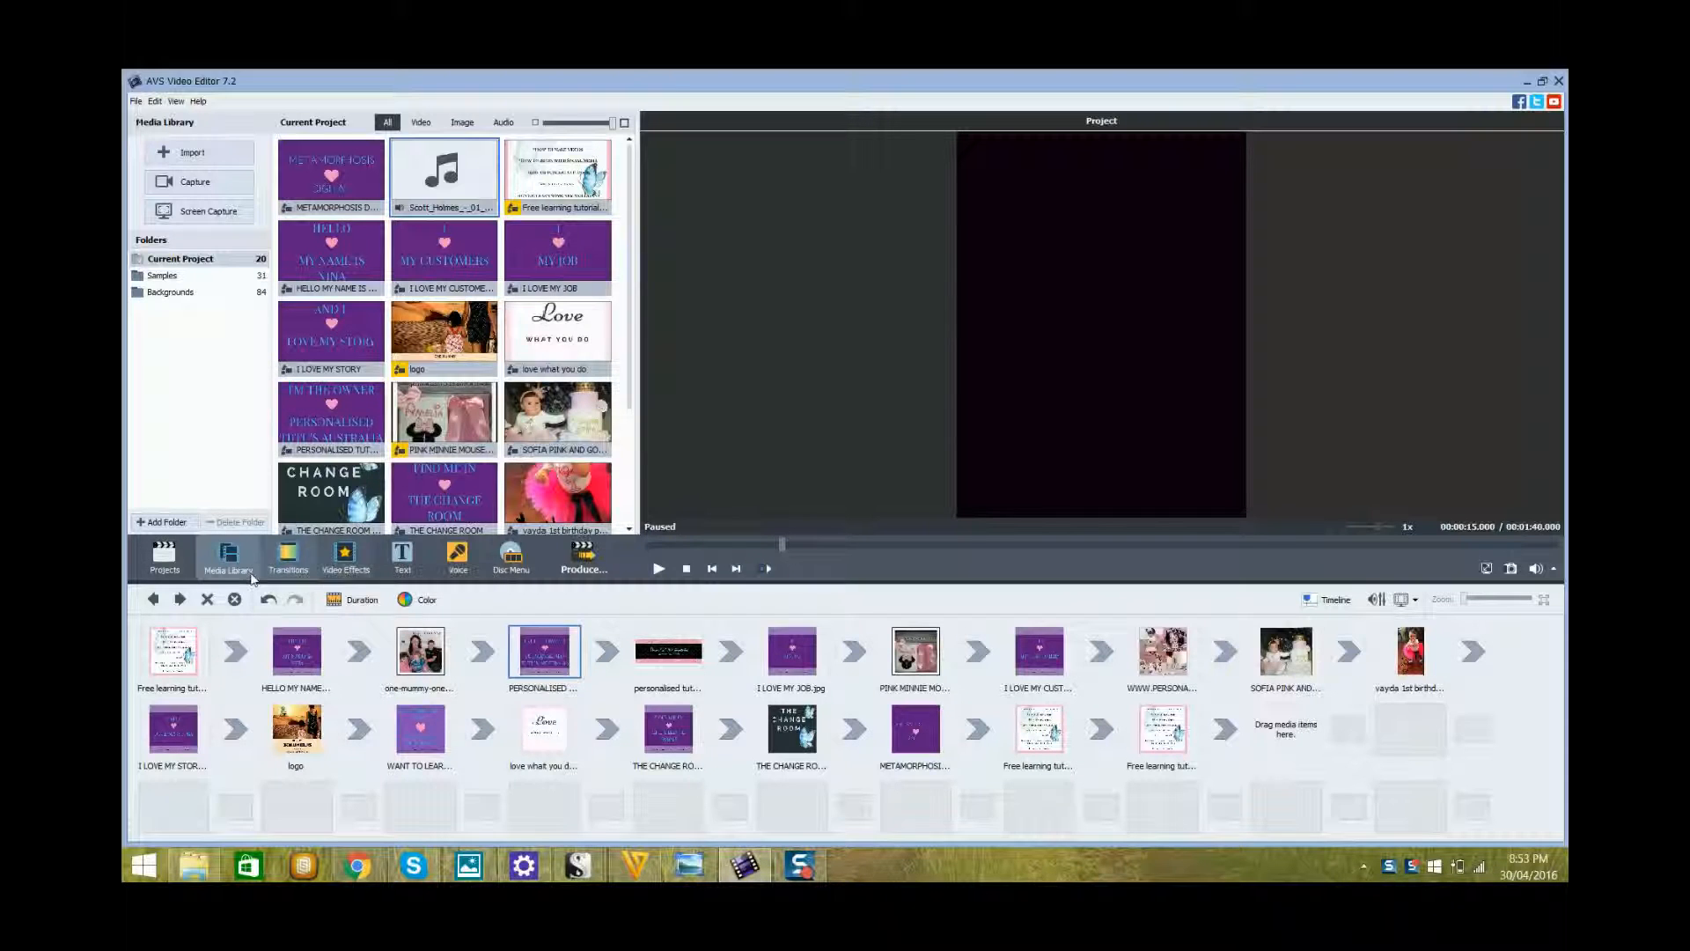
pyautogui.click(288, 558)
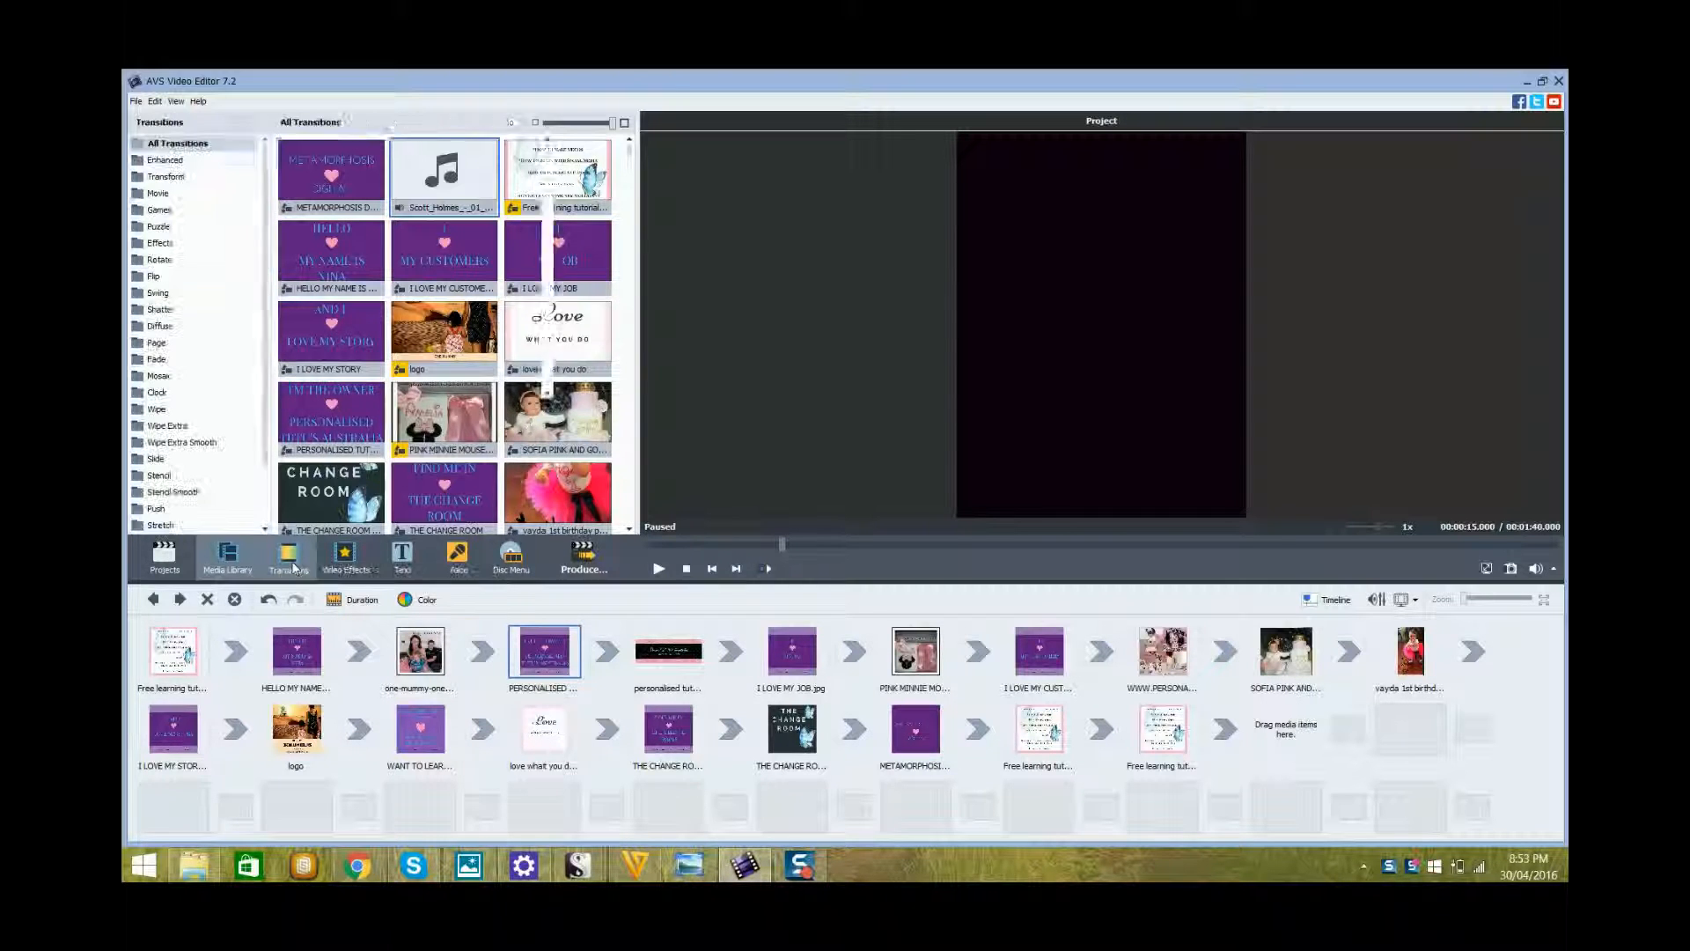
pyautogui.click(288, 560)
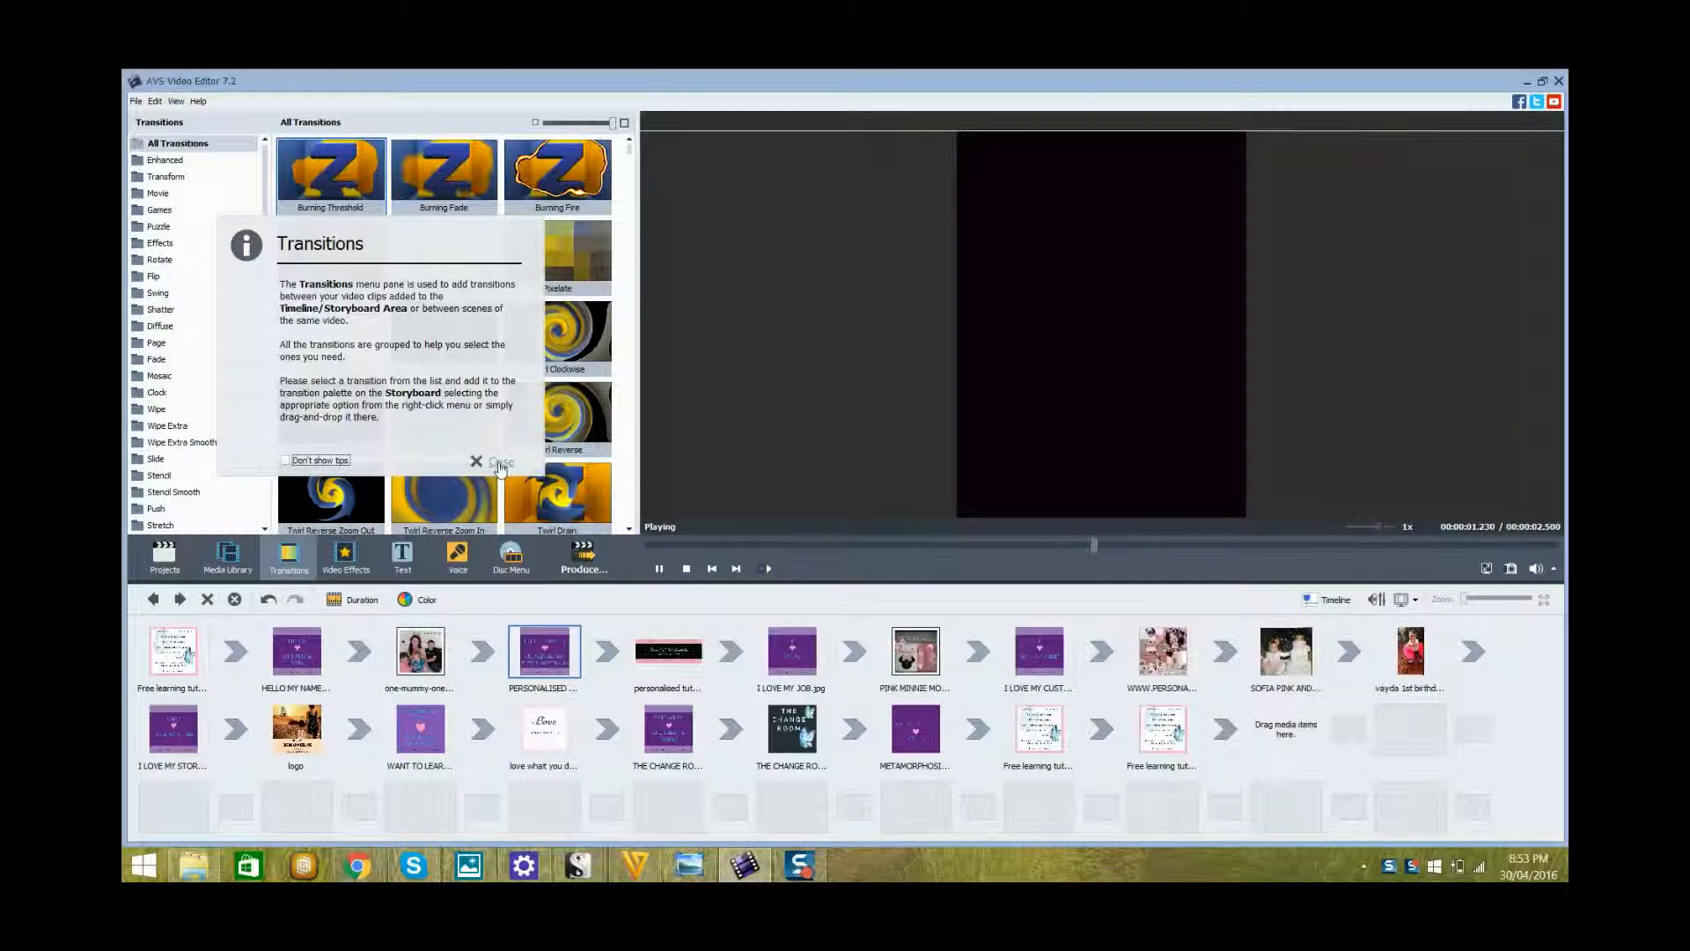
pyautogui.click(500, 461)
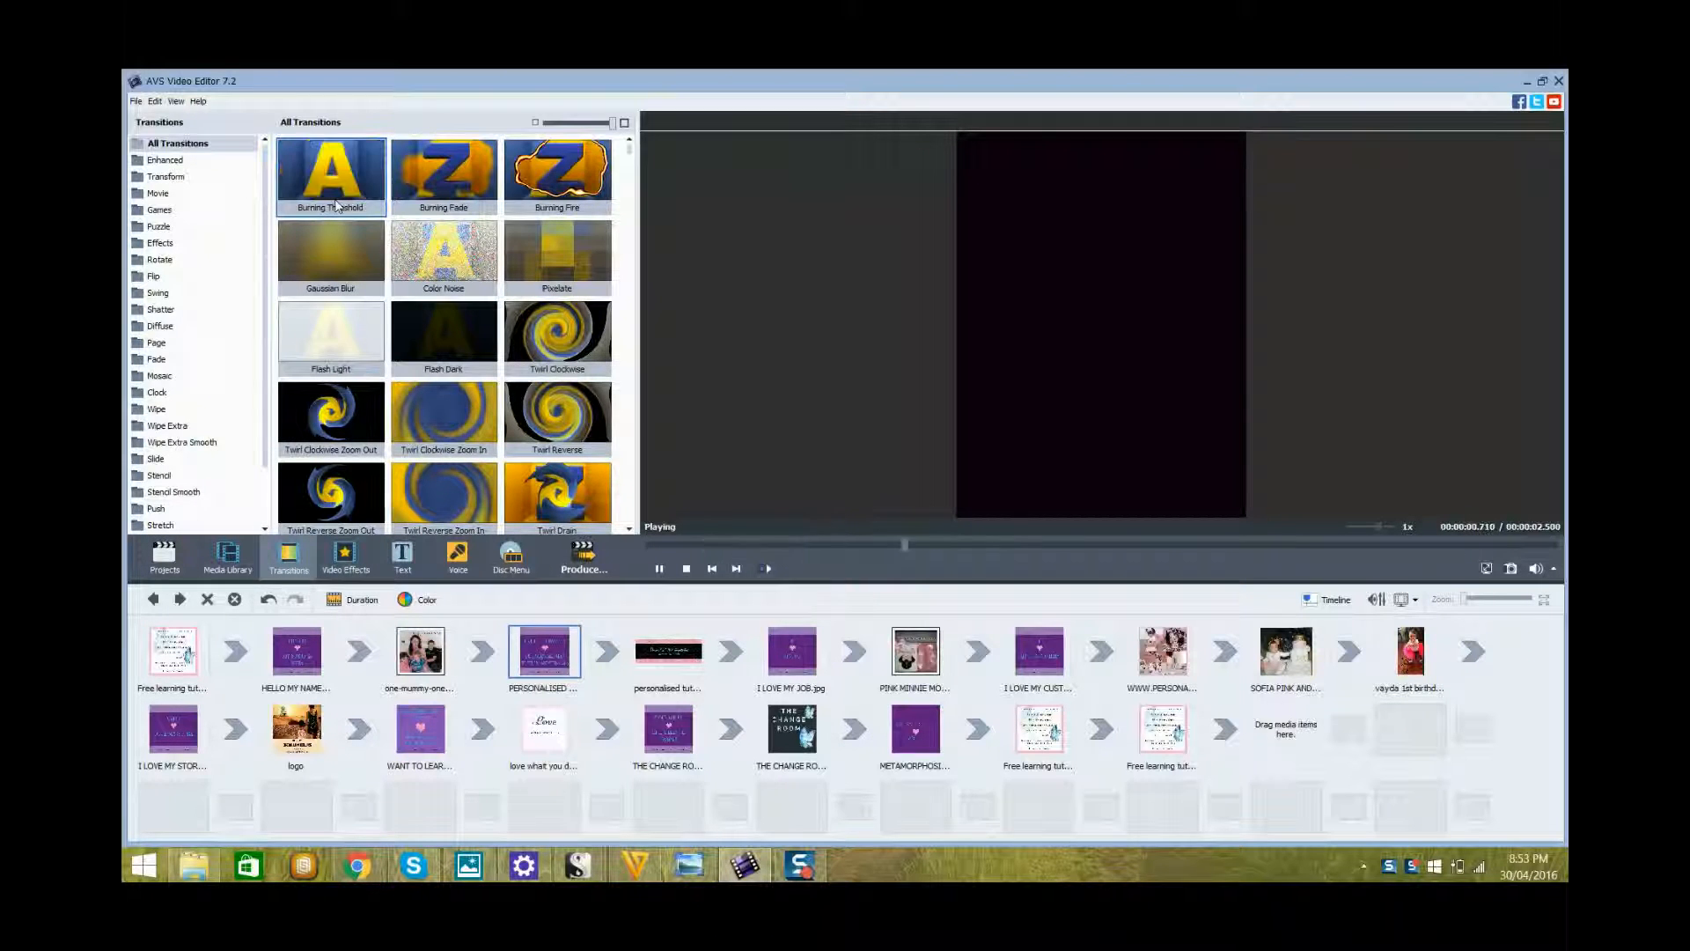
pyautogui.click(557, 174)
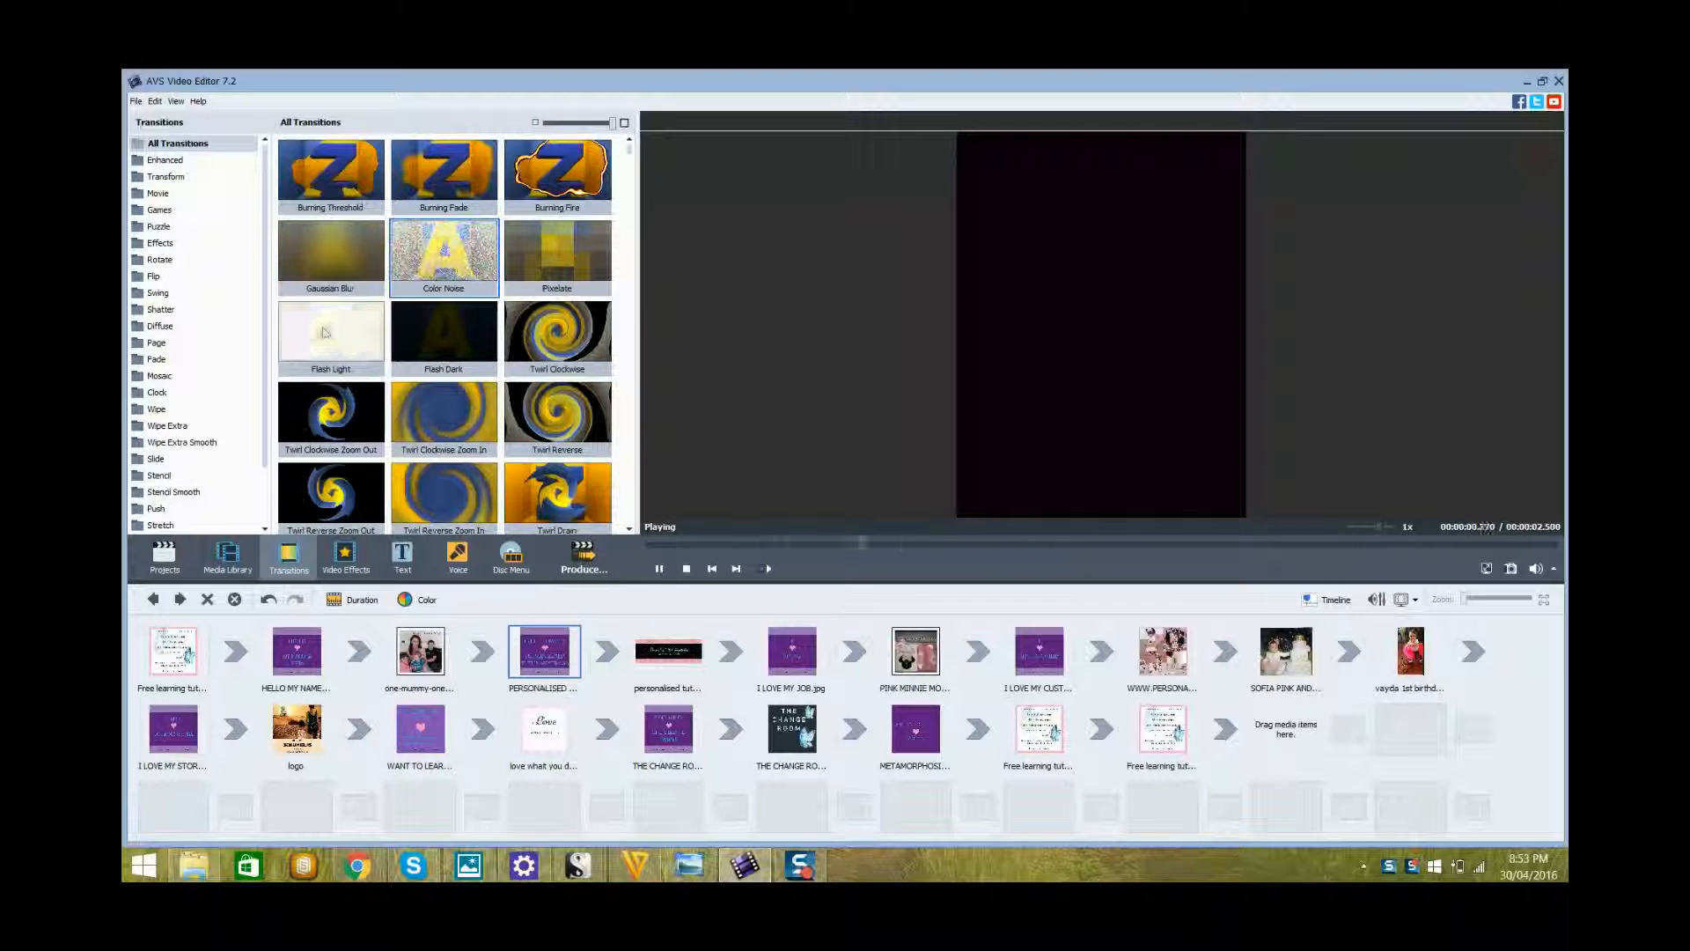
pyautogui.click(330, 334)
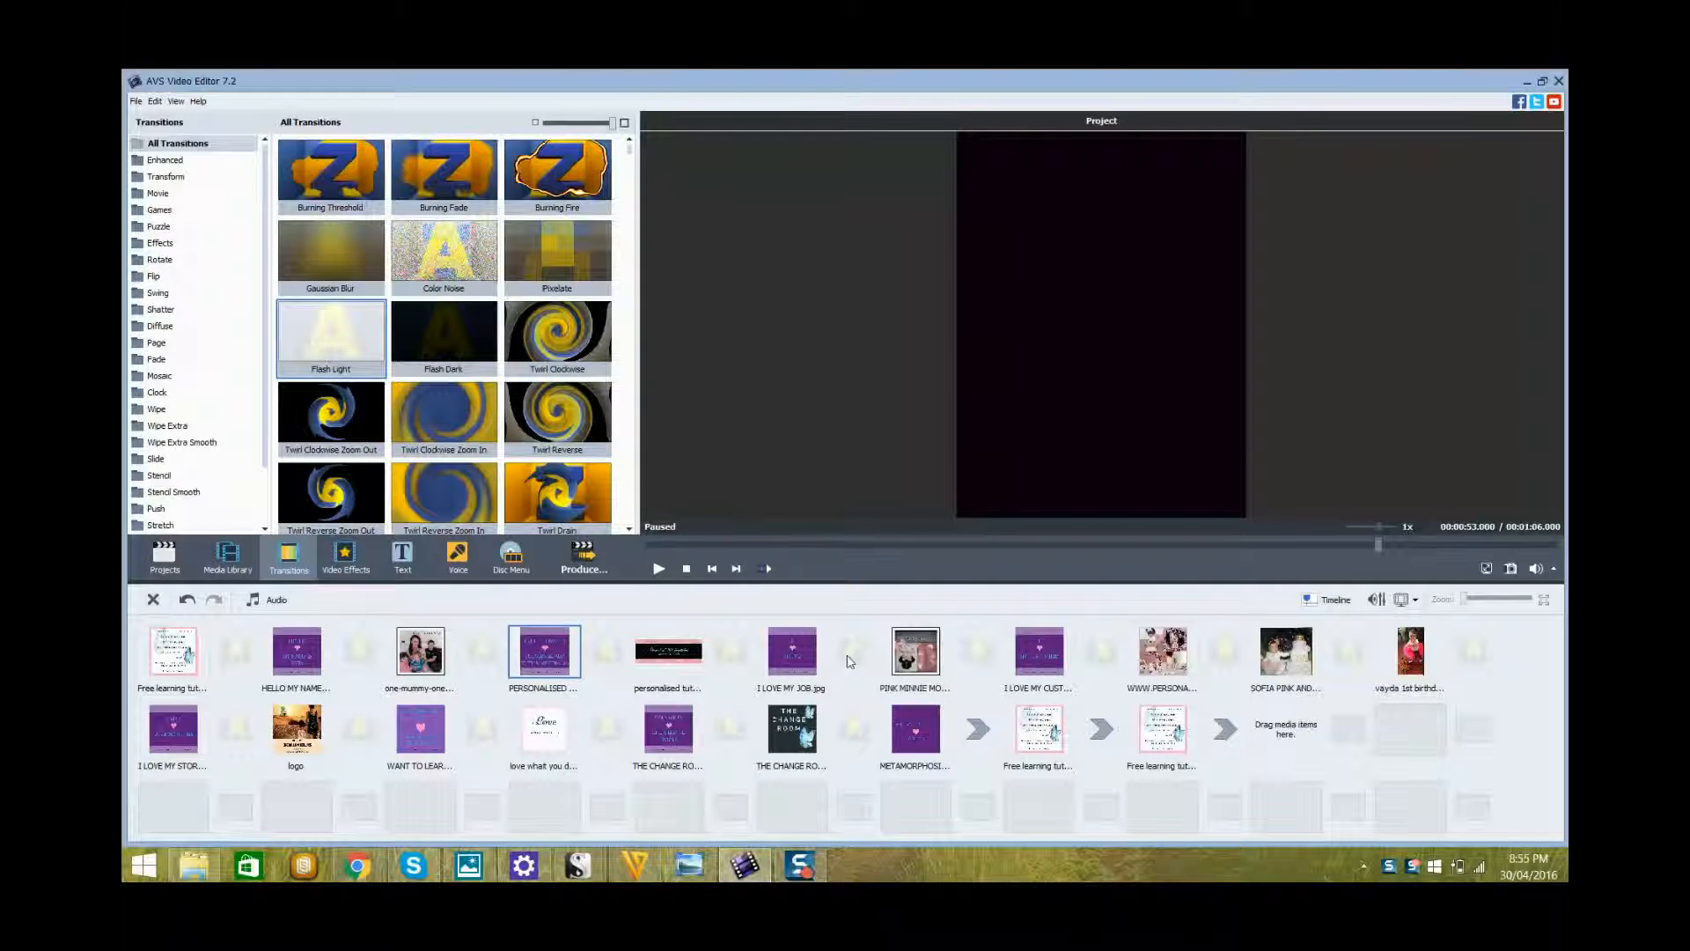
pyautogui.moveTo(839, 650)
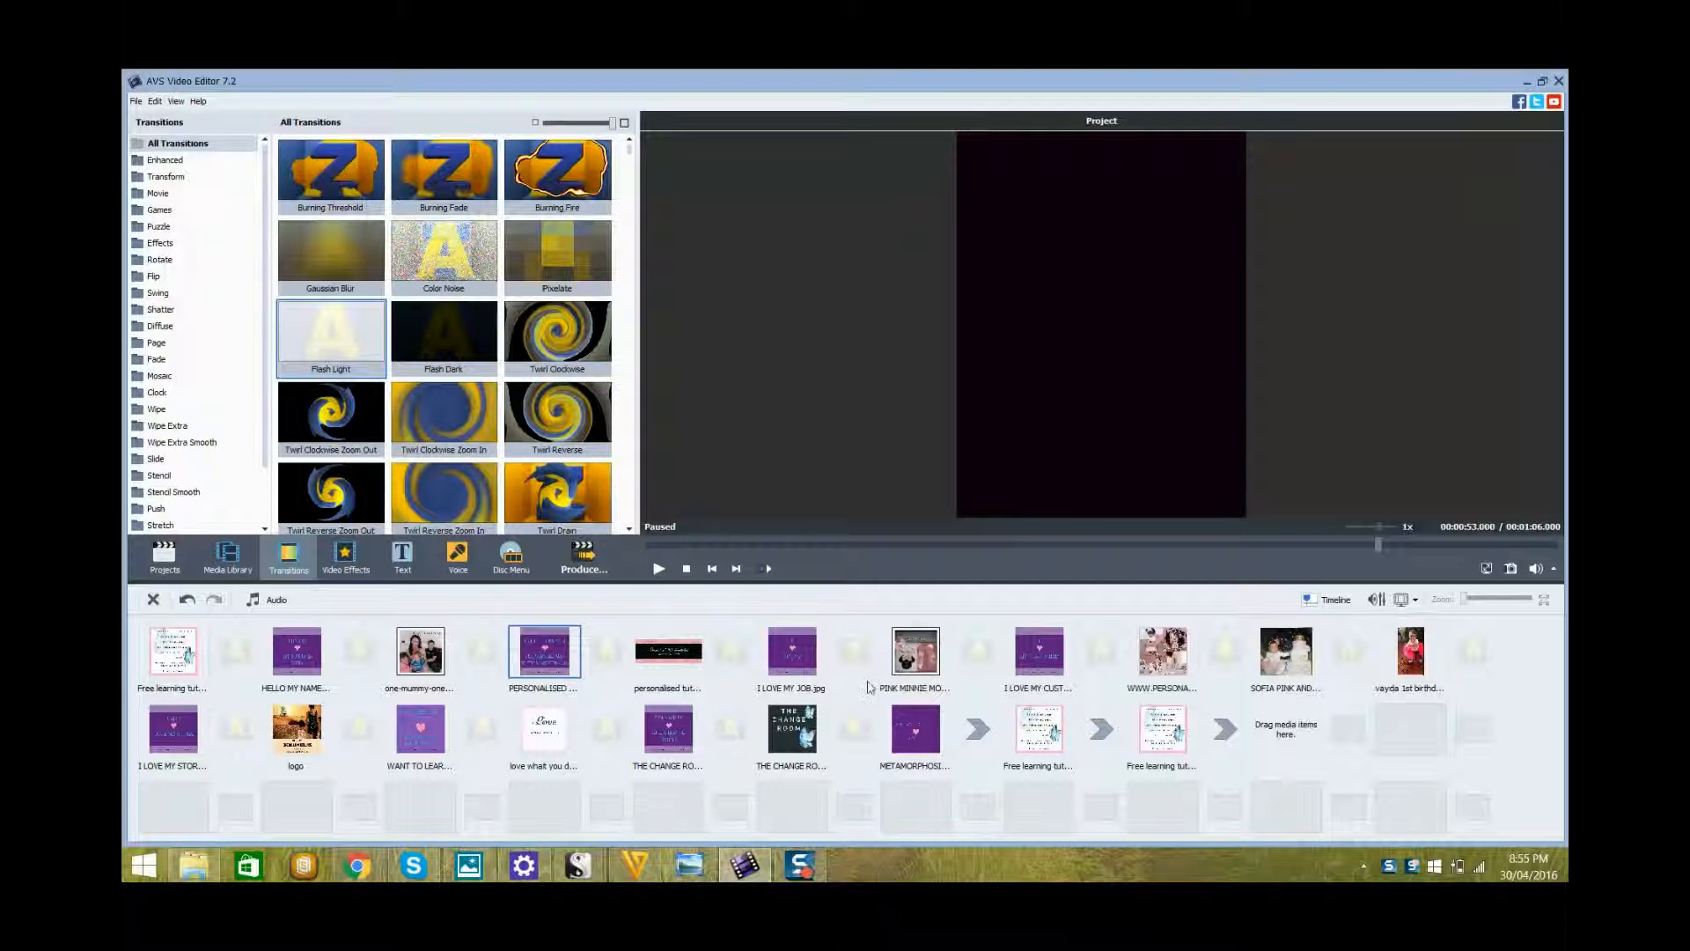
pyautogui.moveTo(240, 349)
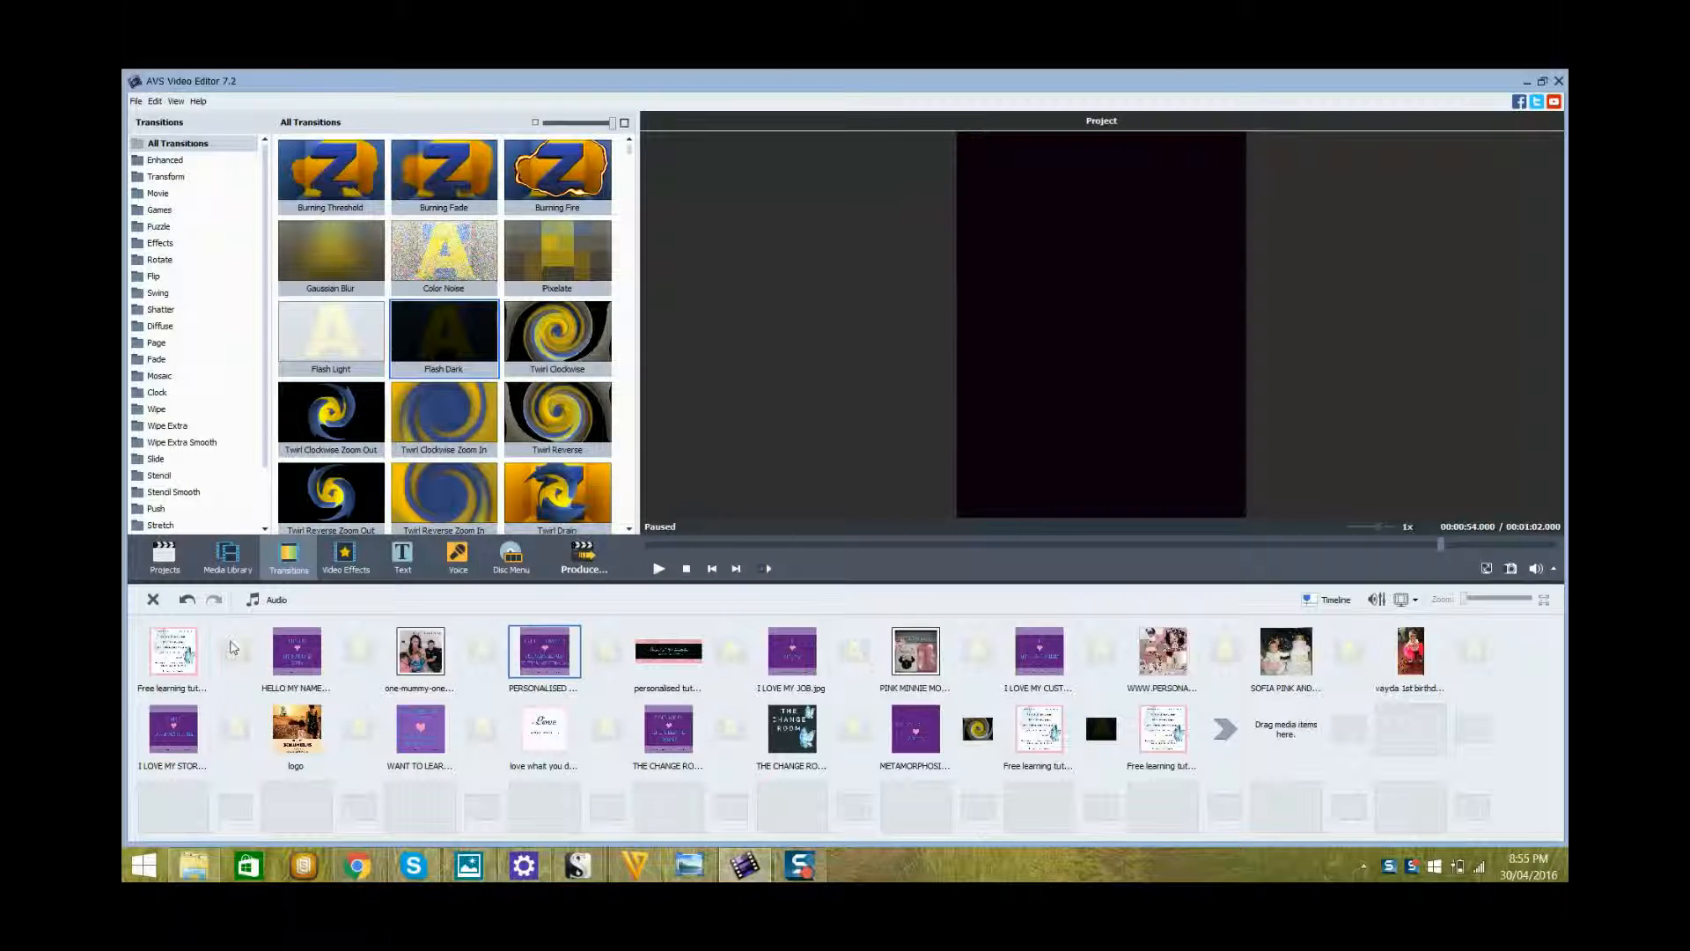
pyautogui.moveTo(358, 658)
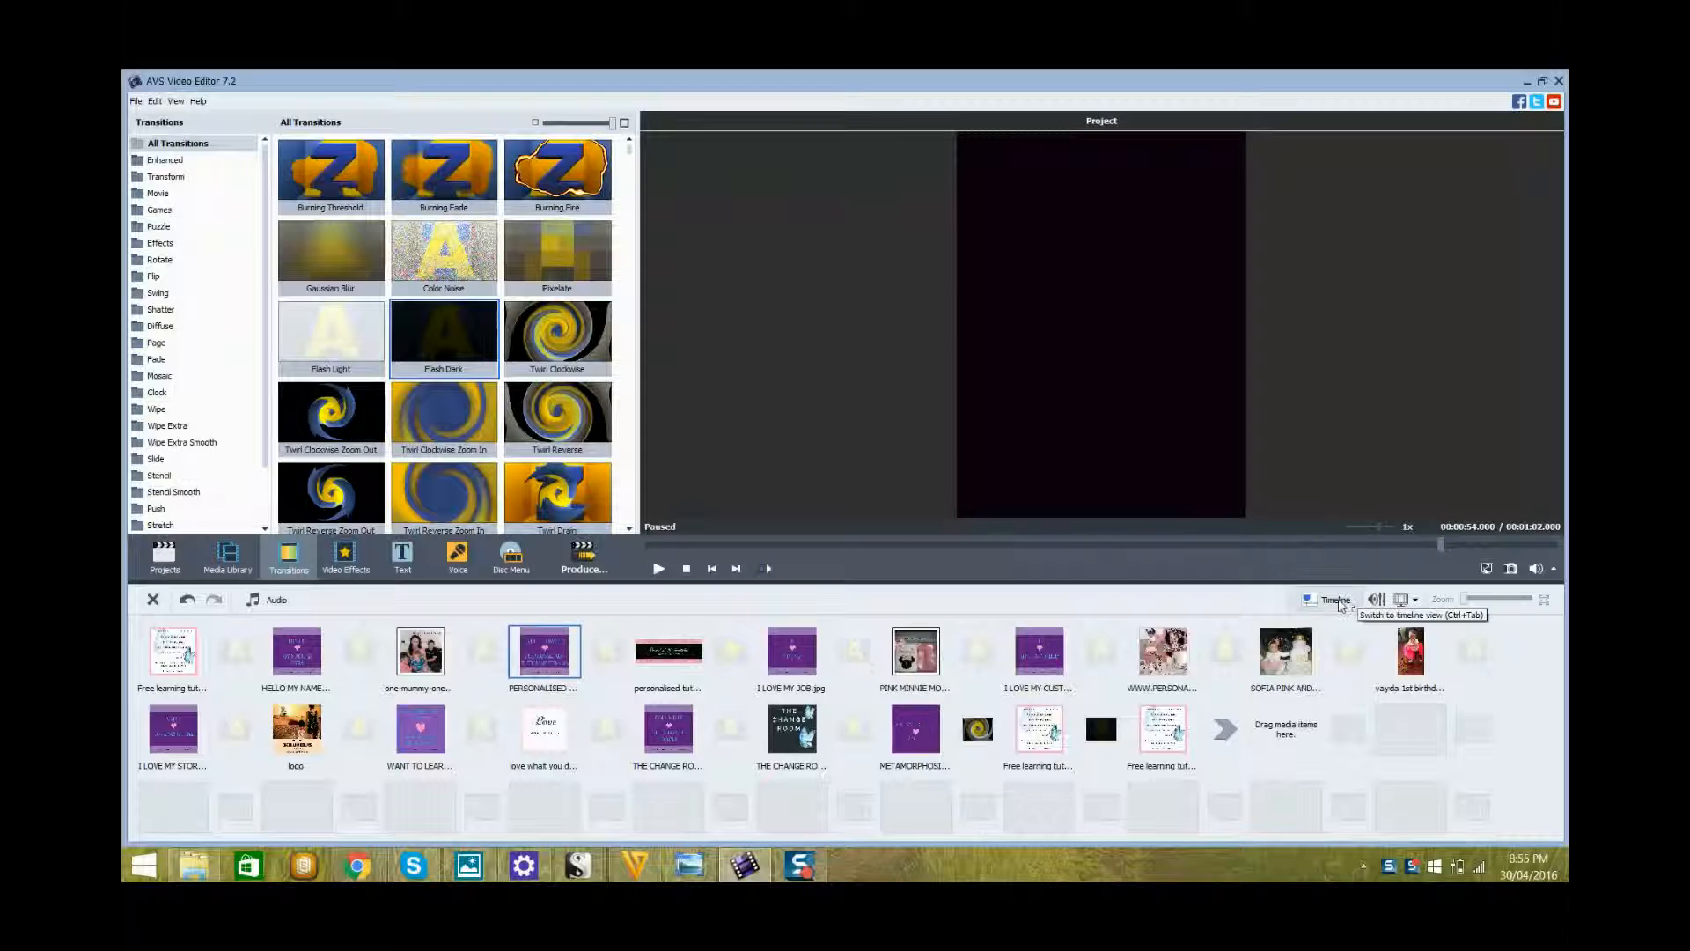
# Step: Switch to Timeline view and delete the first split music clips from the audio track
pyautogui.click(1335, 600)
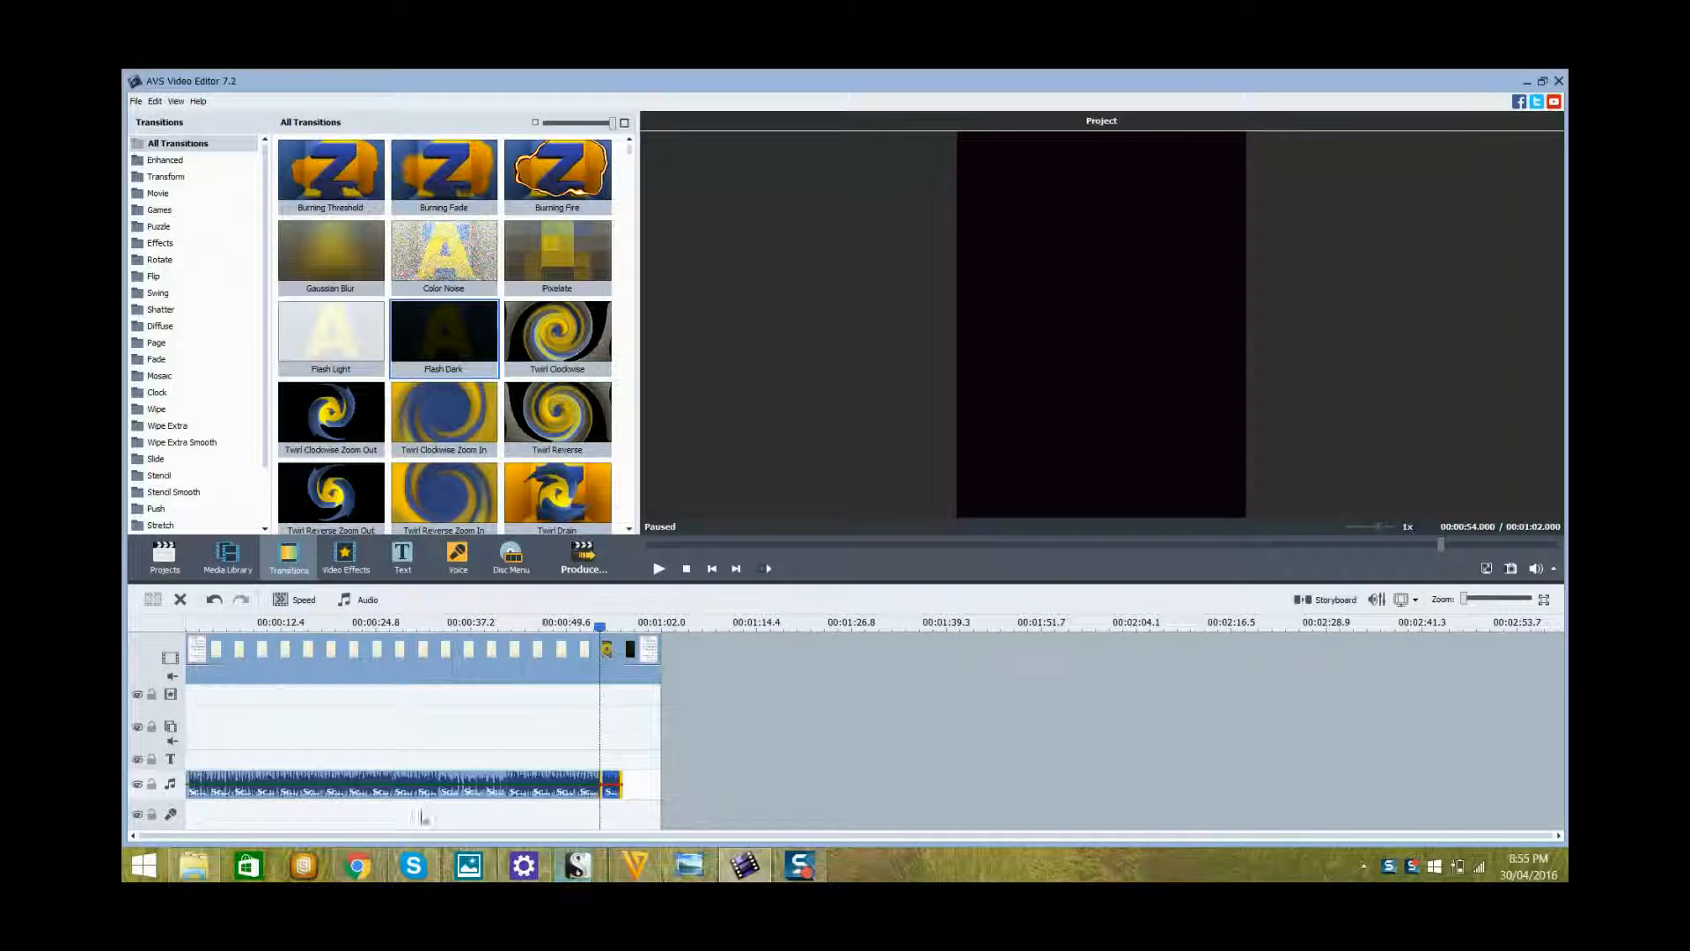
pyautogui.rightClick(334, 782)
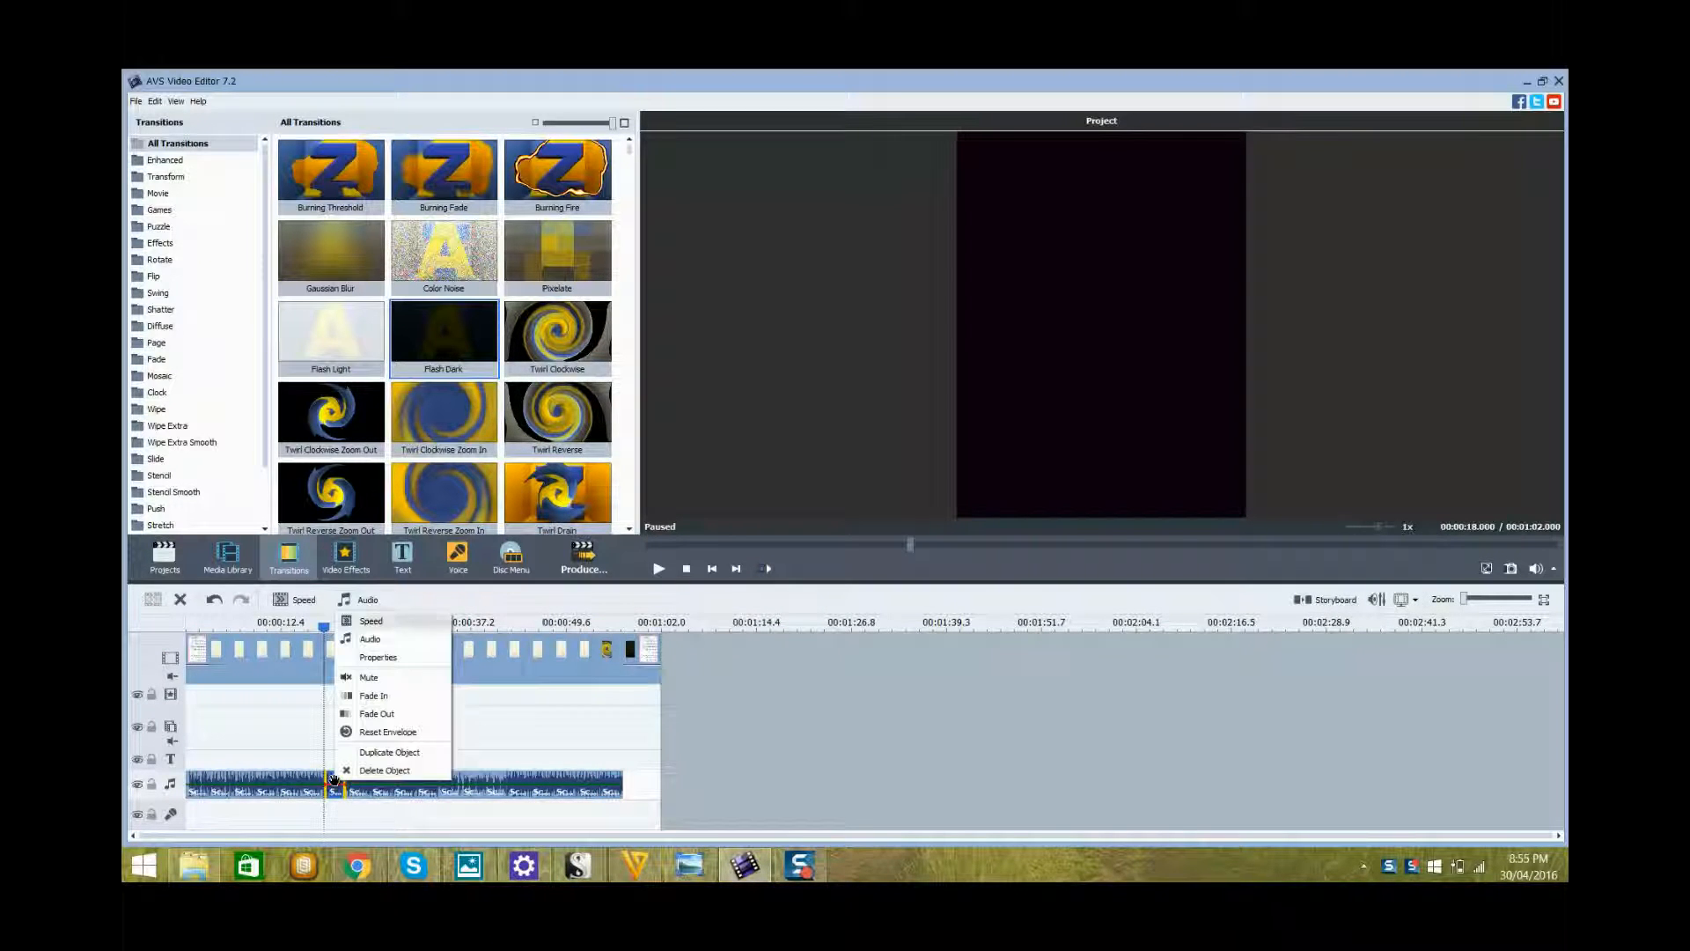
pyautogui.moveTo(385, 770)
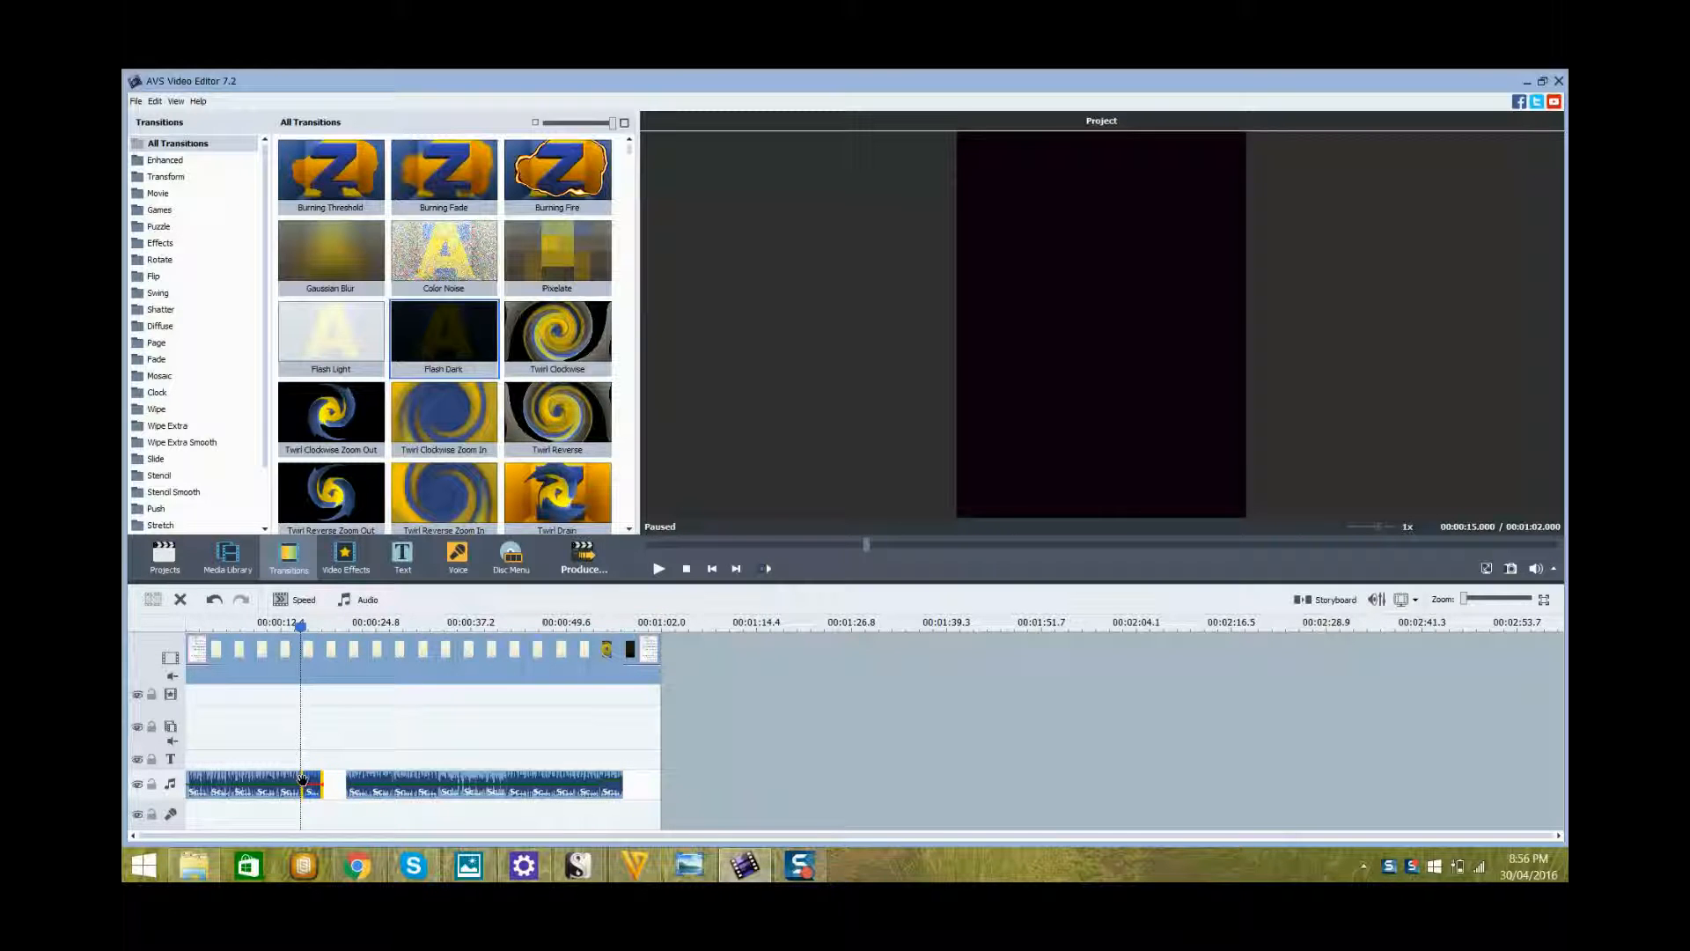
pyautogui.rightClick(302, 782)
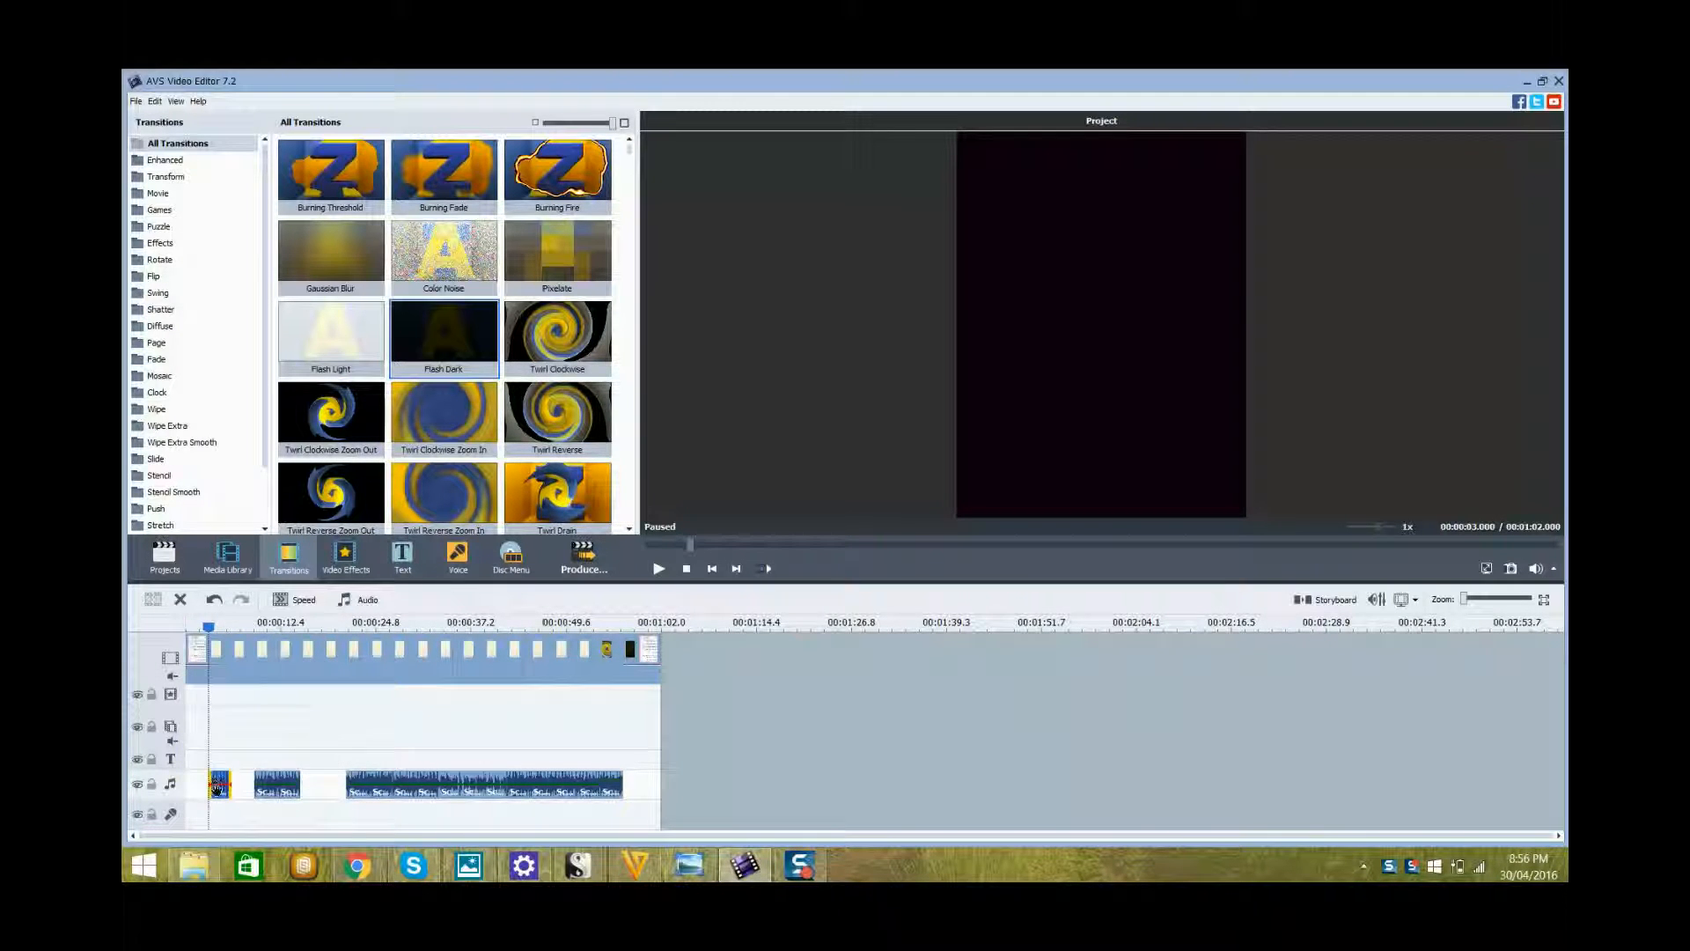
pyautogui.rightClick(218, 784)
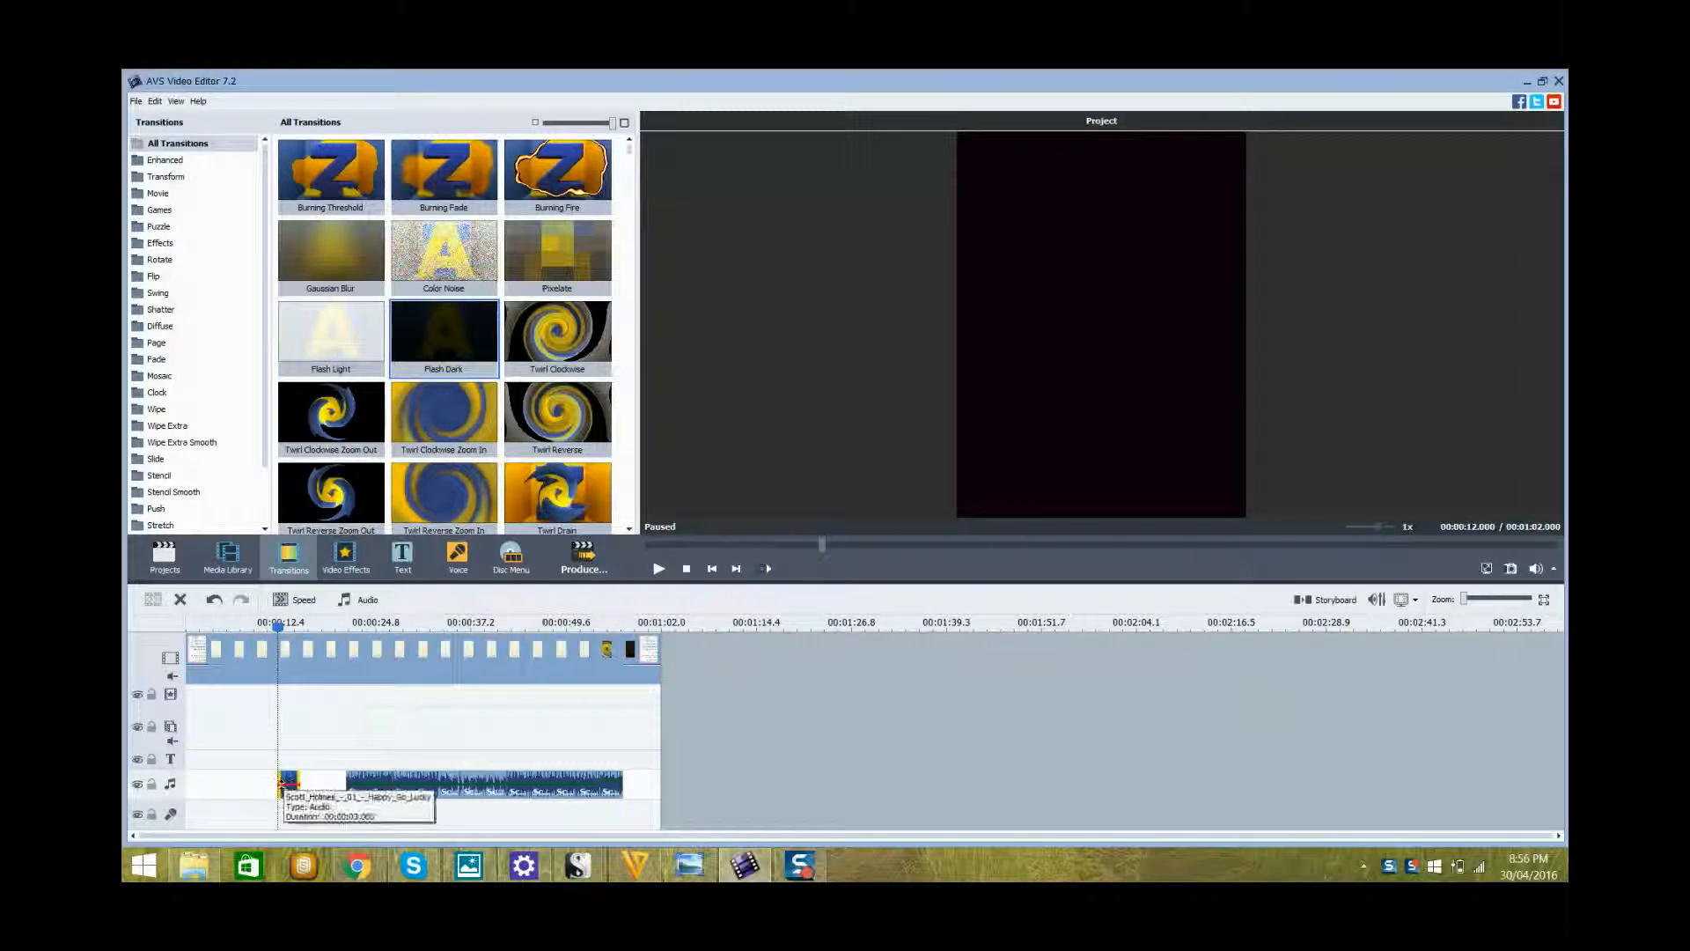
pyautogui.rightClick(292, 782)
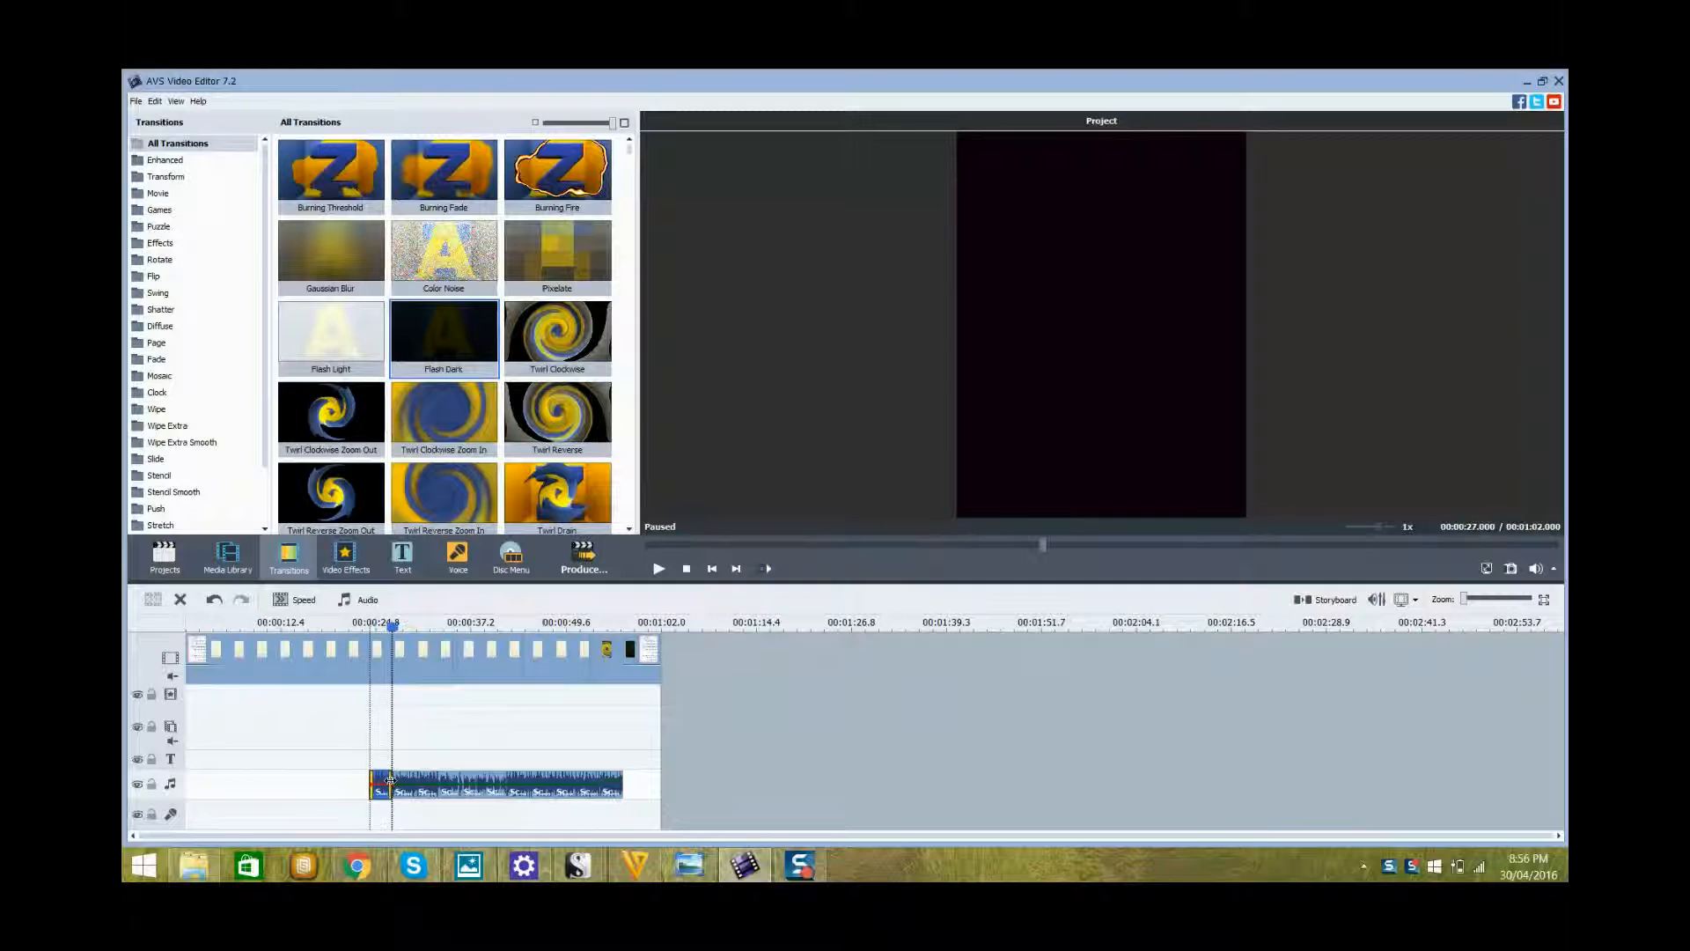
pyautogui.rightClick(388, 782)
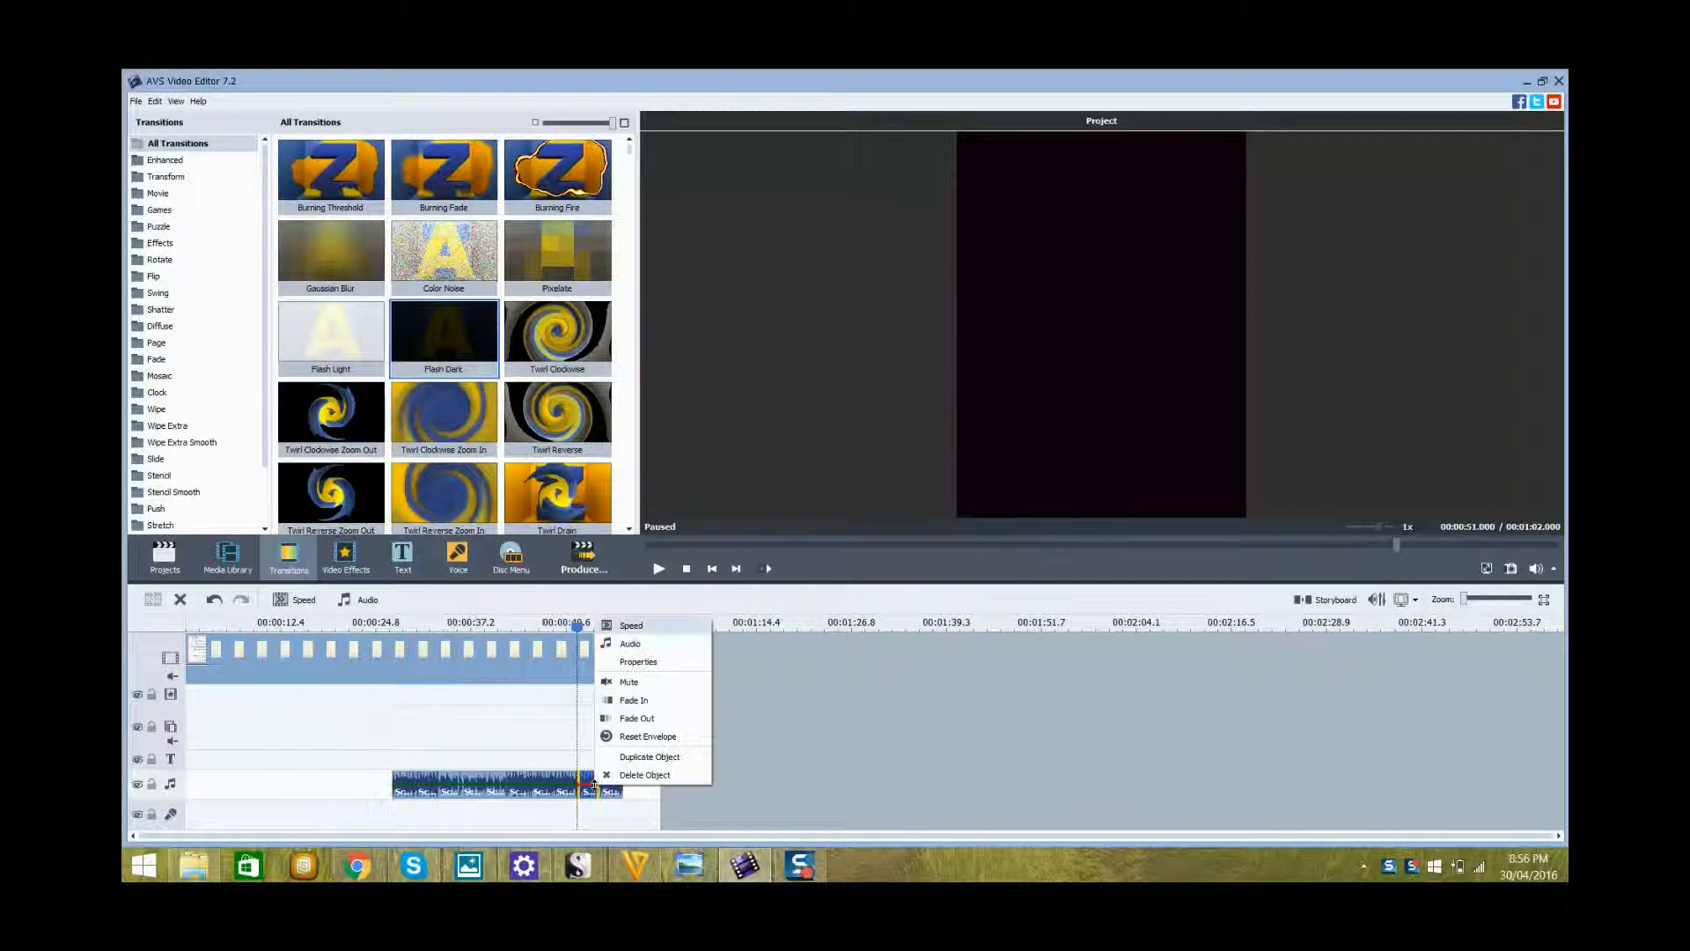
# Step: Delete the remaining music clips until the audio track is empty
pyautogui.click(649, 756)
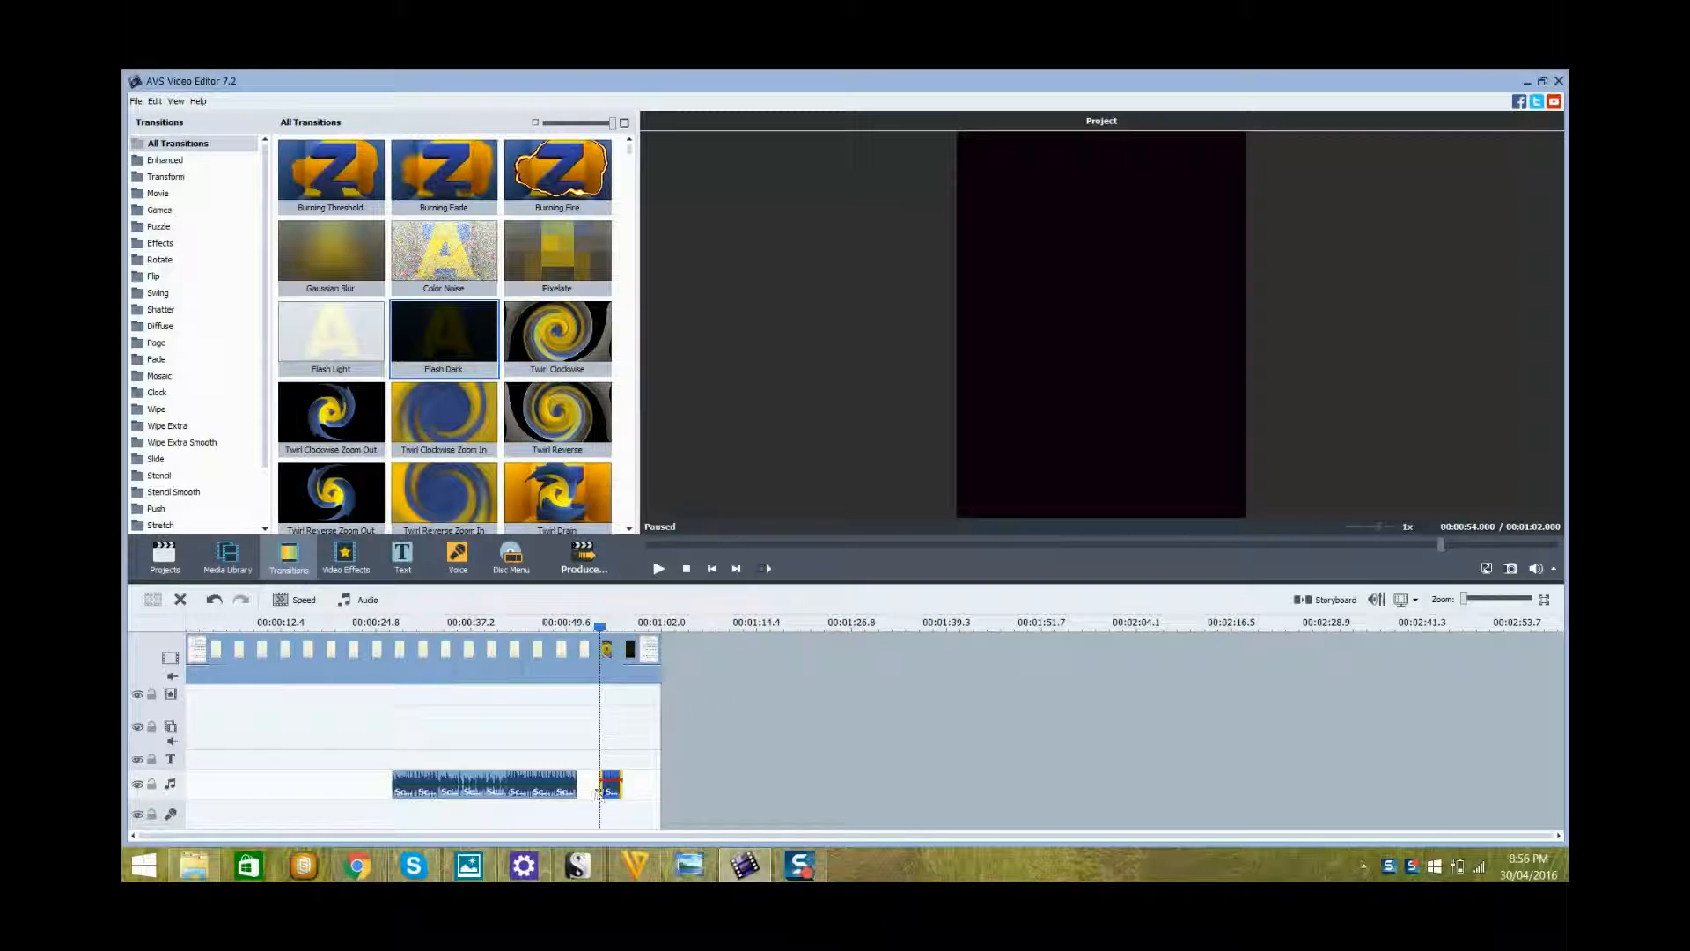
pyautogui.rightClick(611, 784)
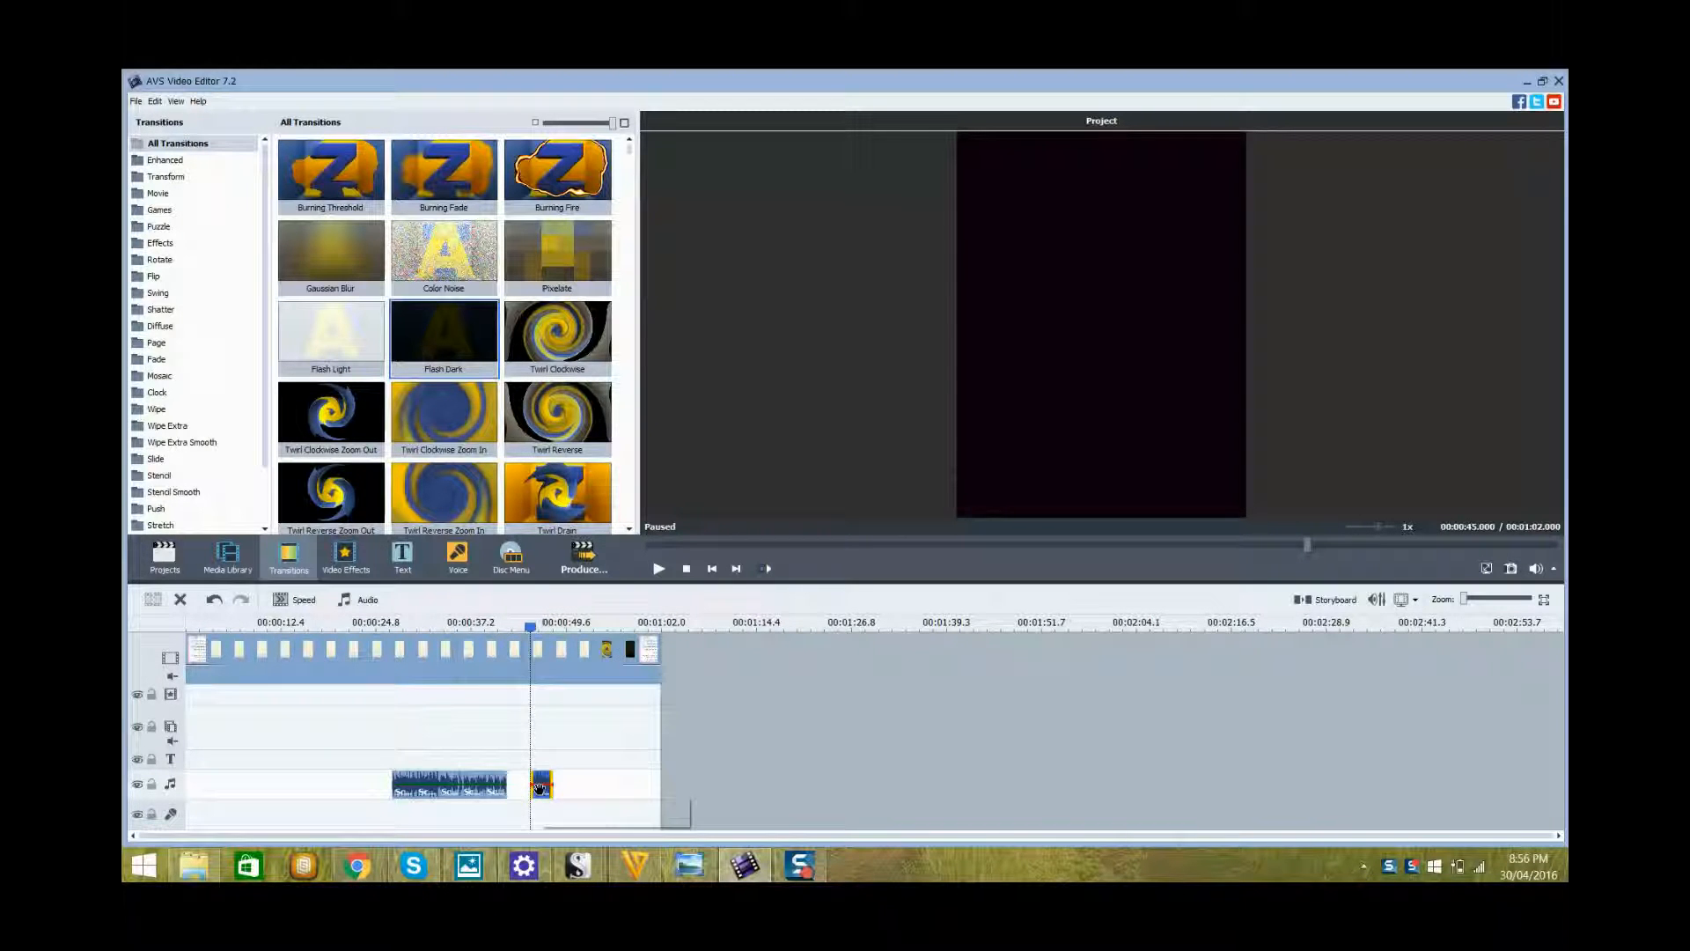
pyautogui.rightClick(541, 785)
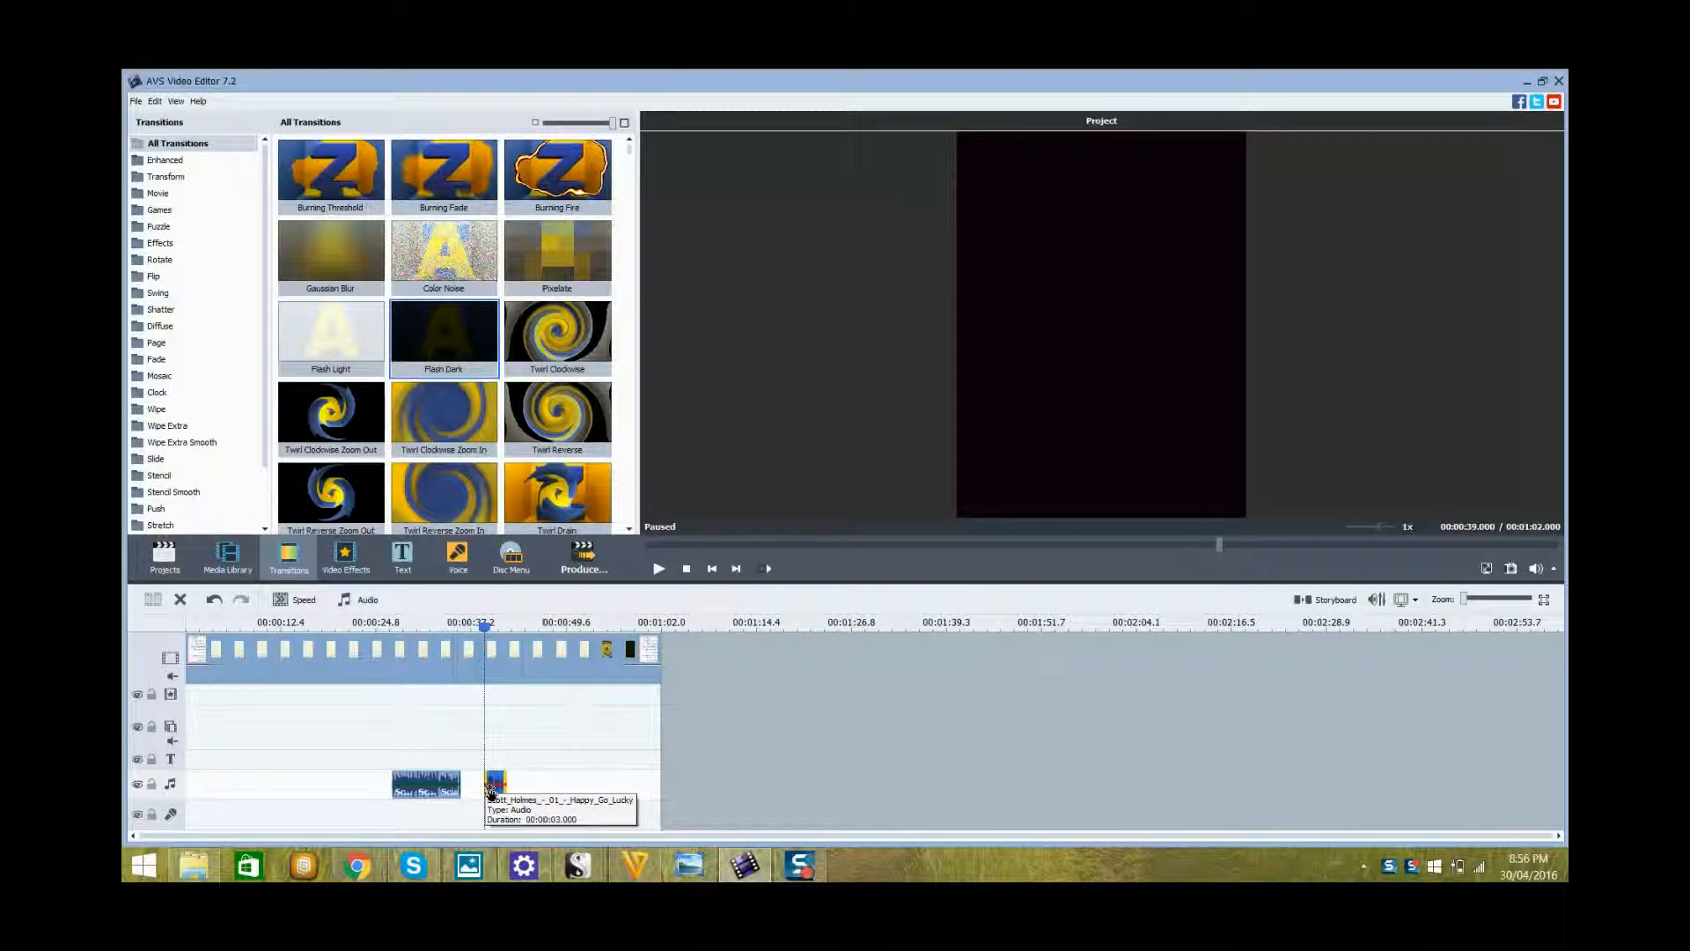
pyautogui.rightClick(493, 782)
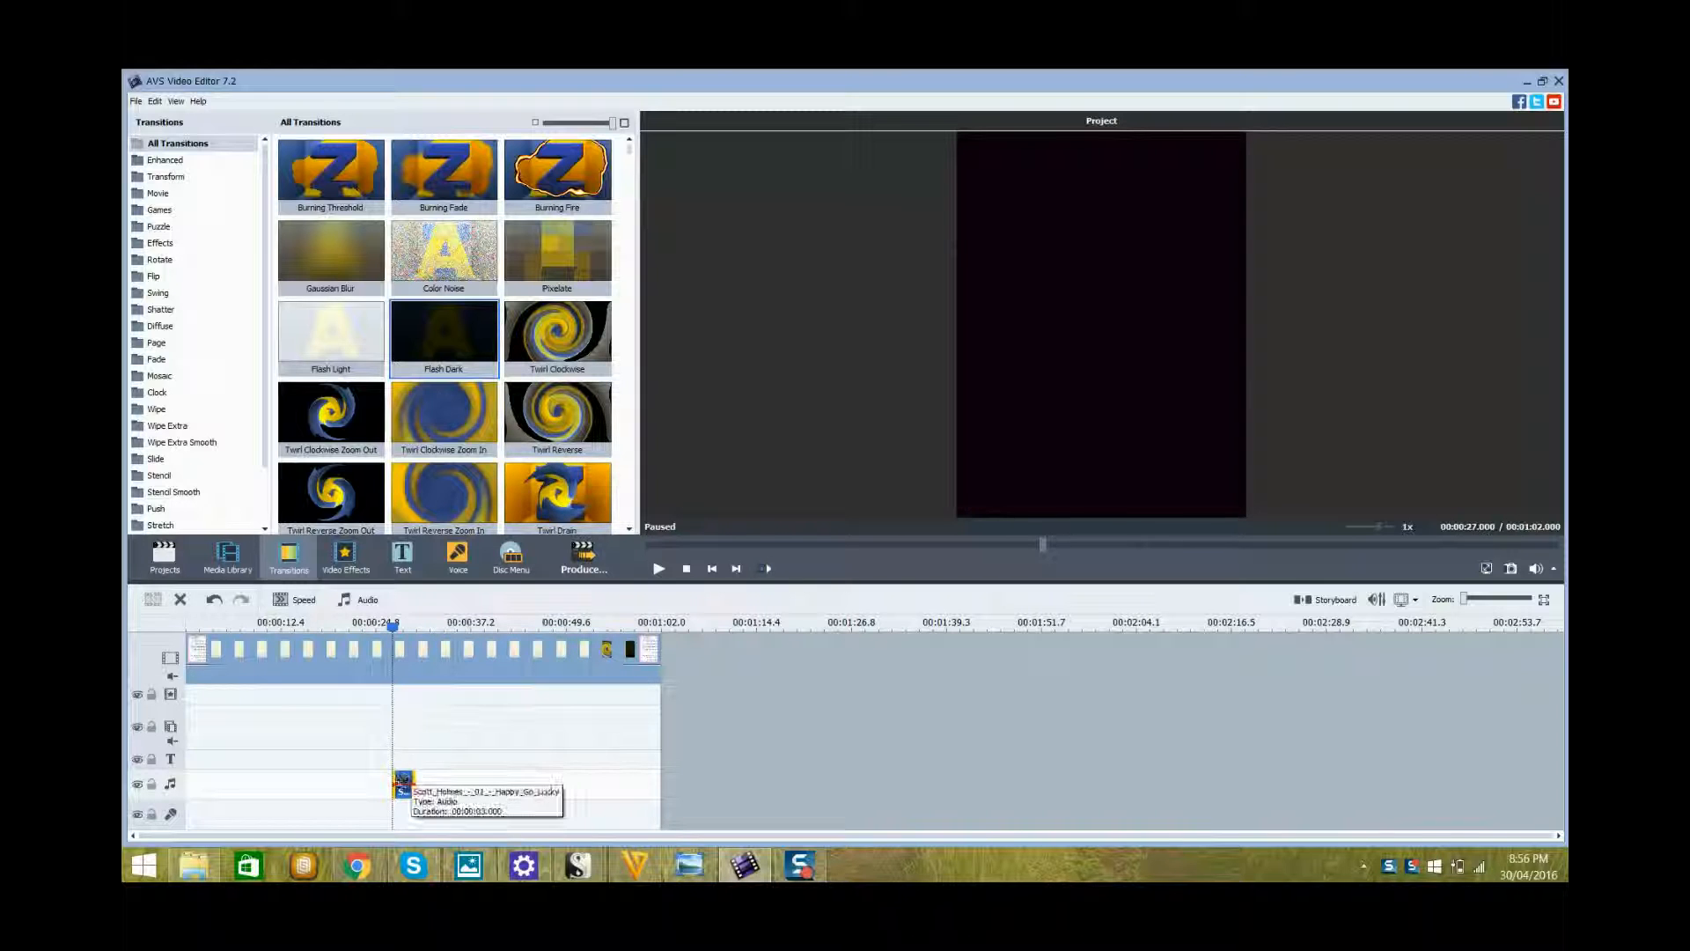
pyautogui.rightClick(403, 787)
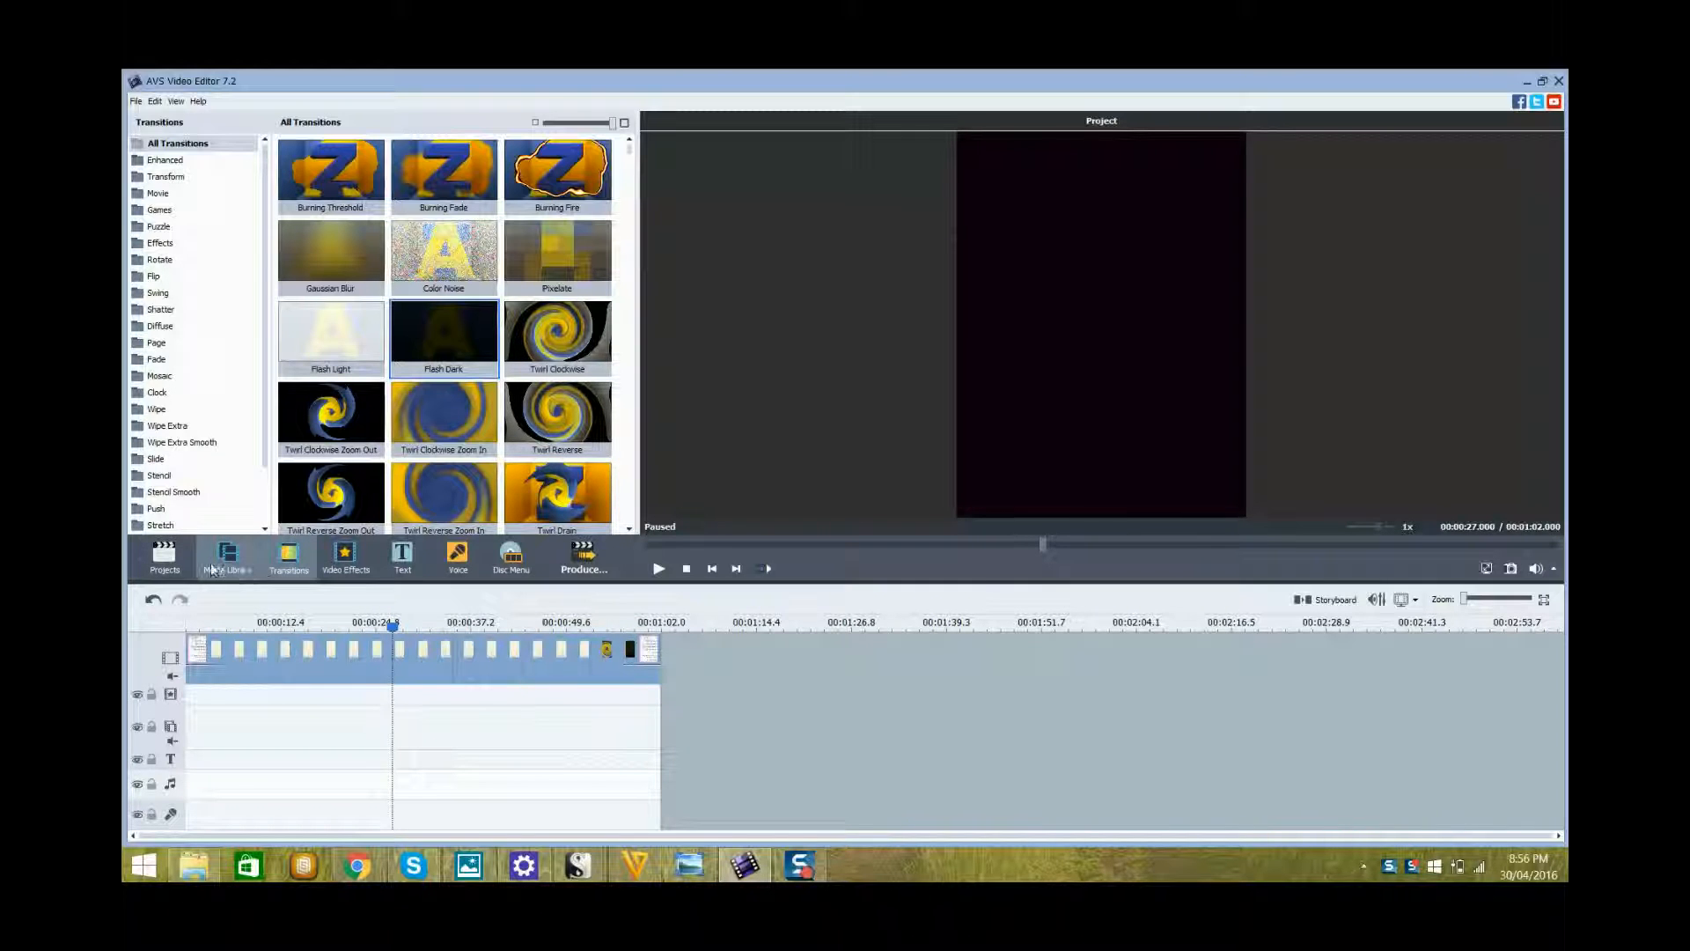
# Step: Reopen the Media Library to show the project's imported items
pyautogui.click(226, 559)
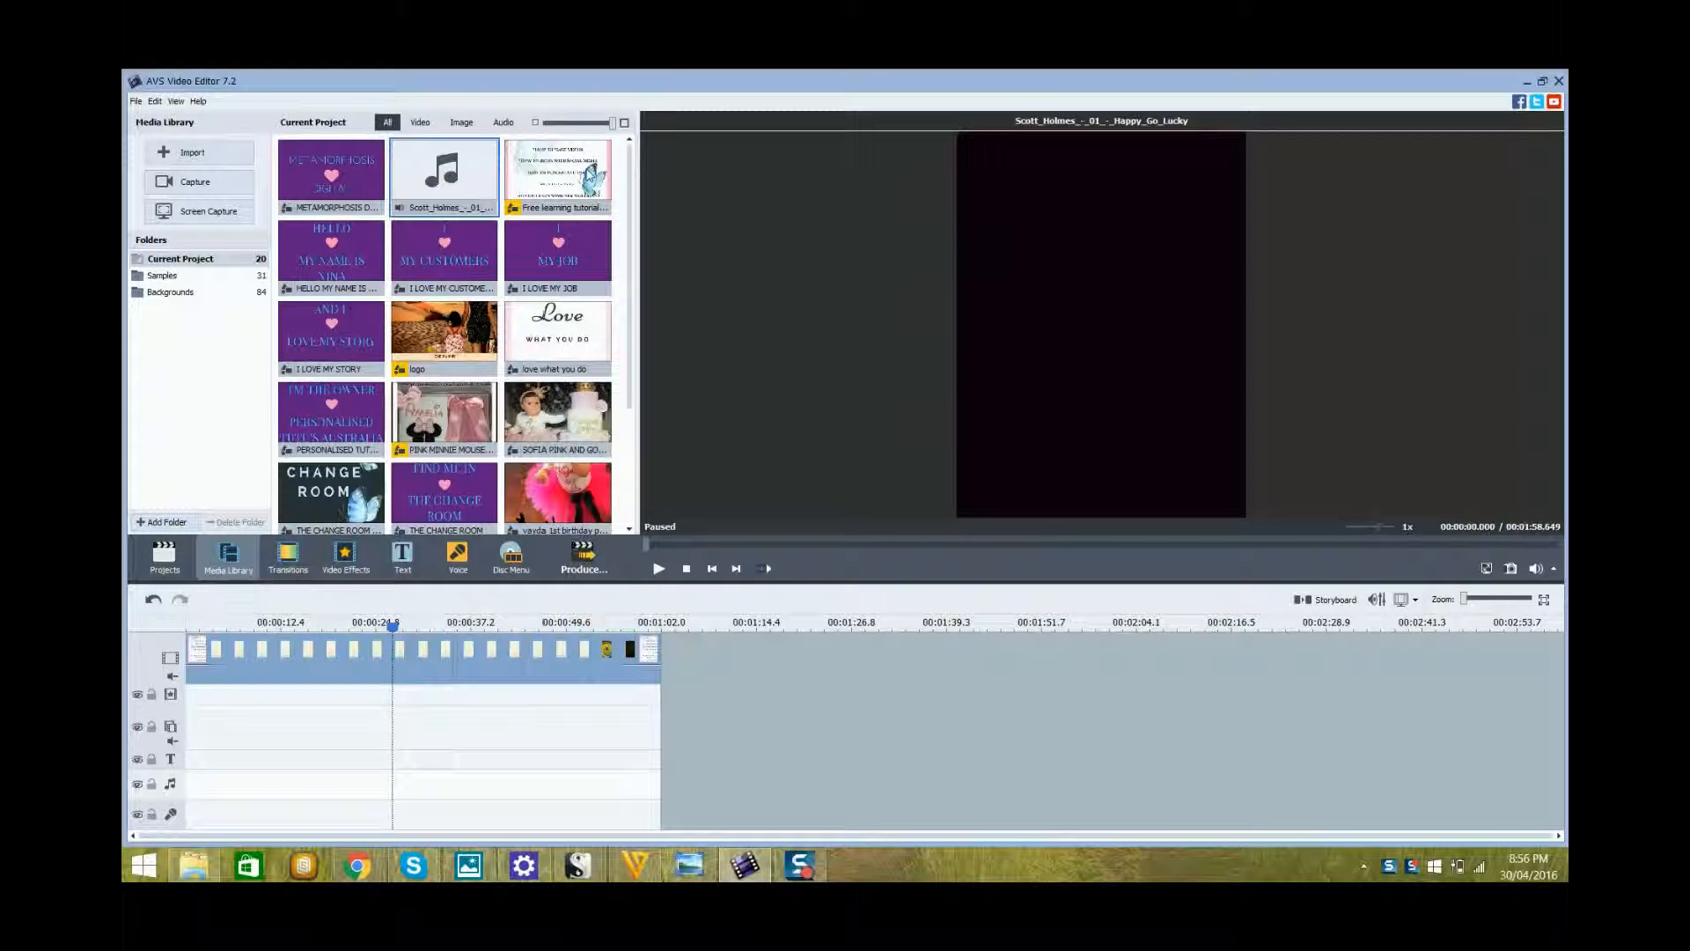
pyautogui.moveTo(442, 173)
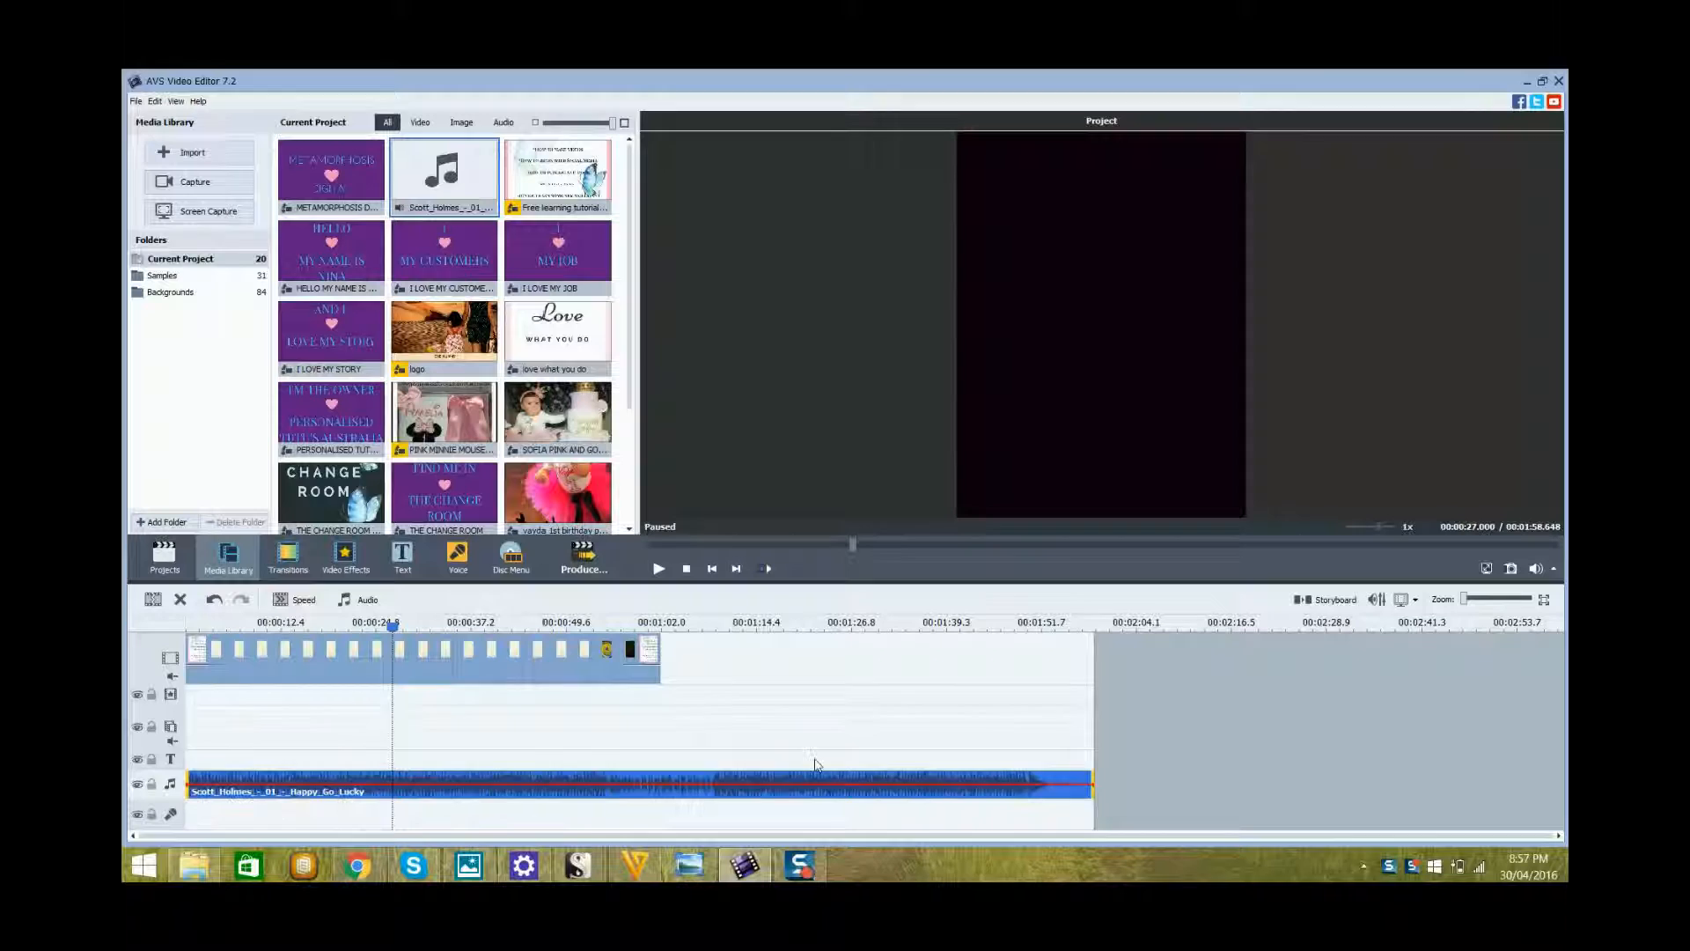
pyautogui.moveTo(816, 766)
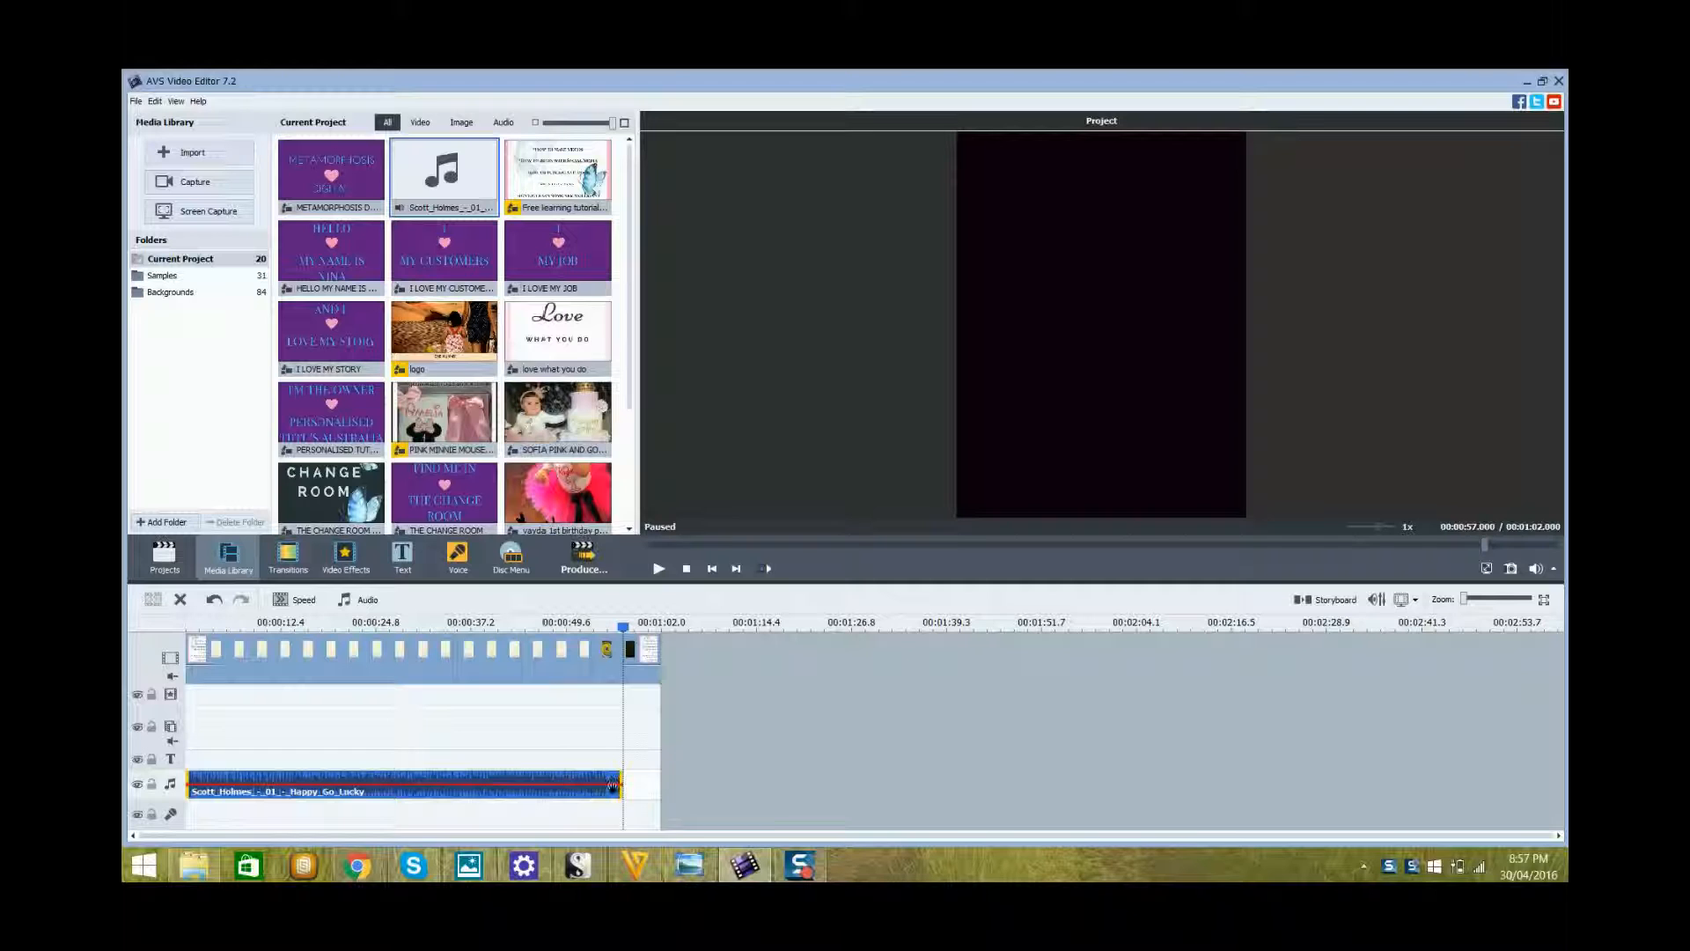
# Step: Apply Fade Out to the end of the 'Happy Go Lucky' music clip
pyautogui.rightClick(611, 783)
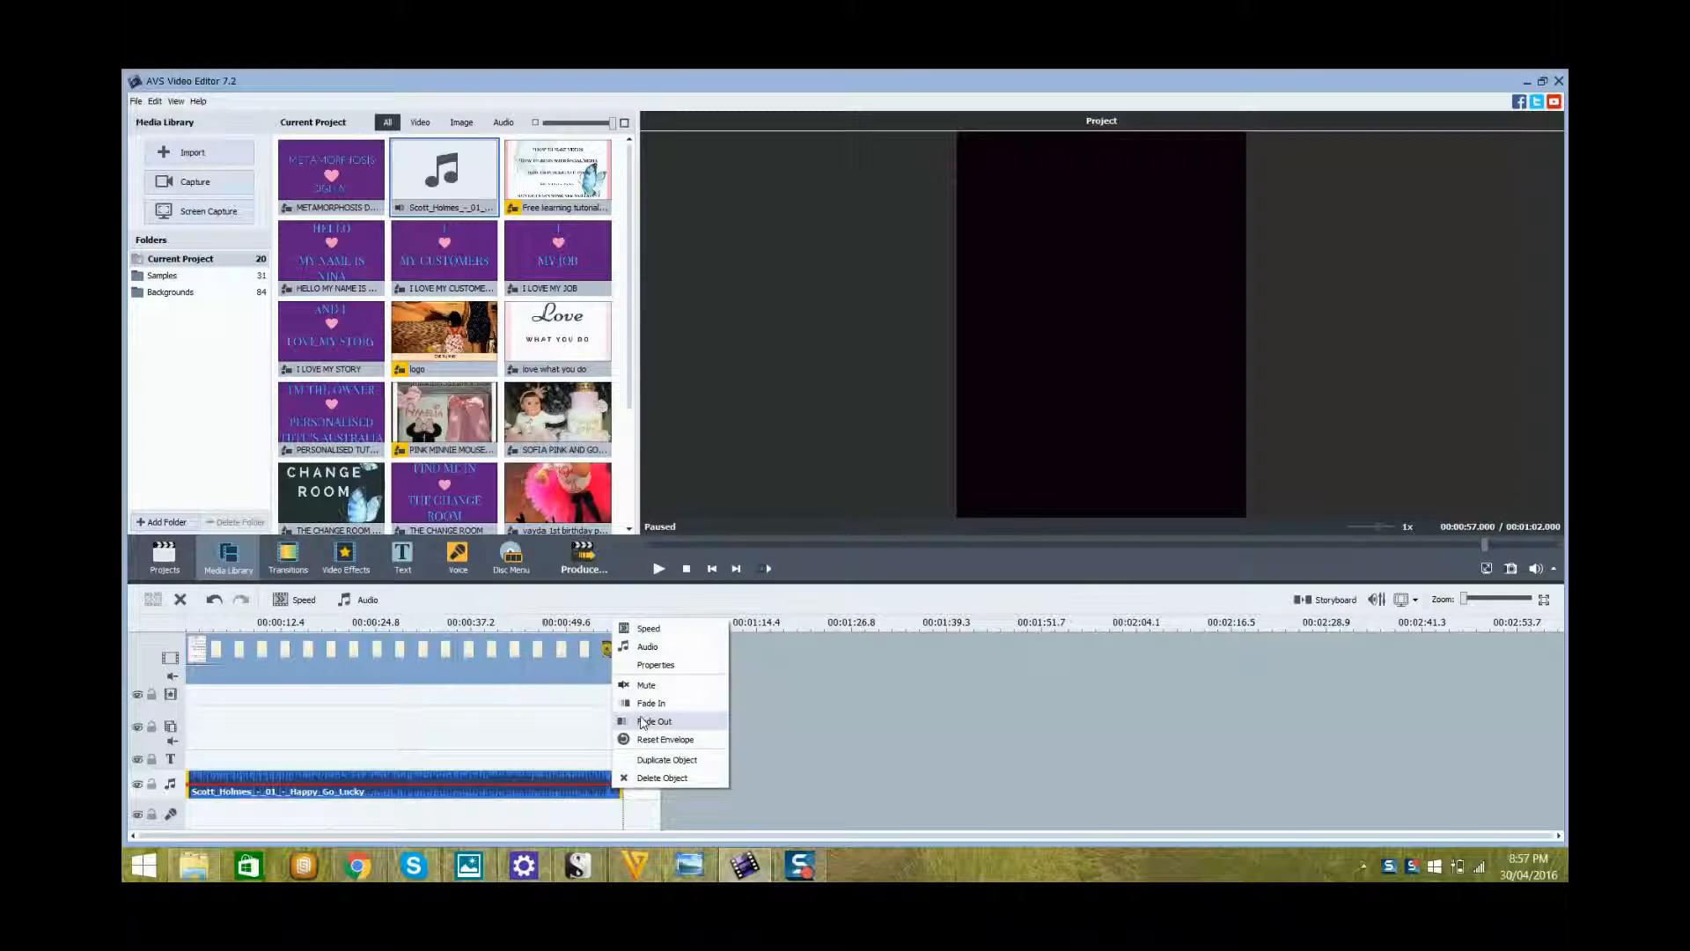
pyautogui.click(654, 721)
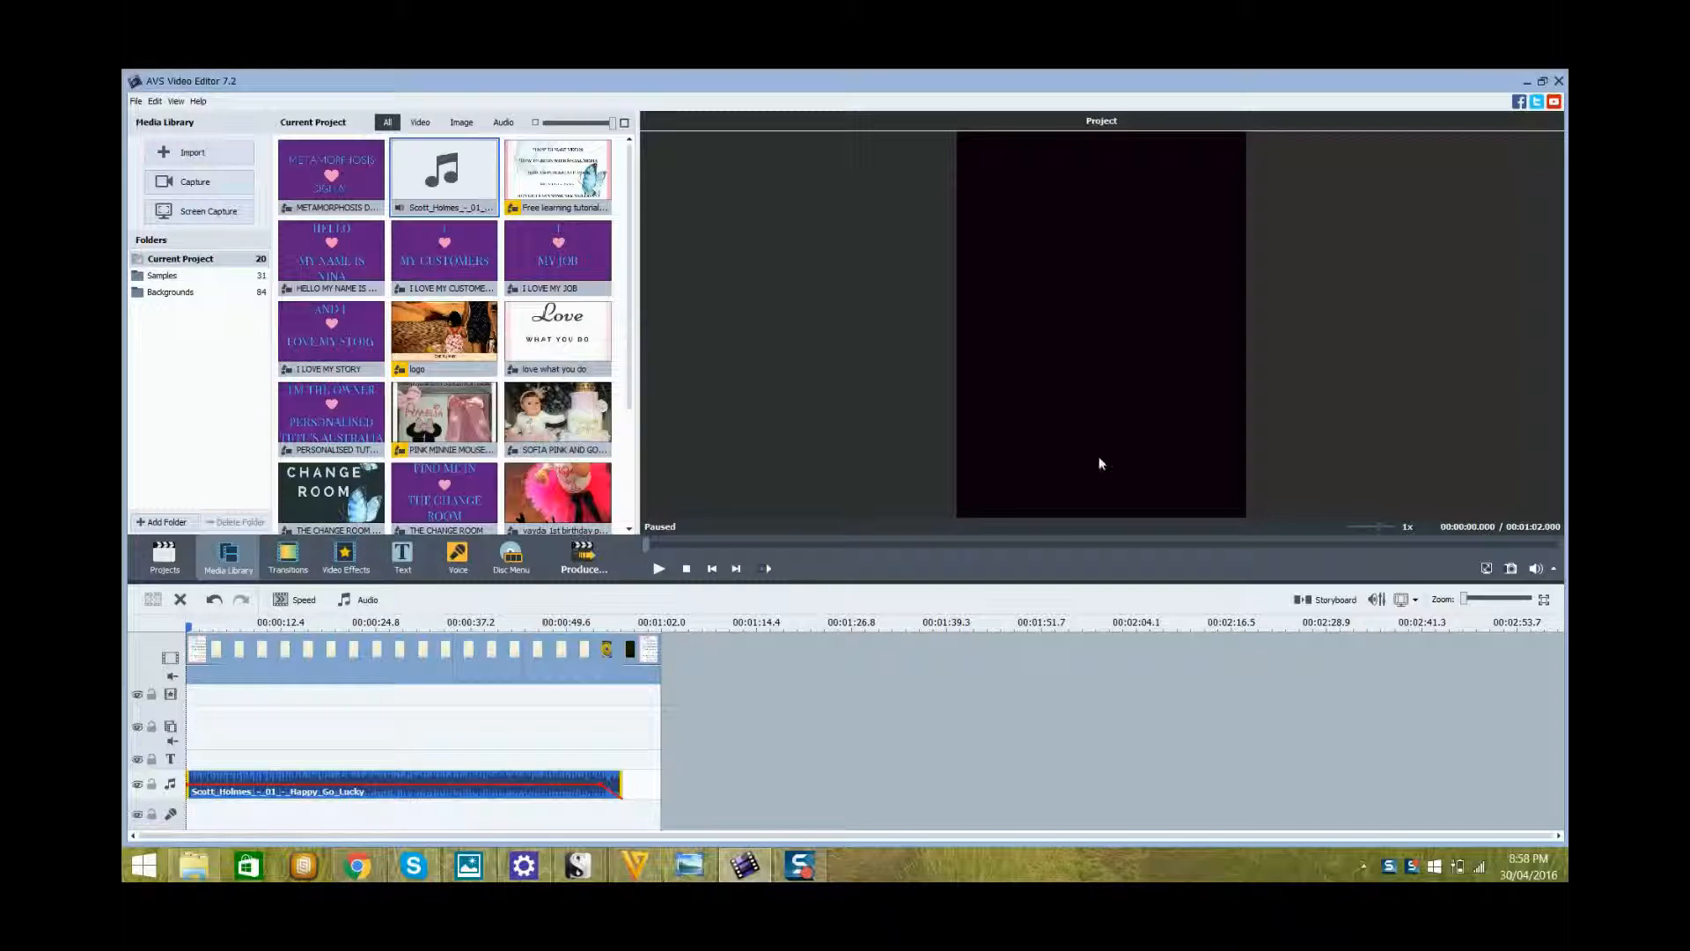
# Step: Switch to Storyboard view and select the black personalised banner slide
pyautogui.click(1332, 599)
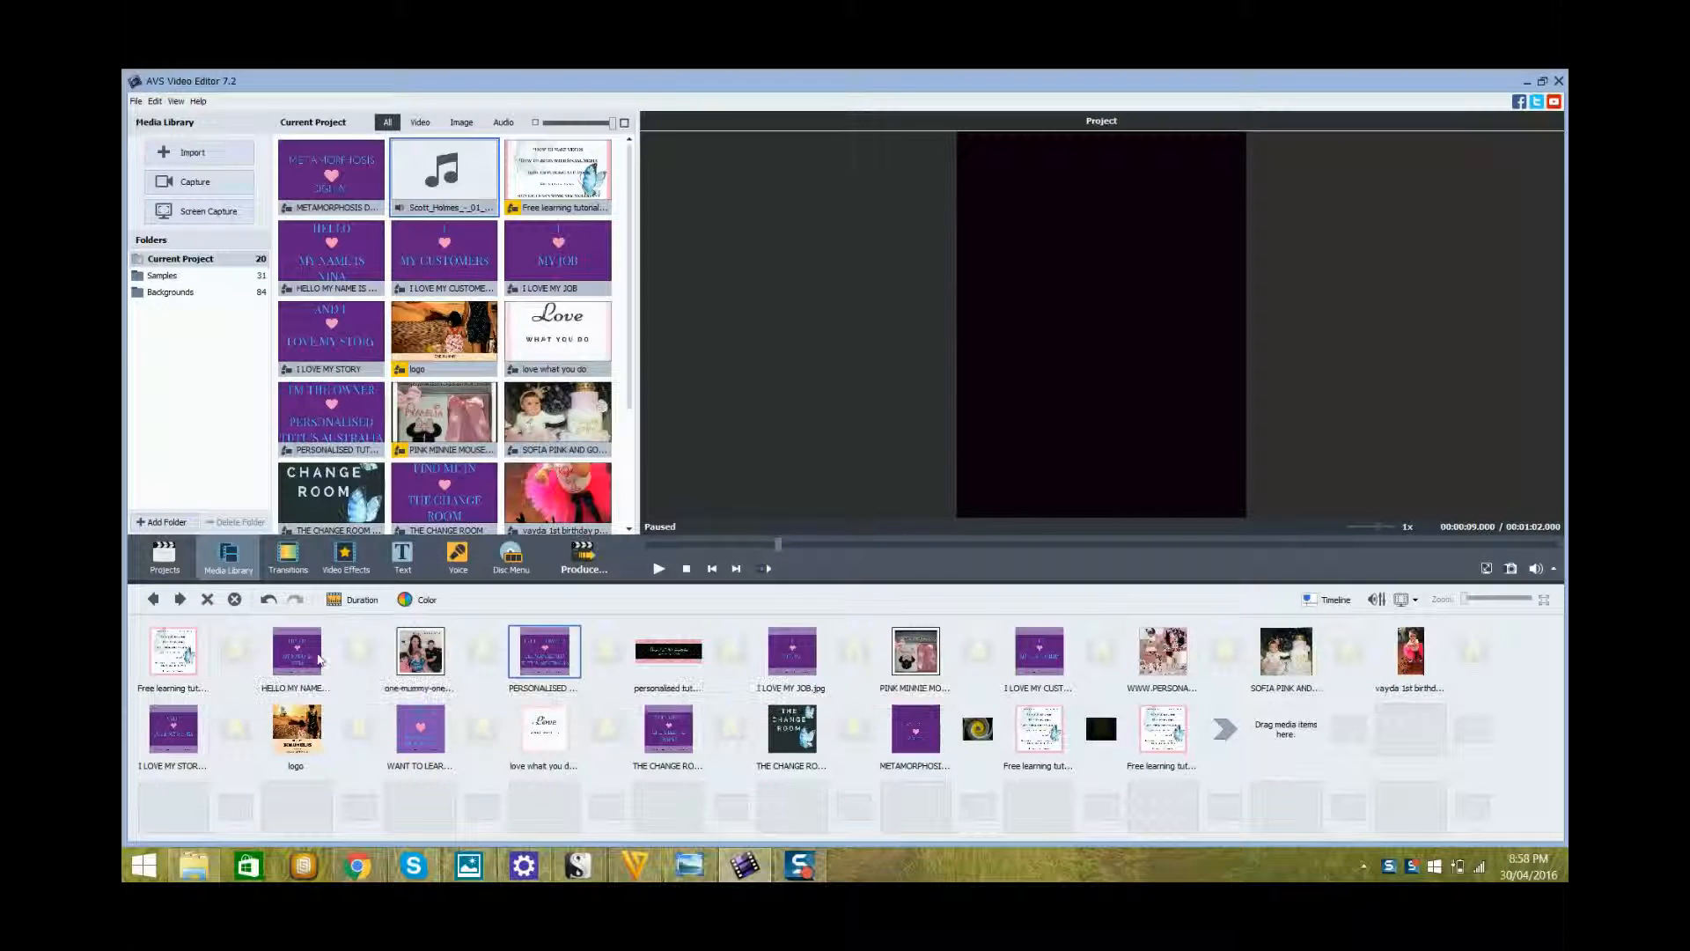
pyautogui.moveTo(294, 652)
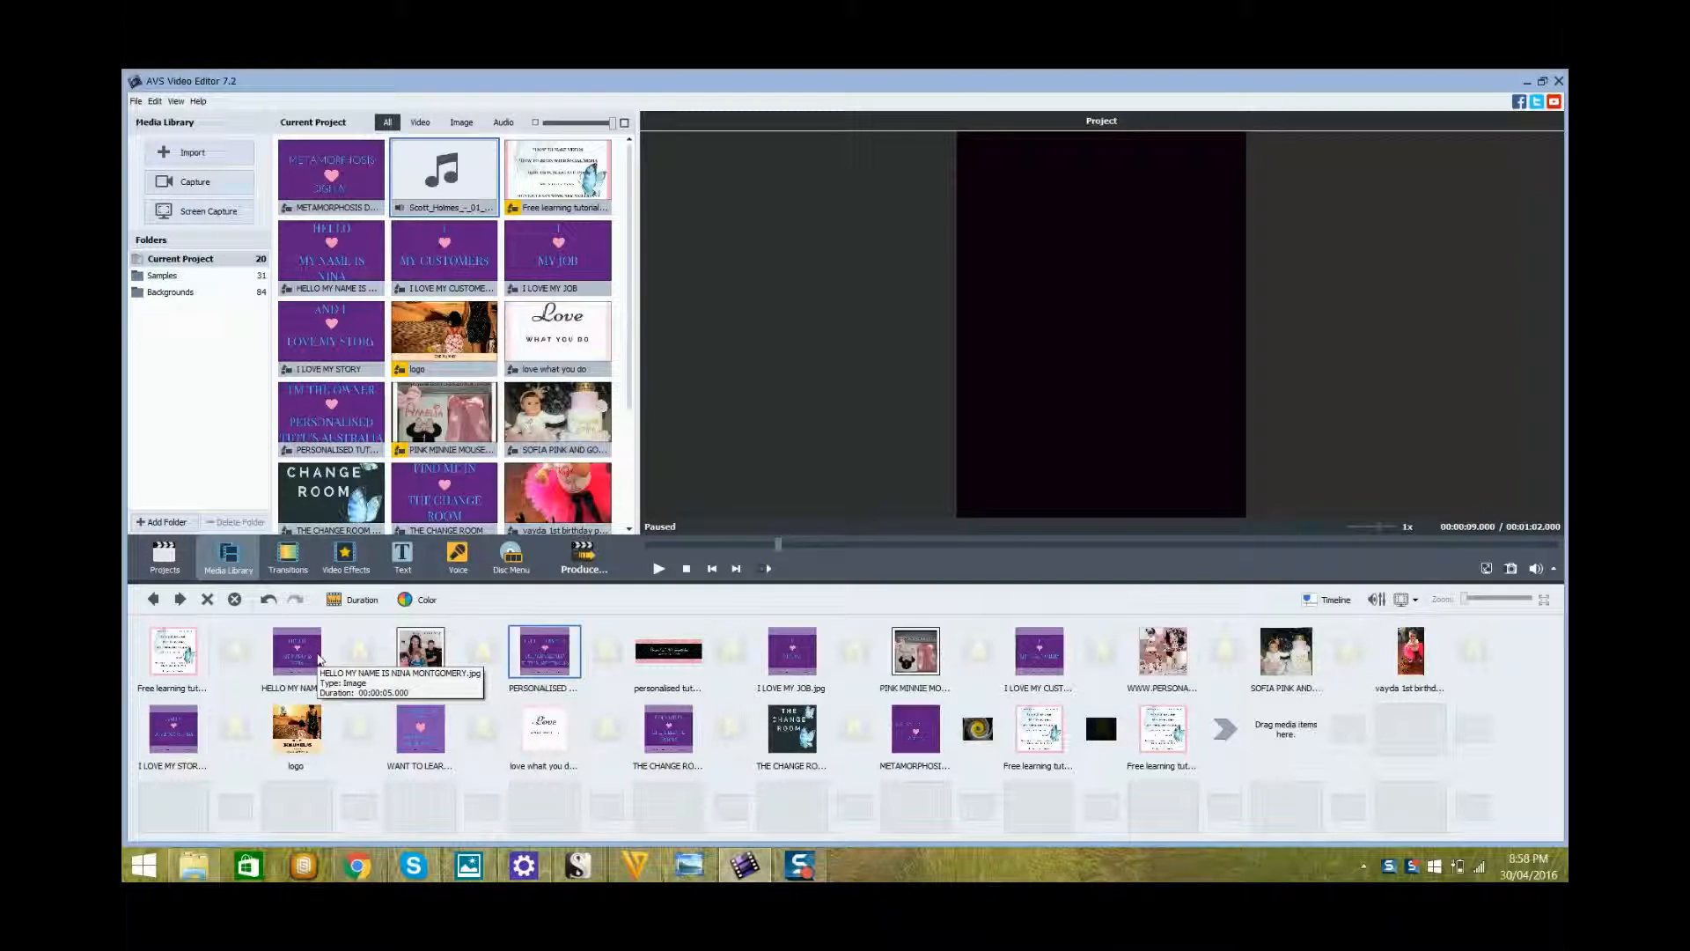
pyautogui.click(296, 650)
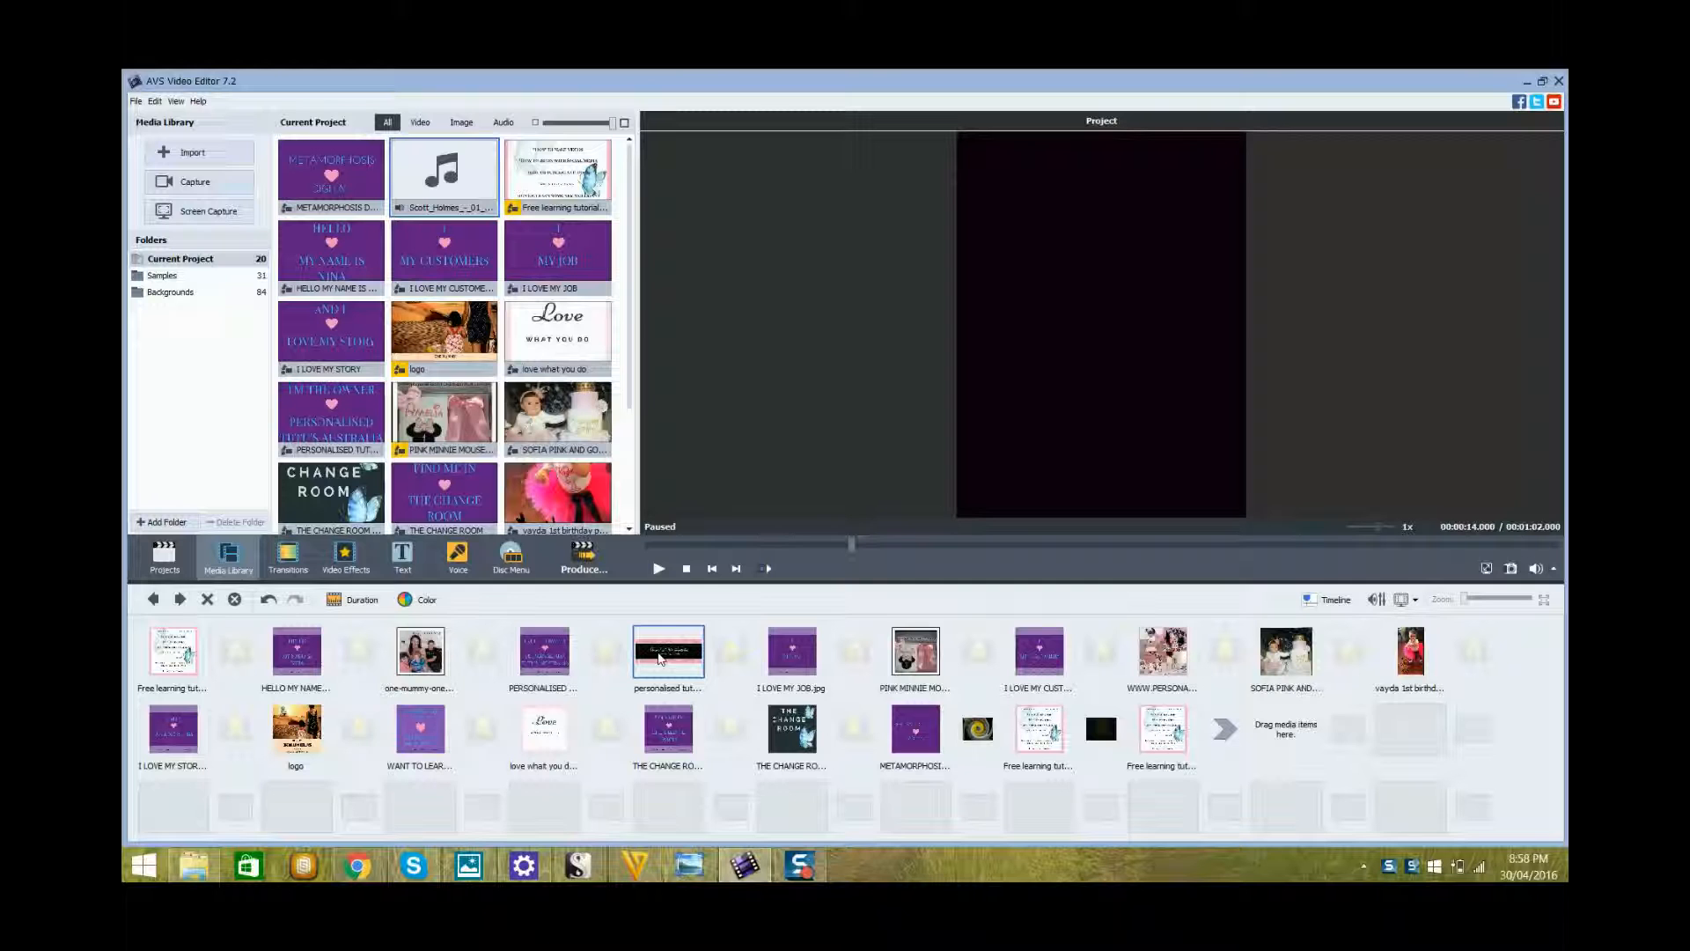
pyautogui.click(914, 650)
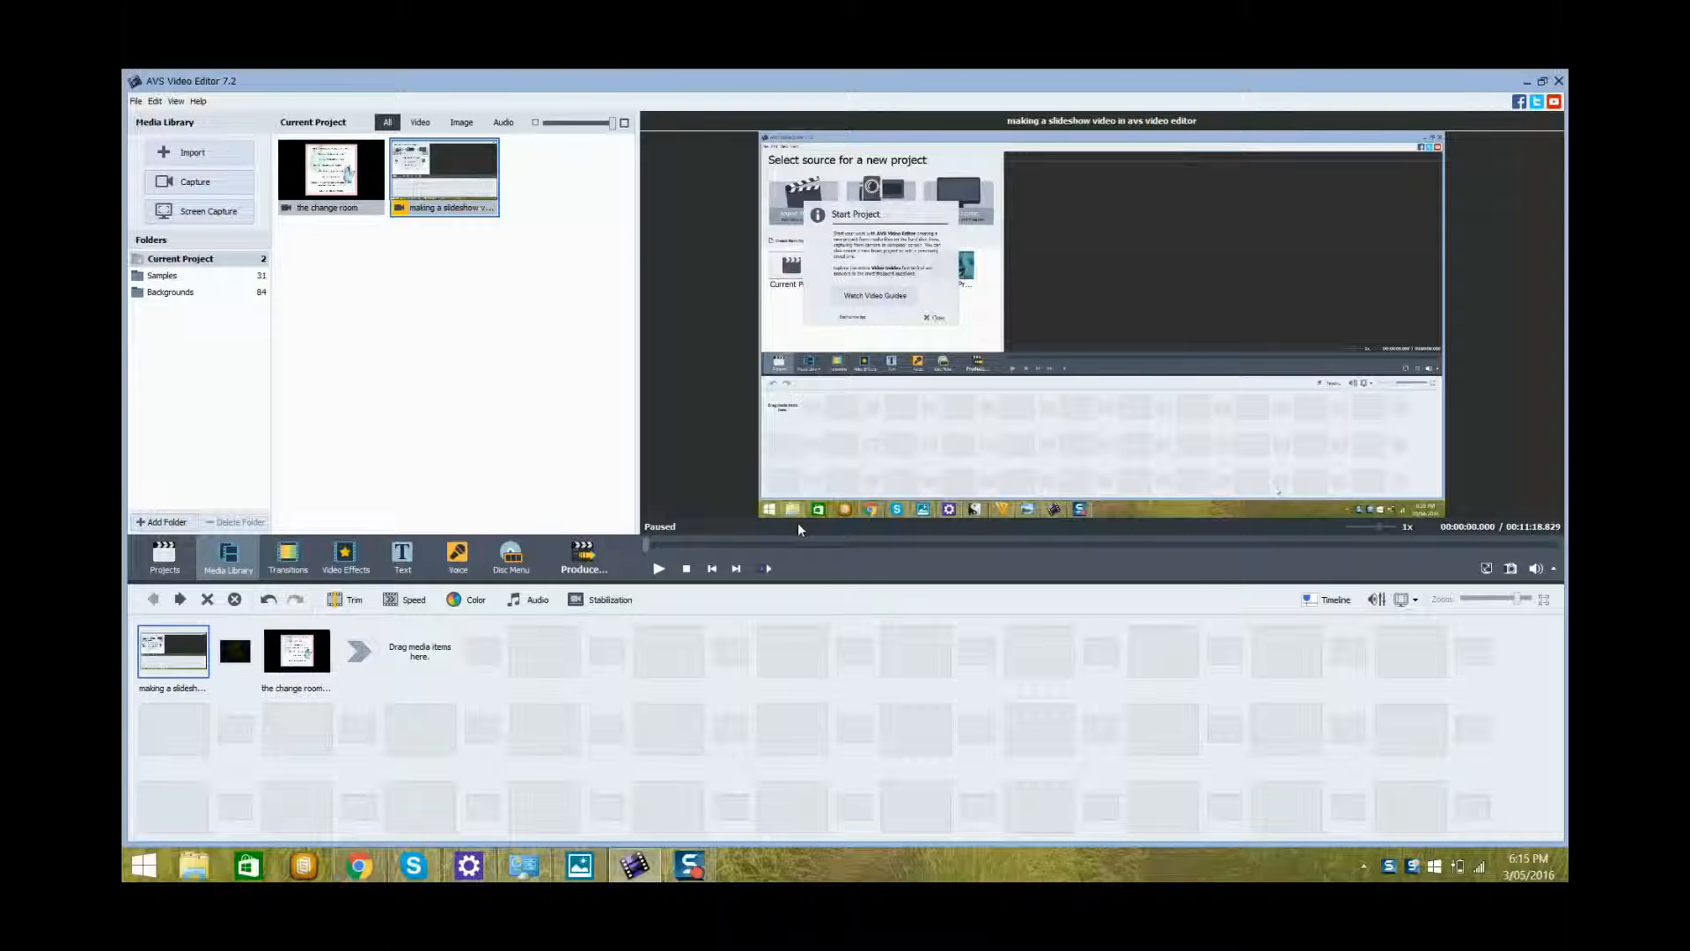
pyautogui.moveTo(1036, 275)
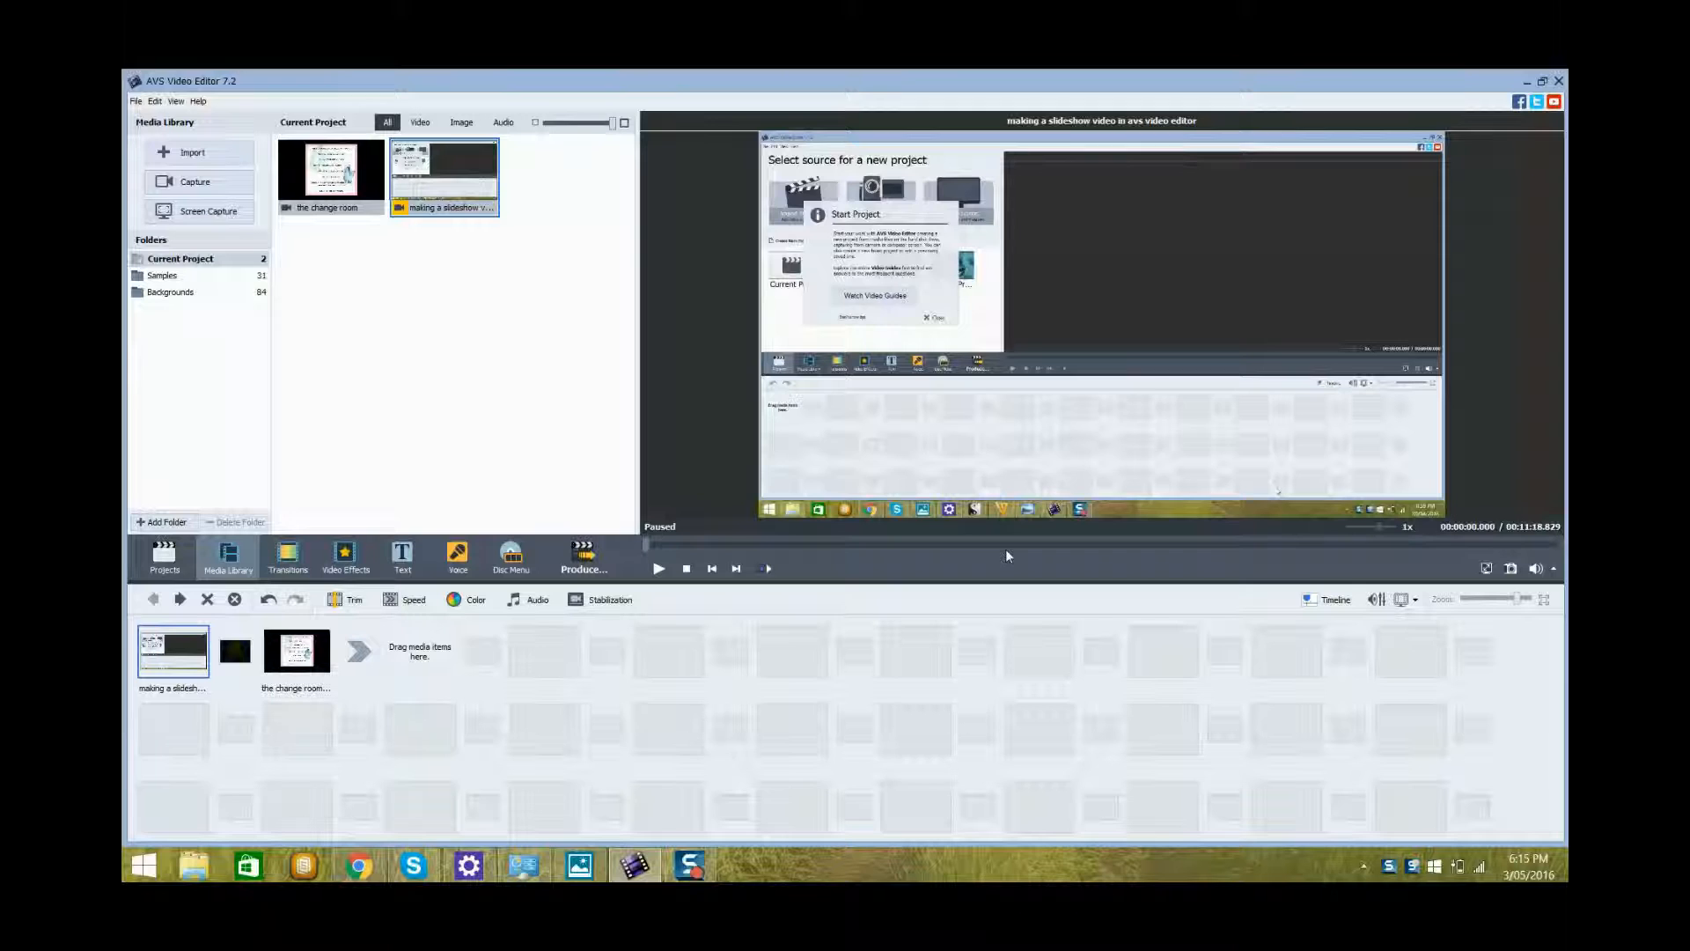
pyautogui.moveTo(1152, 322)
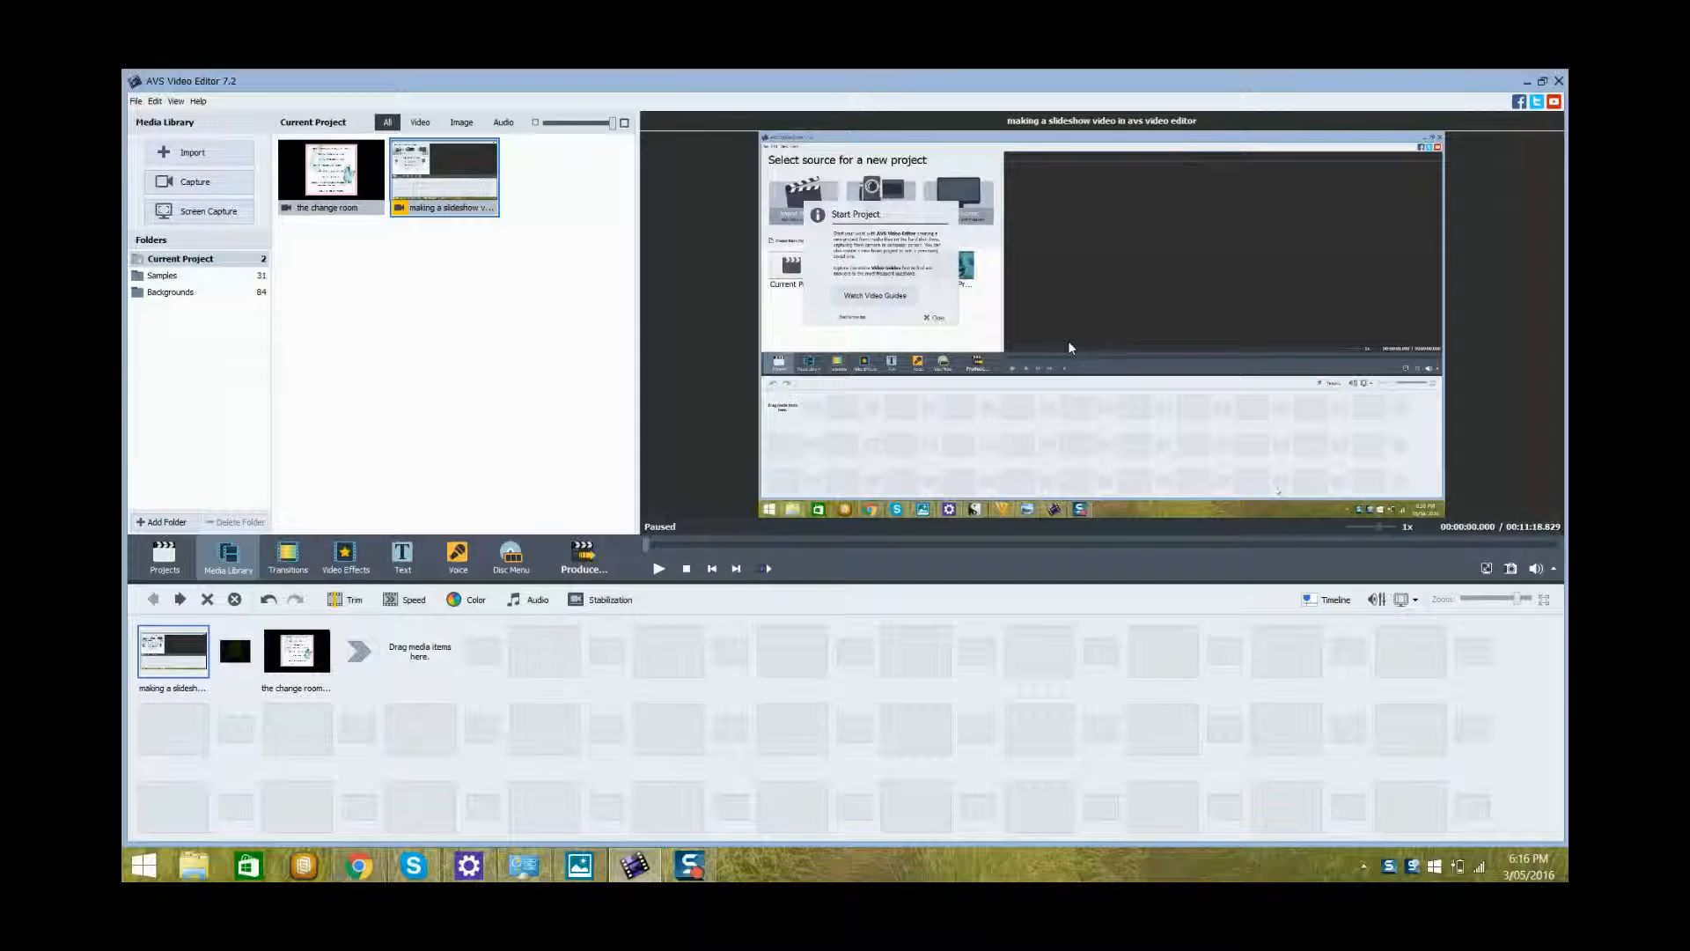
pyautogui.moveTo(1151, 415)
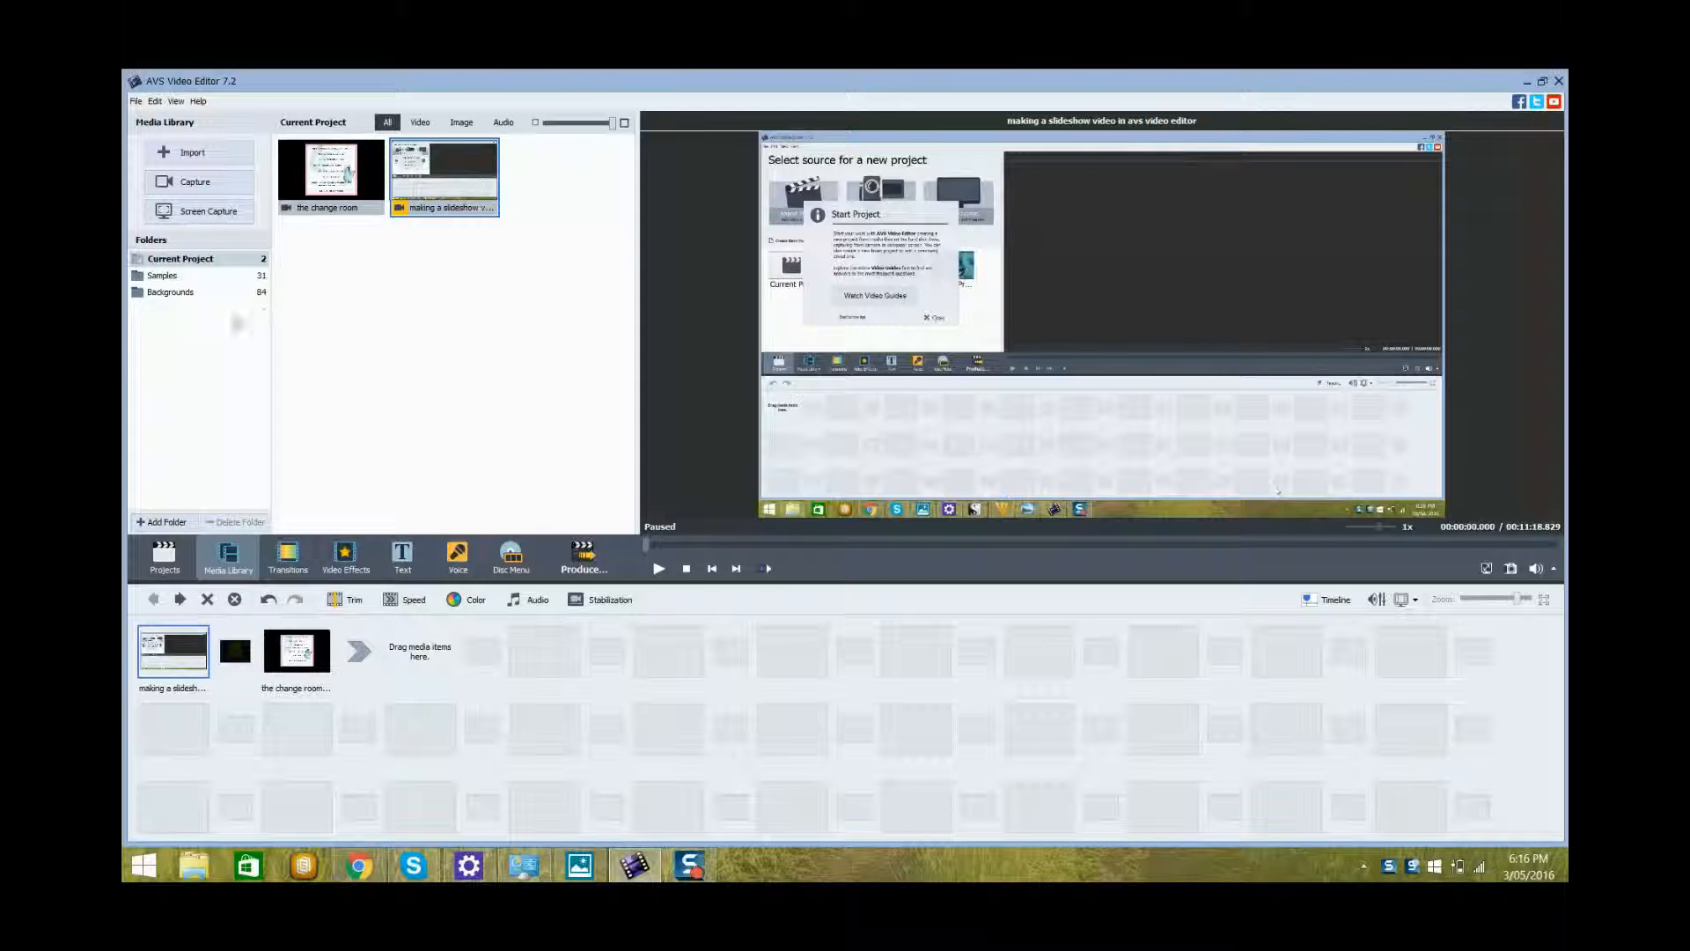
pyautogui.click(331, 176)
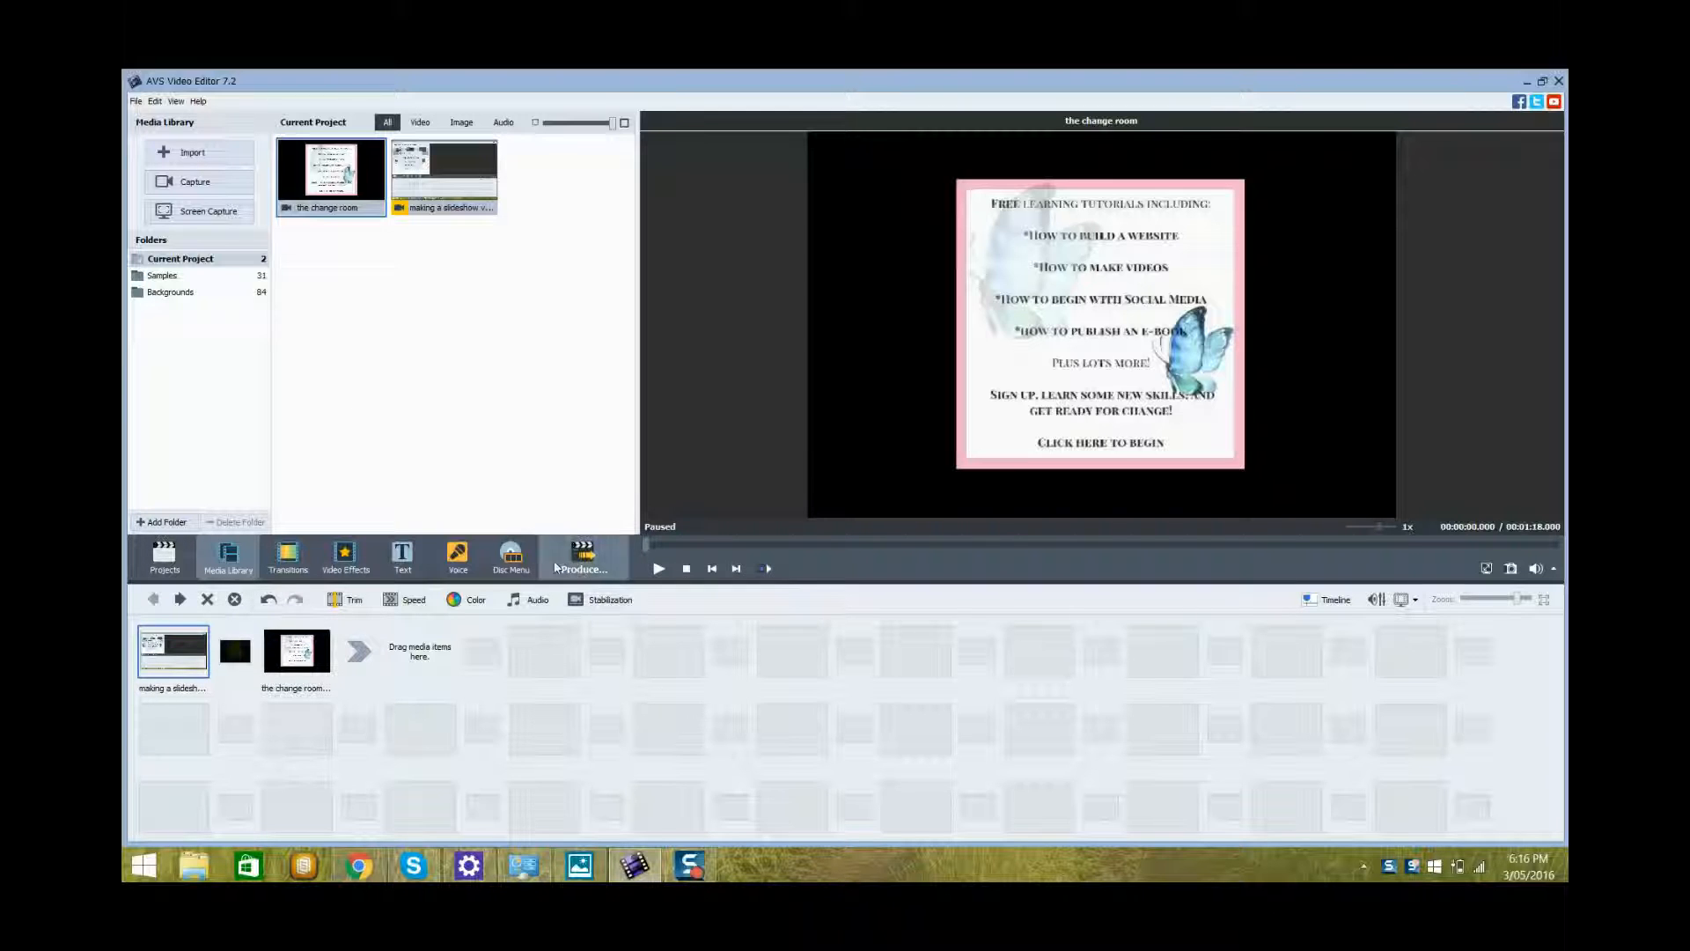
pyautogui.moveTo(582, 556)
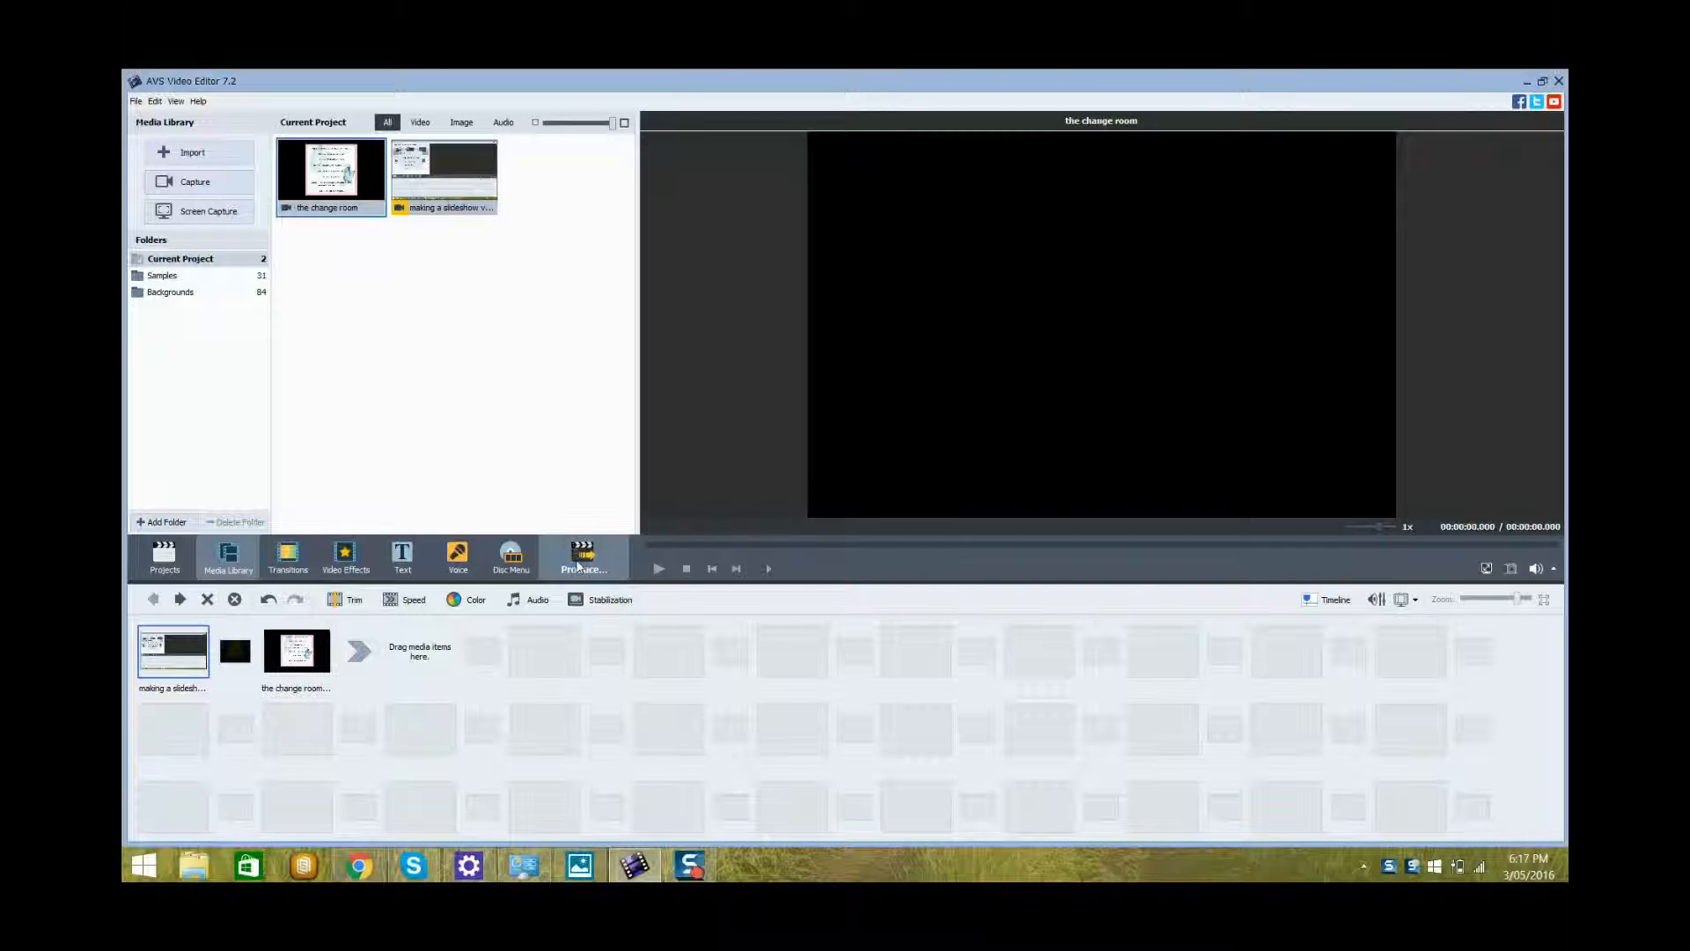
# Step: Launch the Produce export wizard and choose output as a video file
pyautogui.click(583, 557)
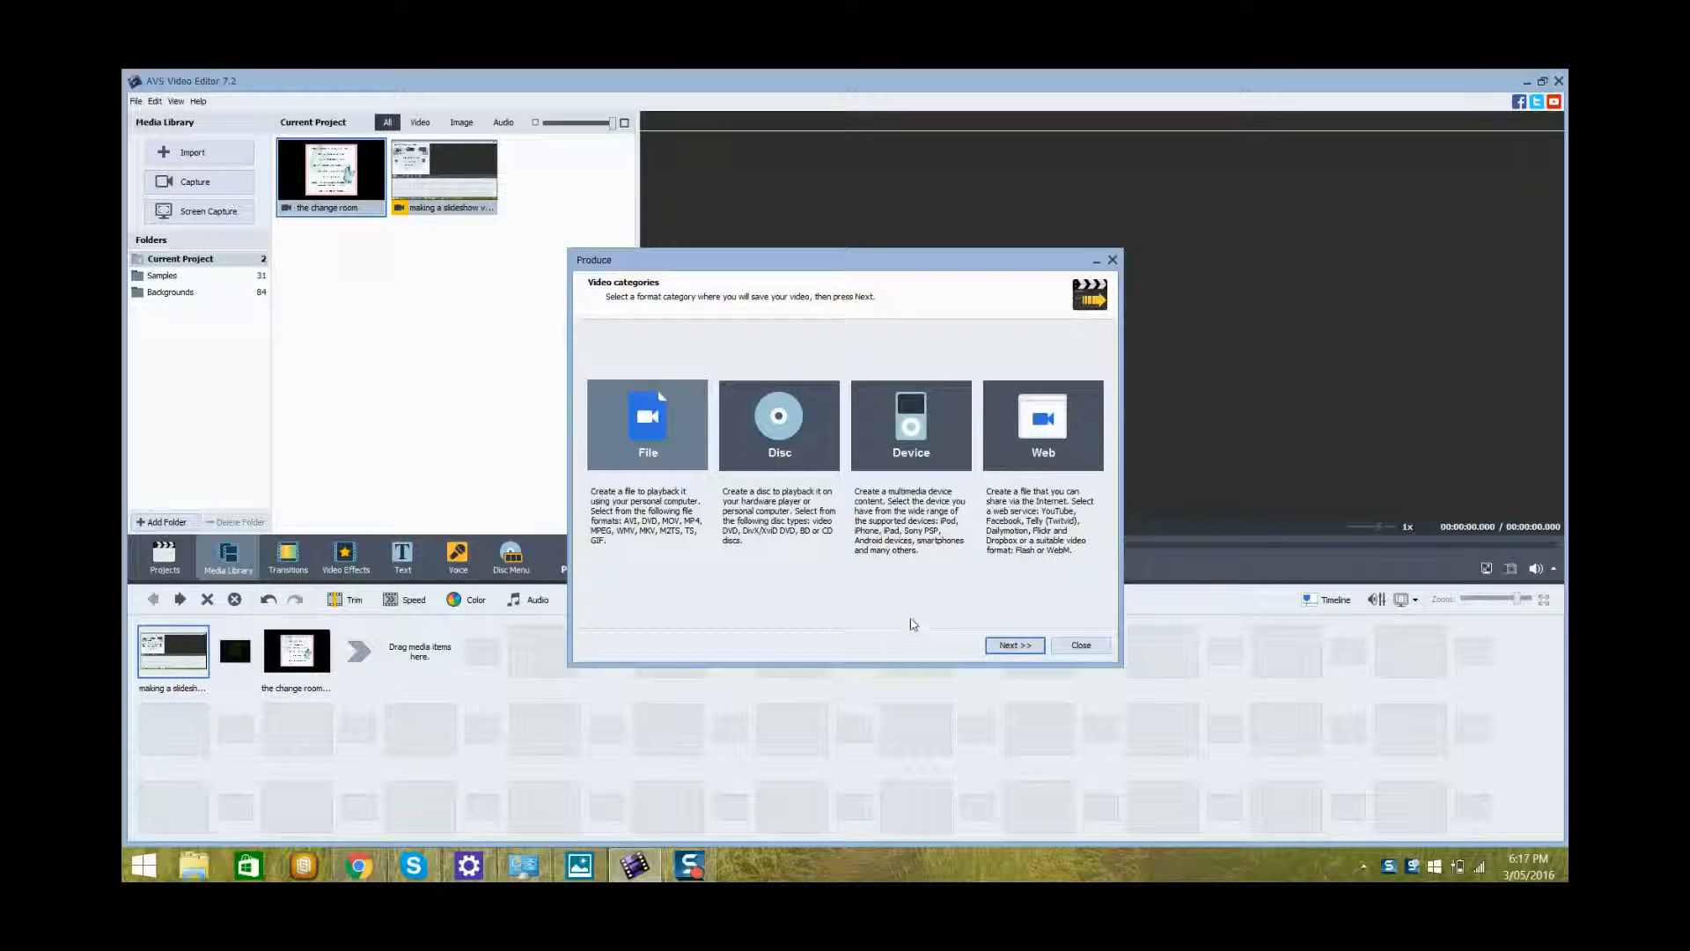
pyautogui.click(1013, 645)
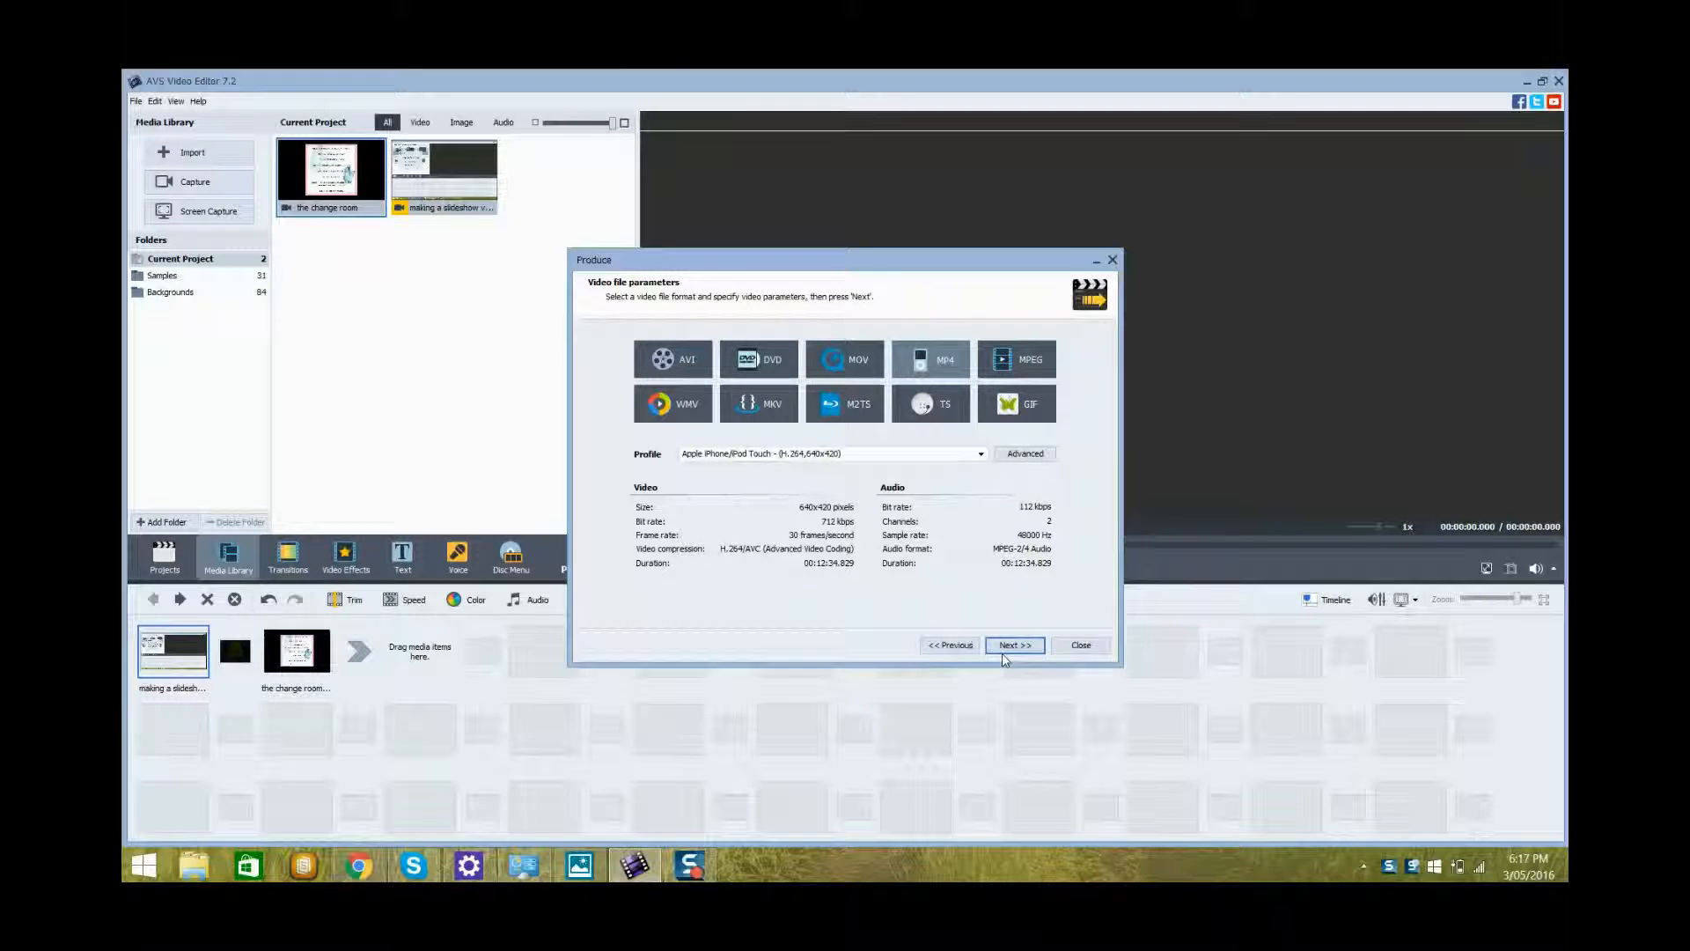
# Step: Accept the MP4 file settings and set Play sound as the final action
pyautogui.click(1012, 645)
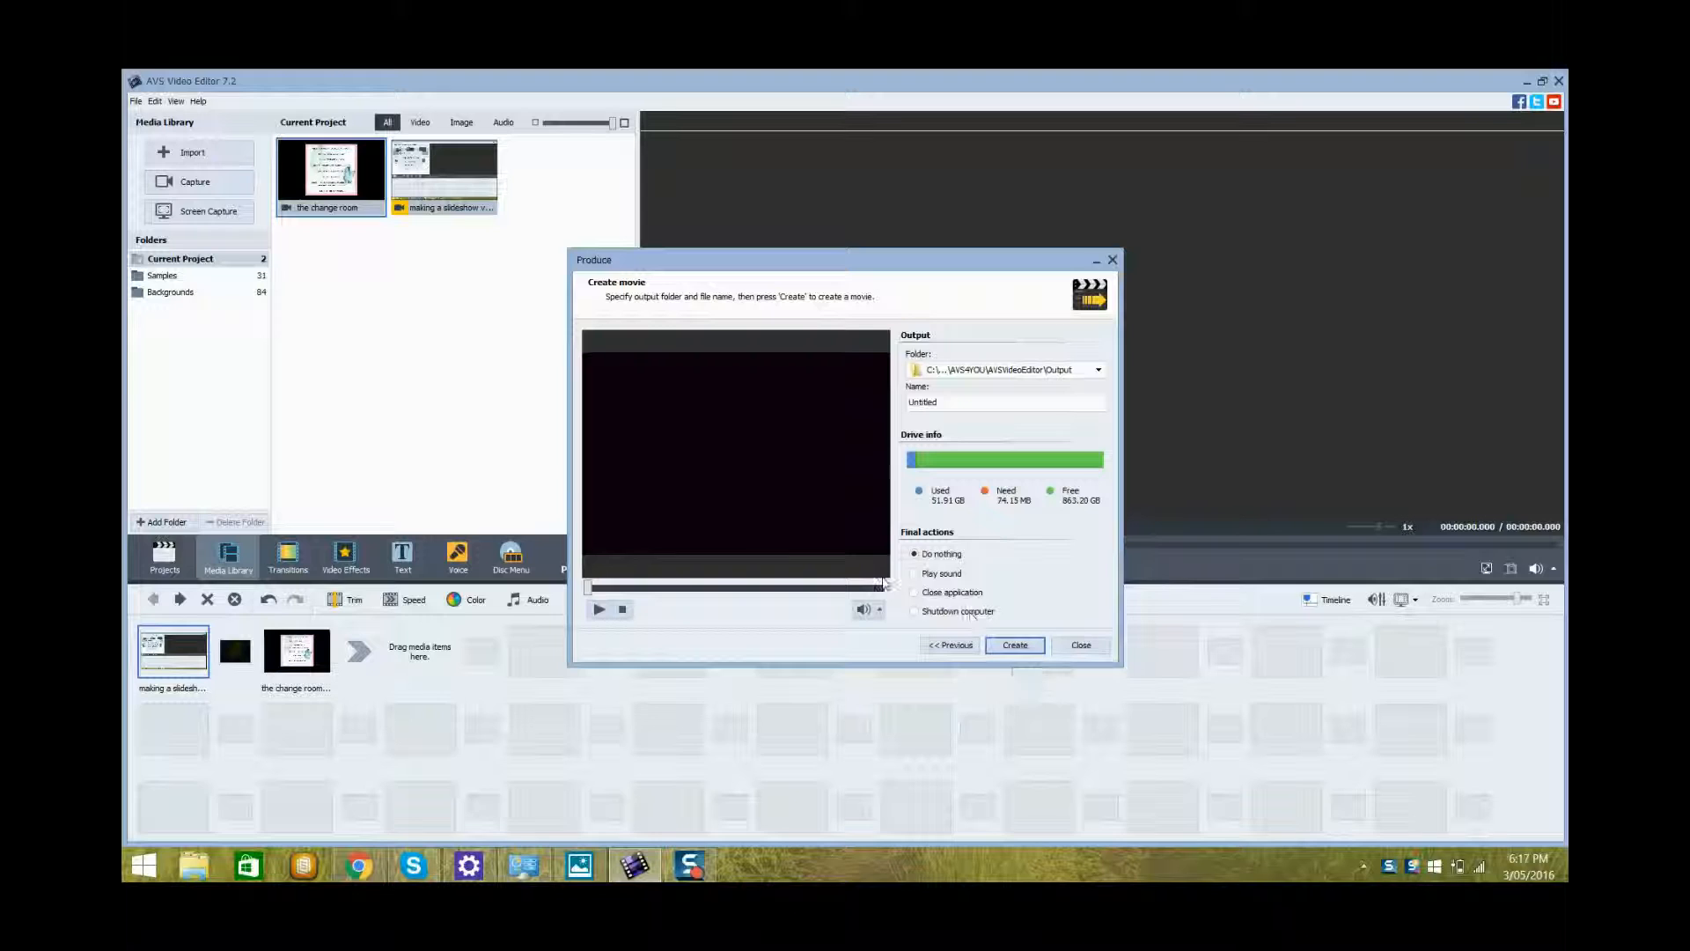
pyautogui.click(916, 573)
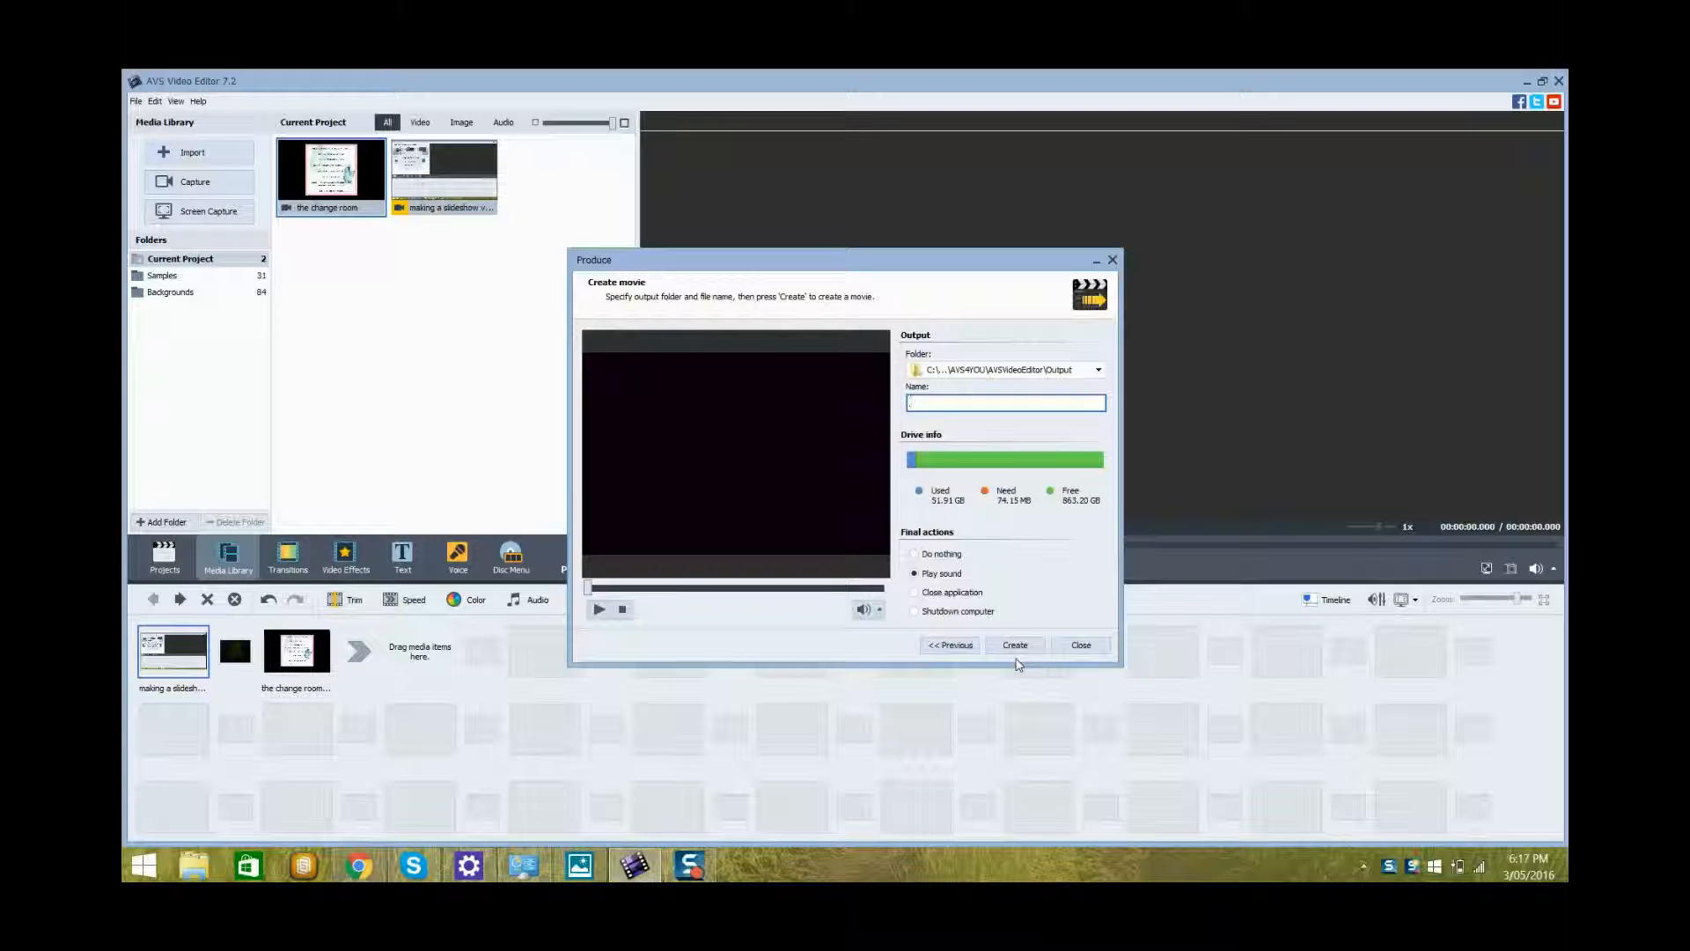
pyautogui.click(1004, 403)
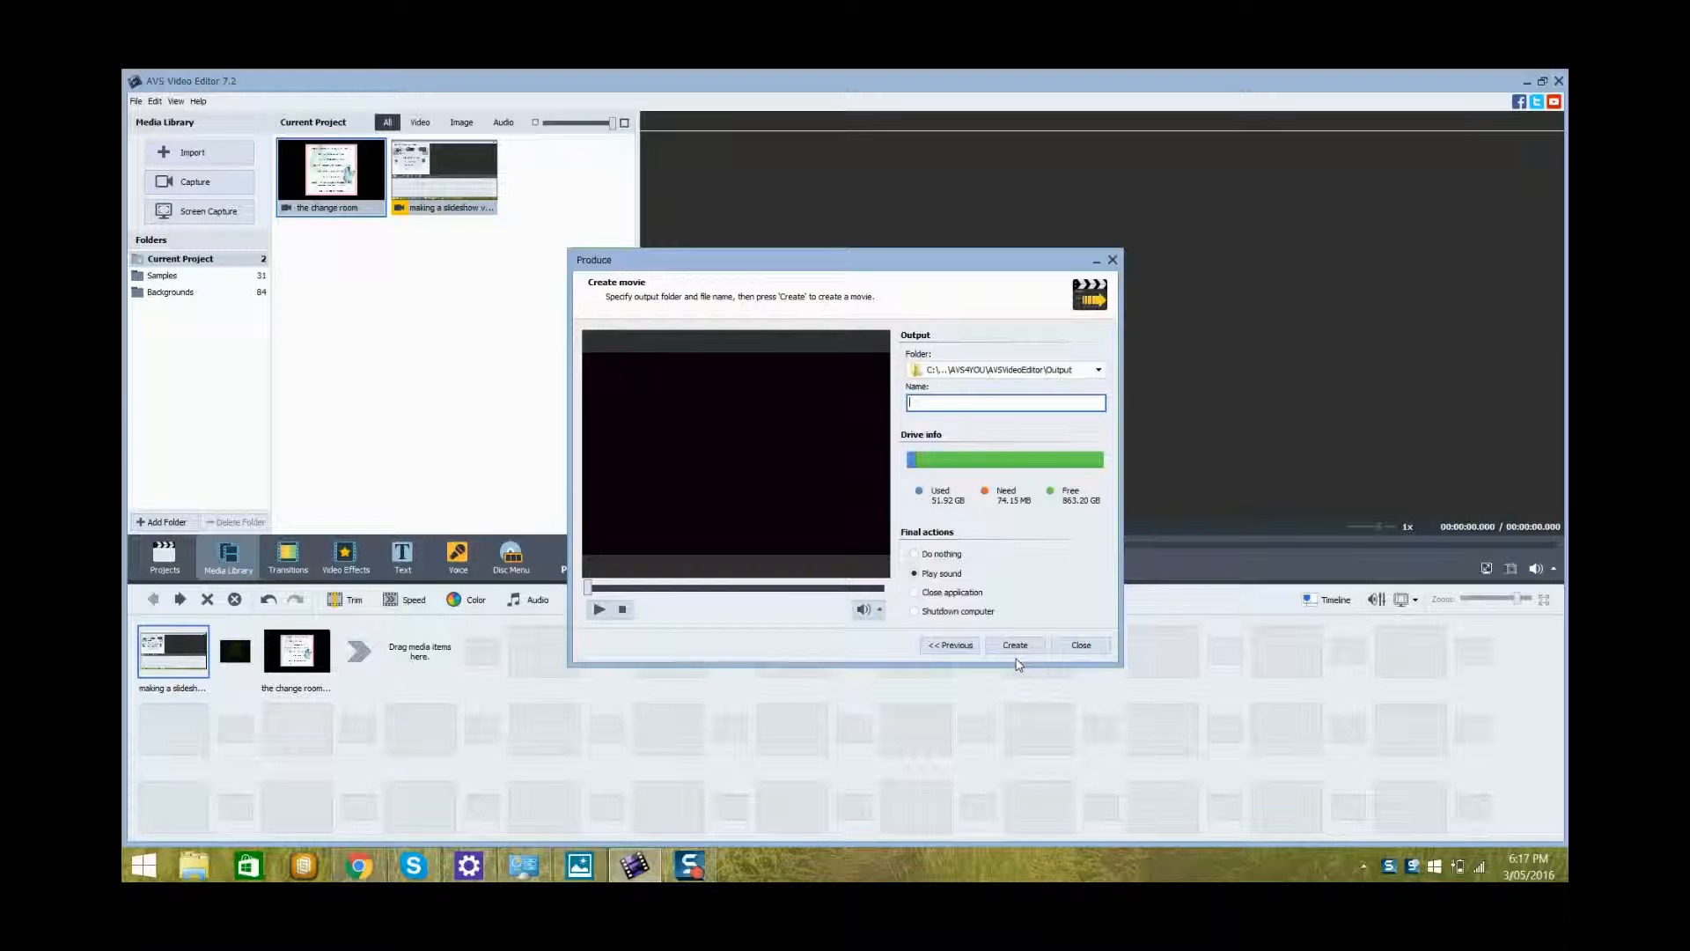